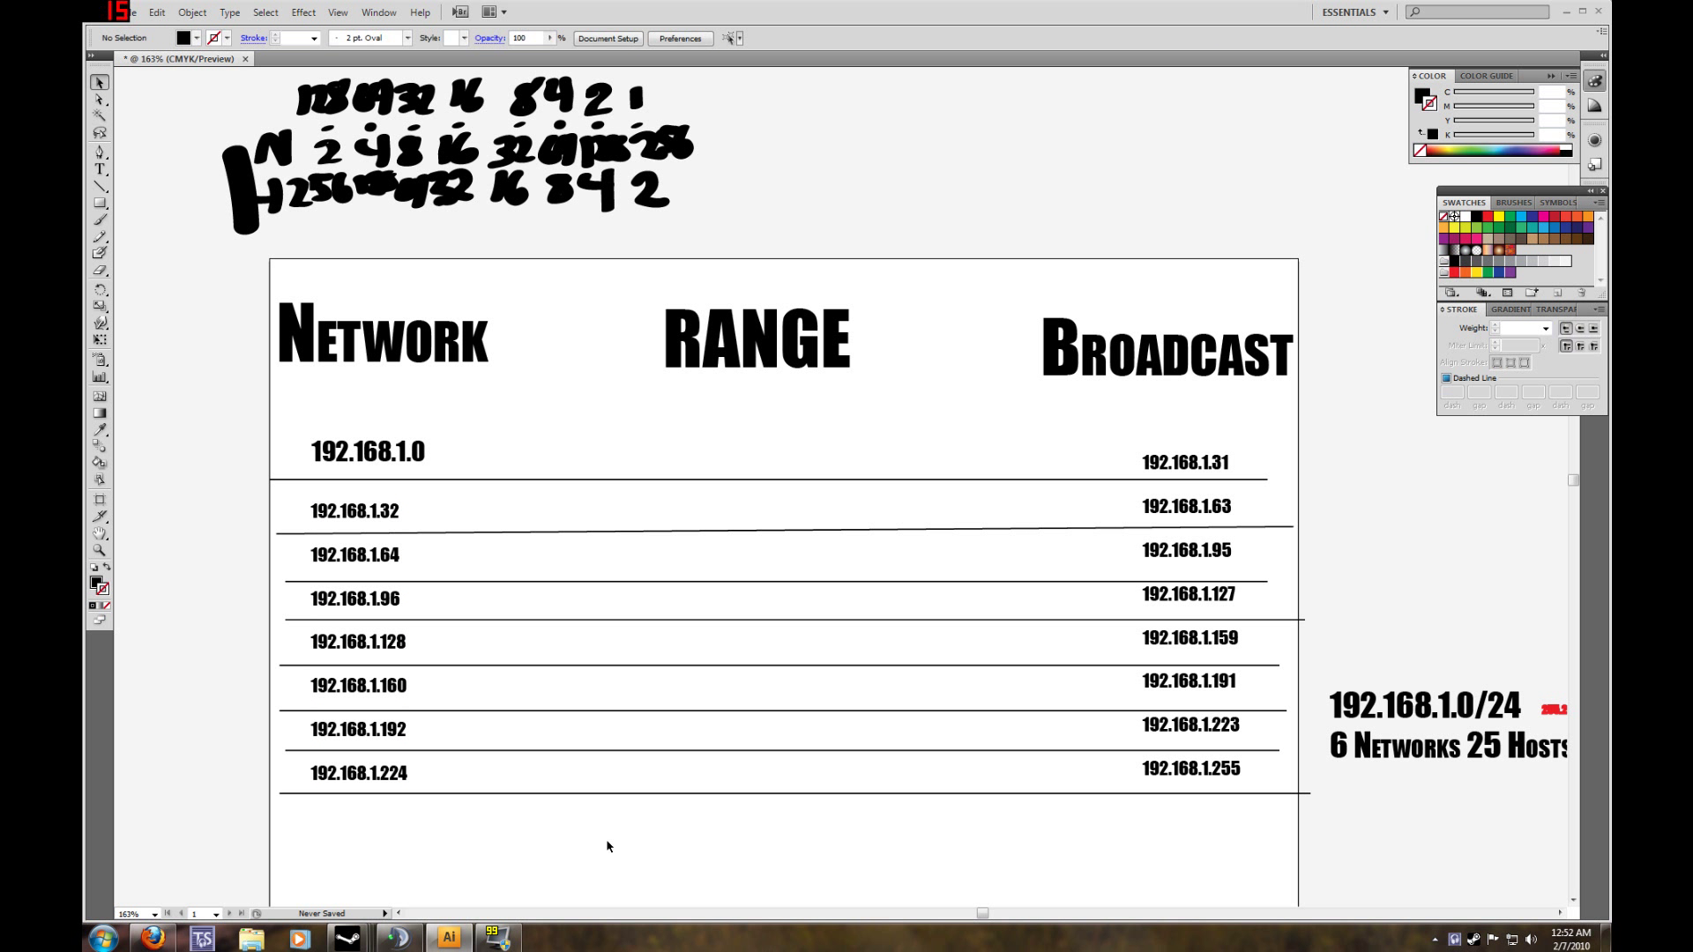
{"action": "mouse_move", "coordinate": [468, 827]}
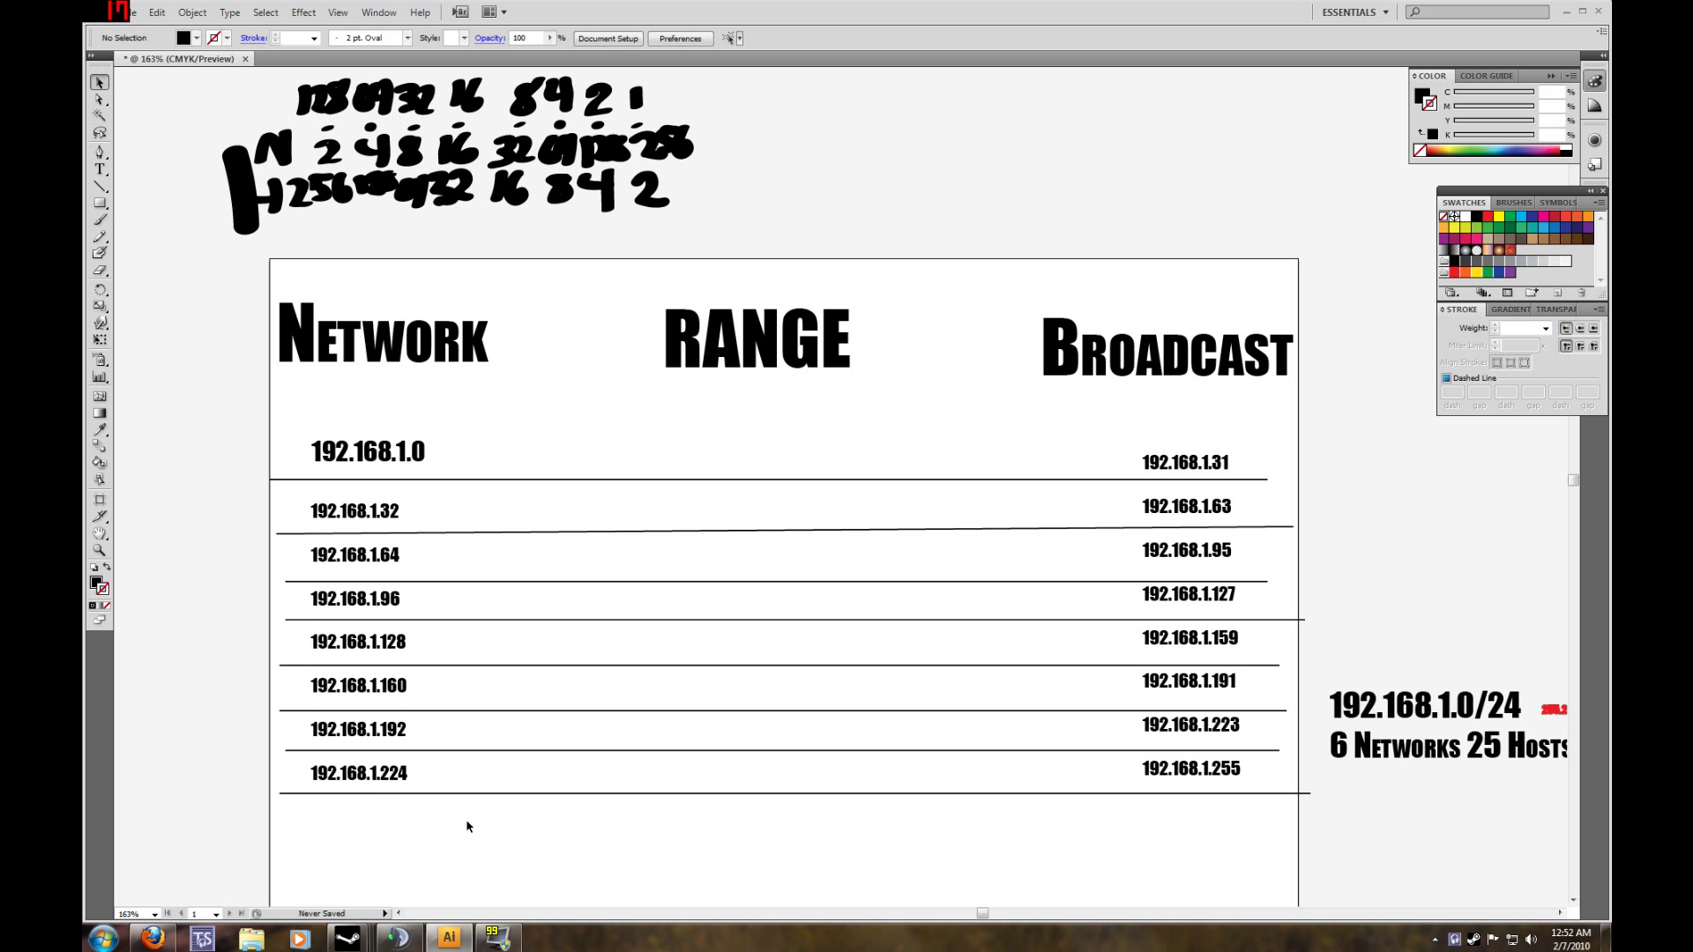
{"action": "mouse_move", "coordinate": [506, 605]}
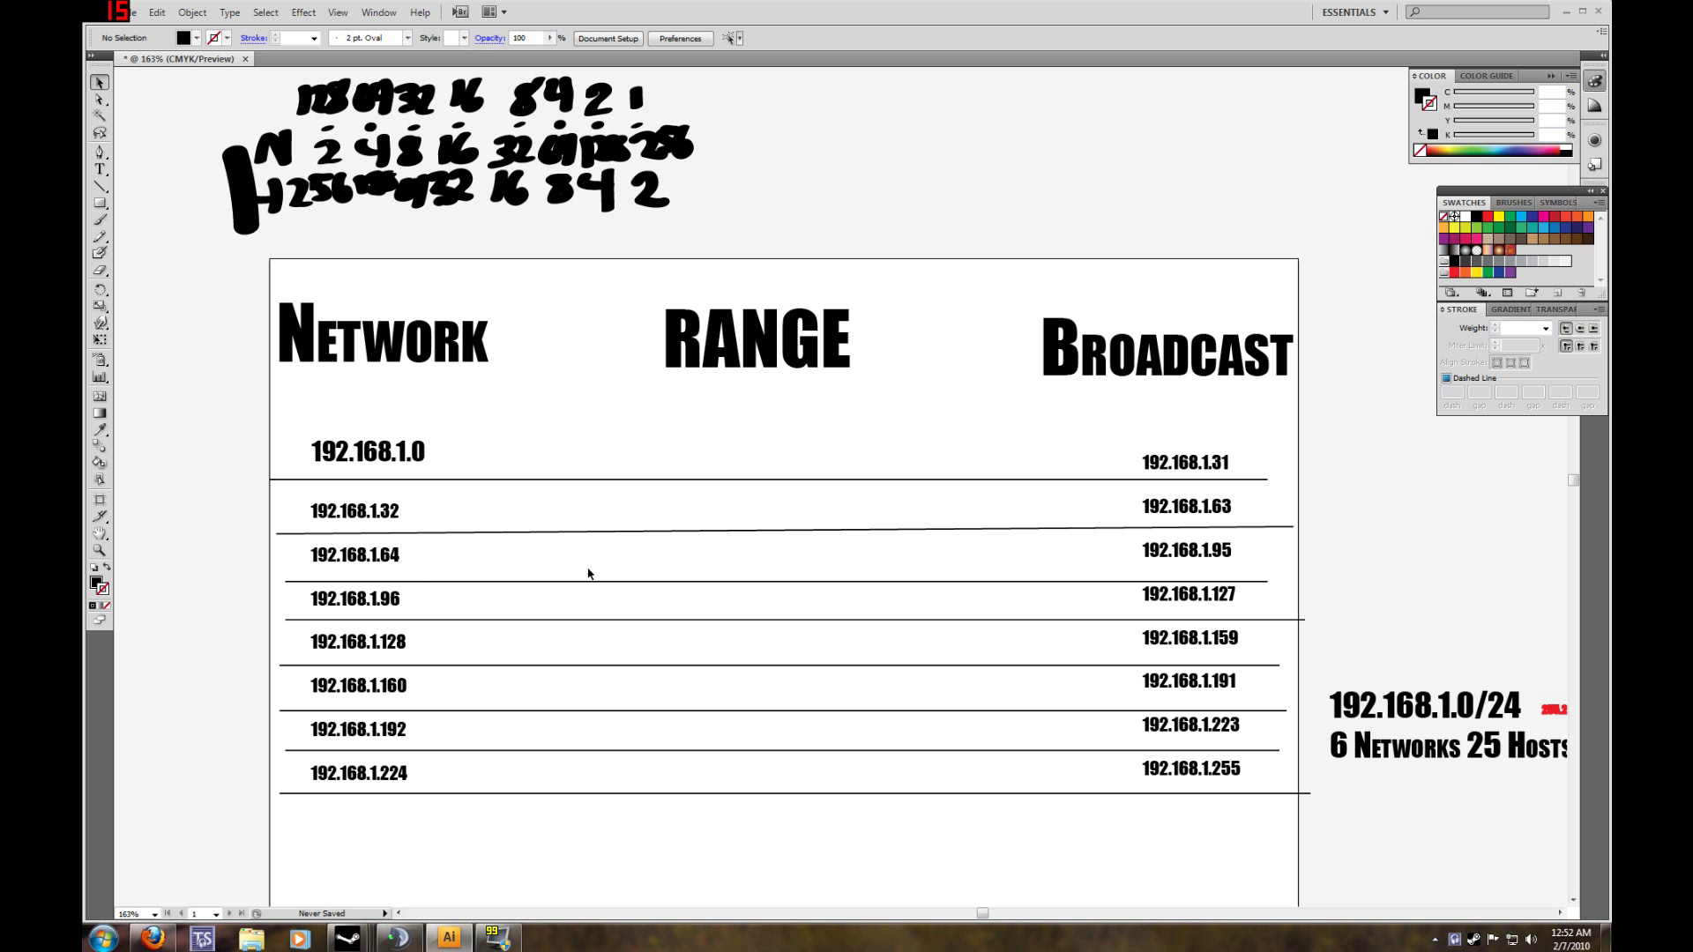
{"action": "mouse_move", "coordinate": [712, 579]}
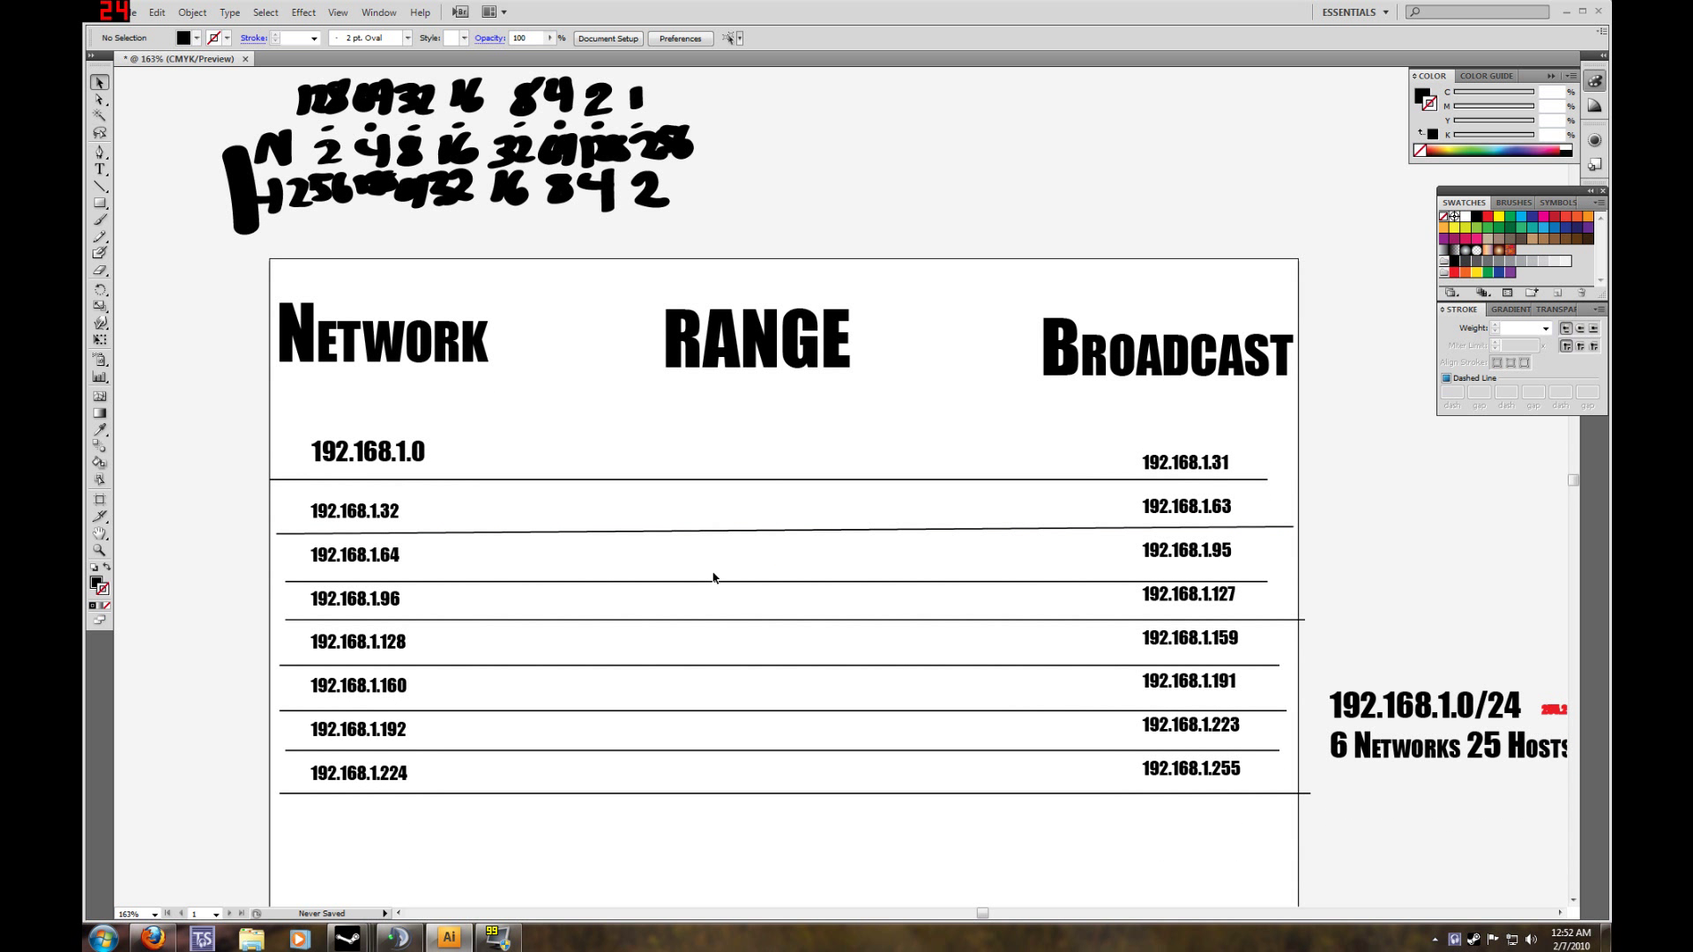
Begin the first RANGE entry beside 192.168.1.0 with the Type tool, starting '.1 -'.
{"action": "scroll", "scroll_direction": "down", "scroll_amount": 3}
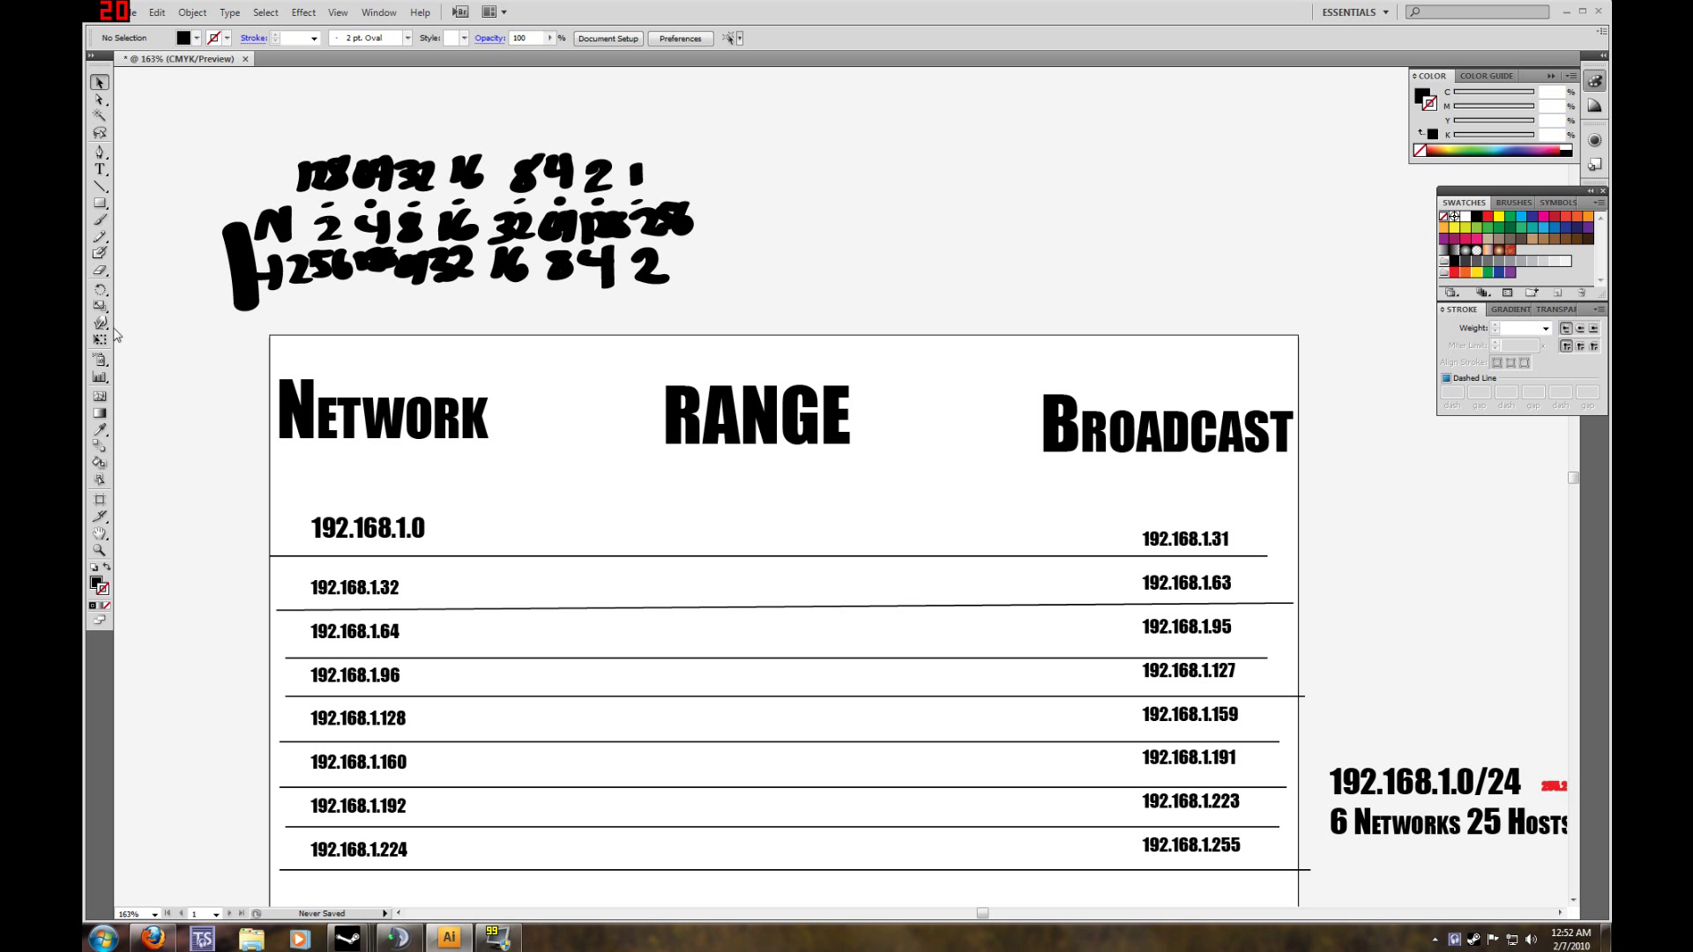
{"action": "left_click", "coordinate": [99, 169]}
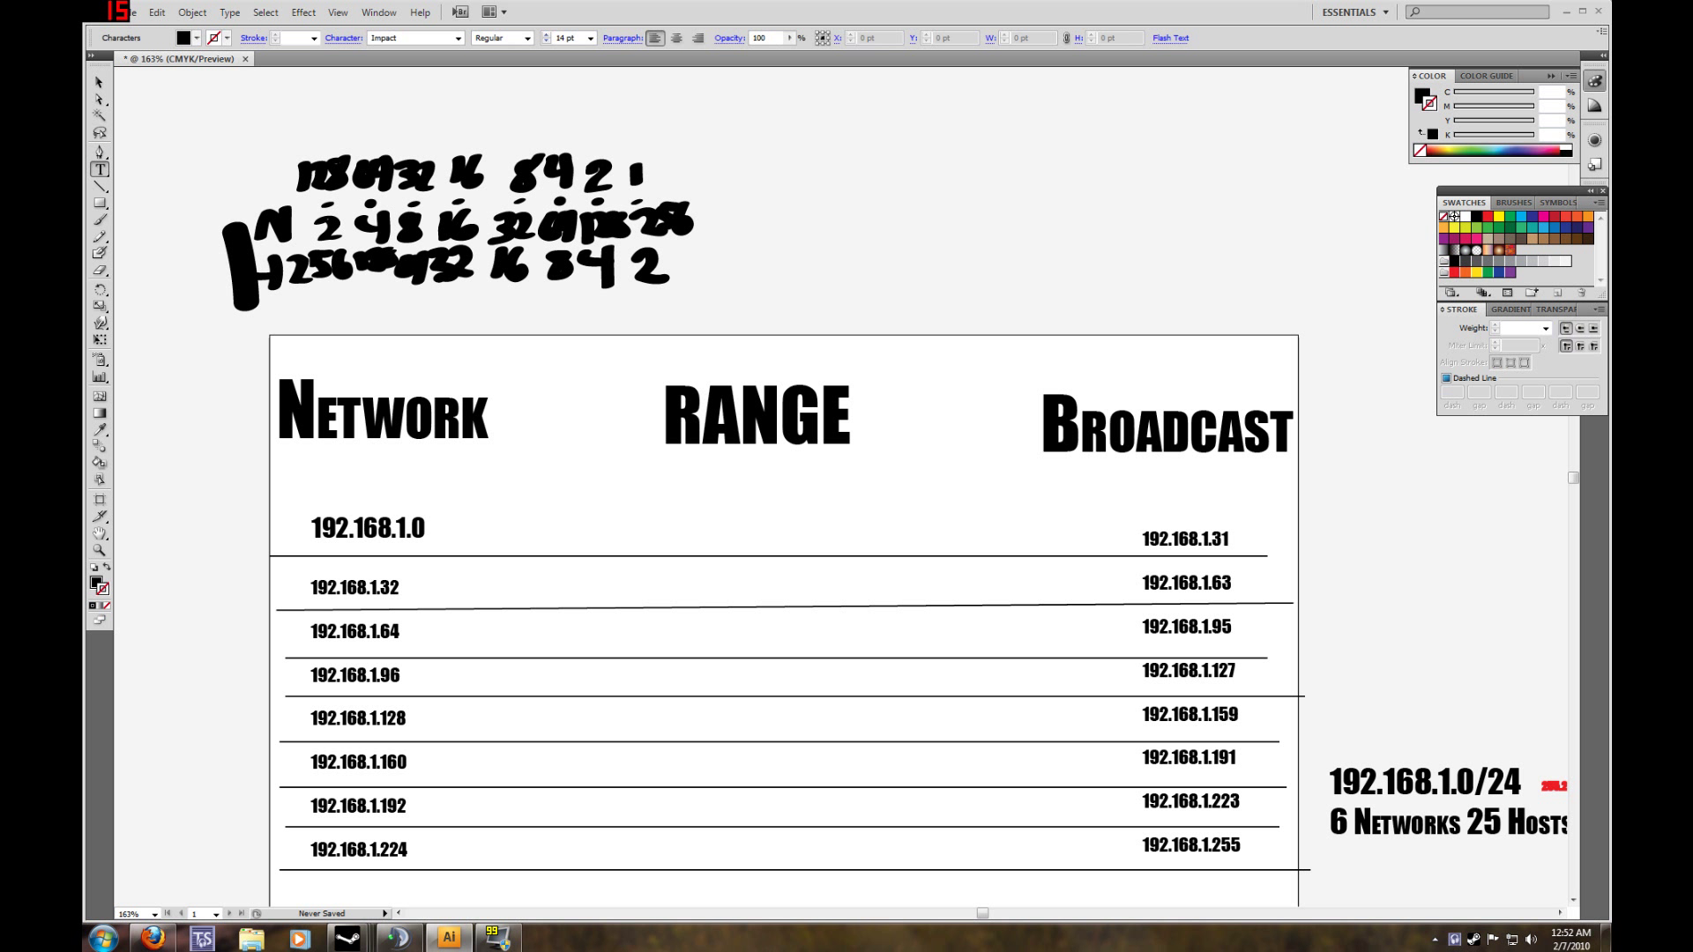
{"action": "left_click", "coordinate": [690, 531]}
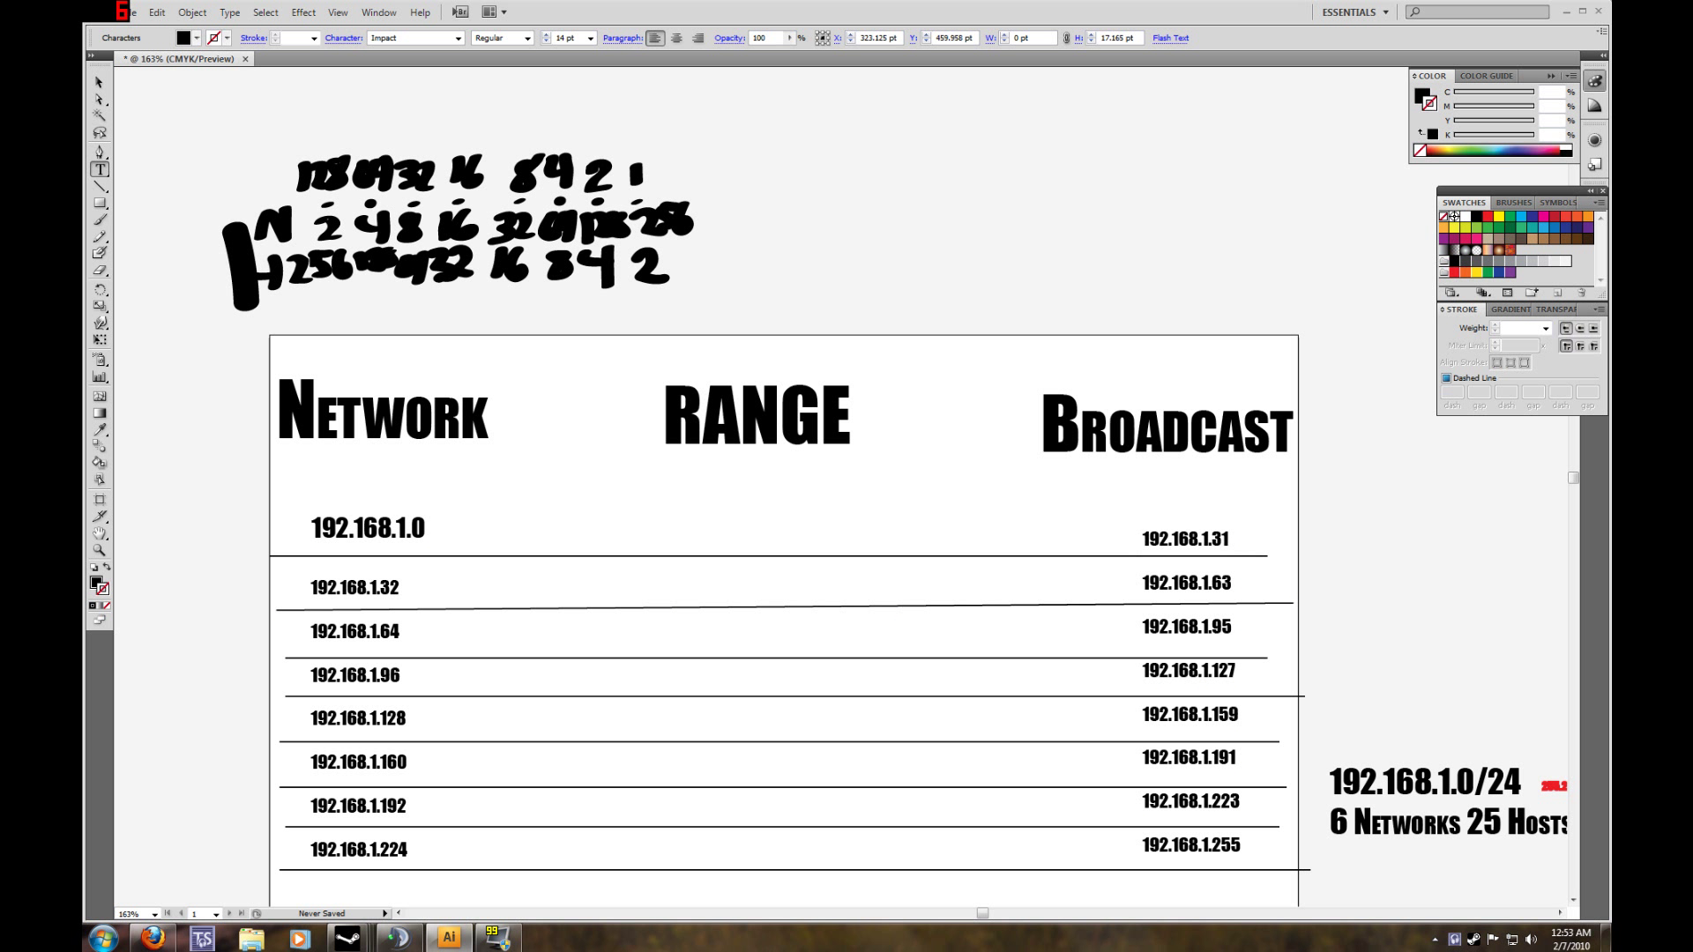
{"action": "left_click", "coordinate": [689, 531]}
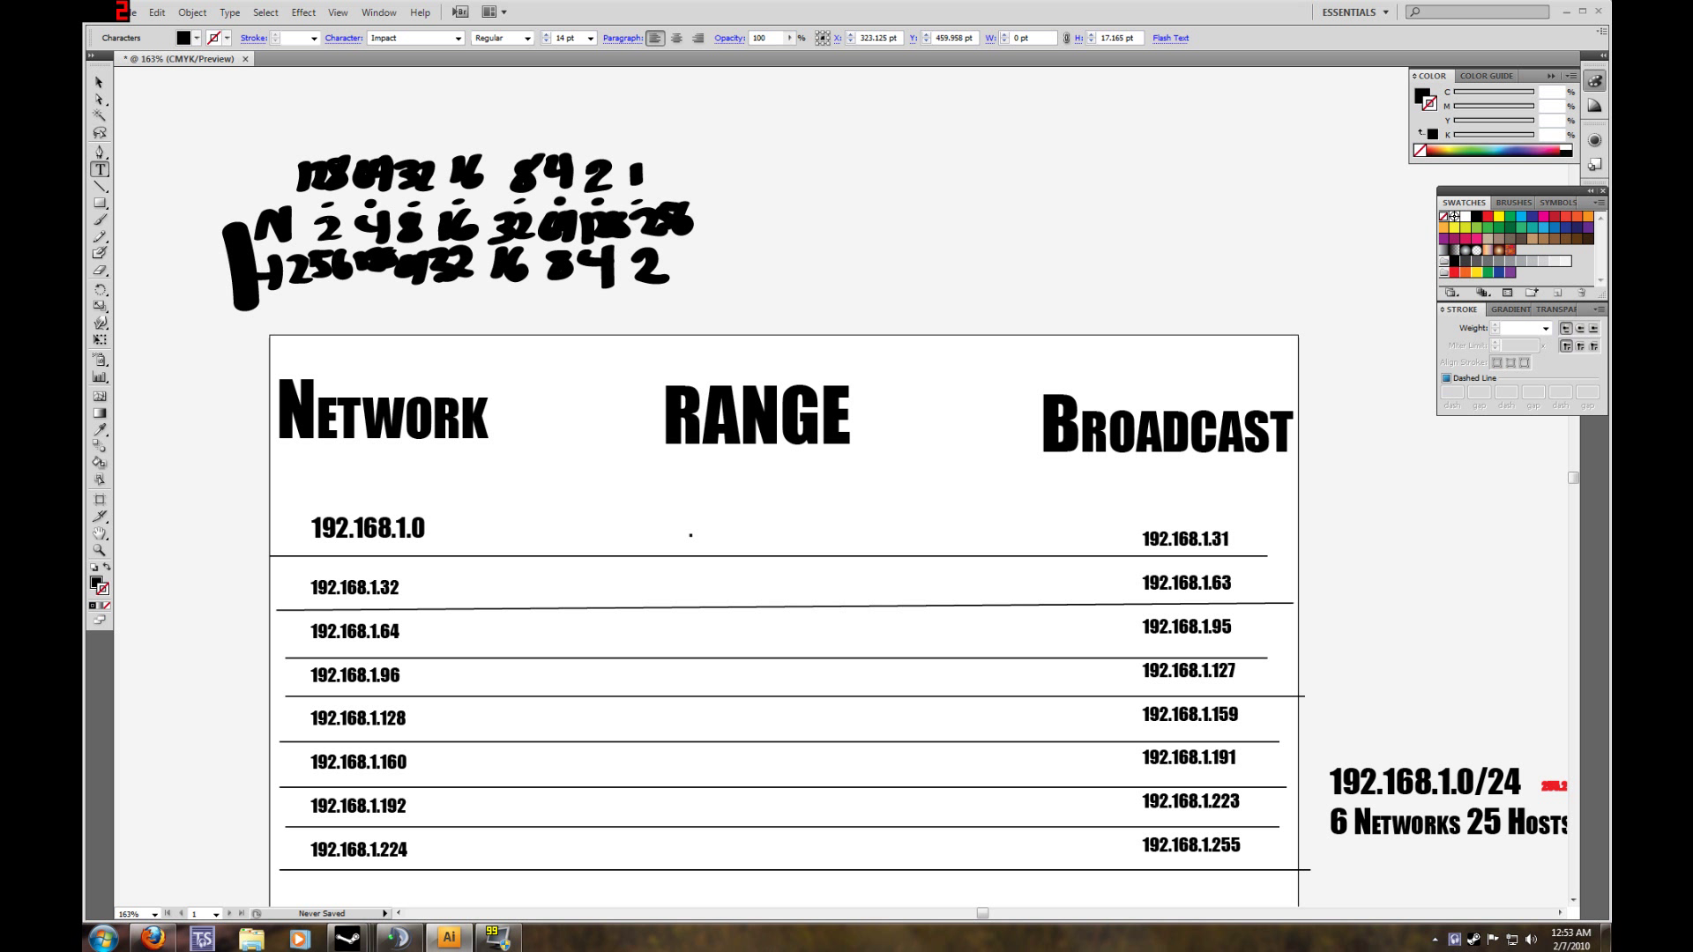
{"action": "type", "text": "1-"}
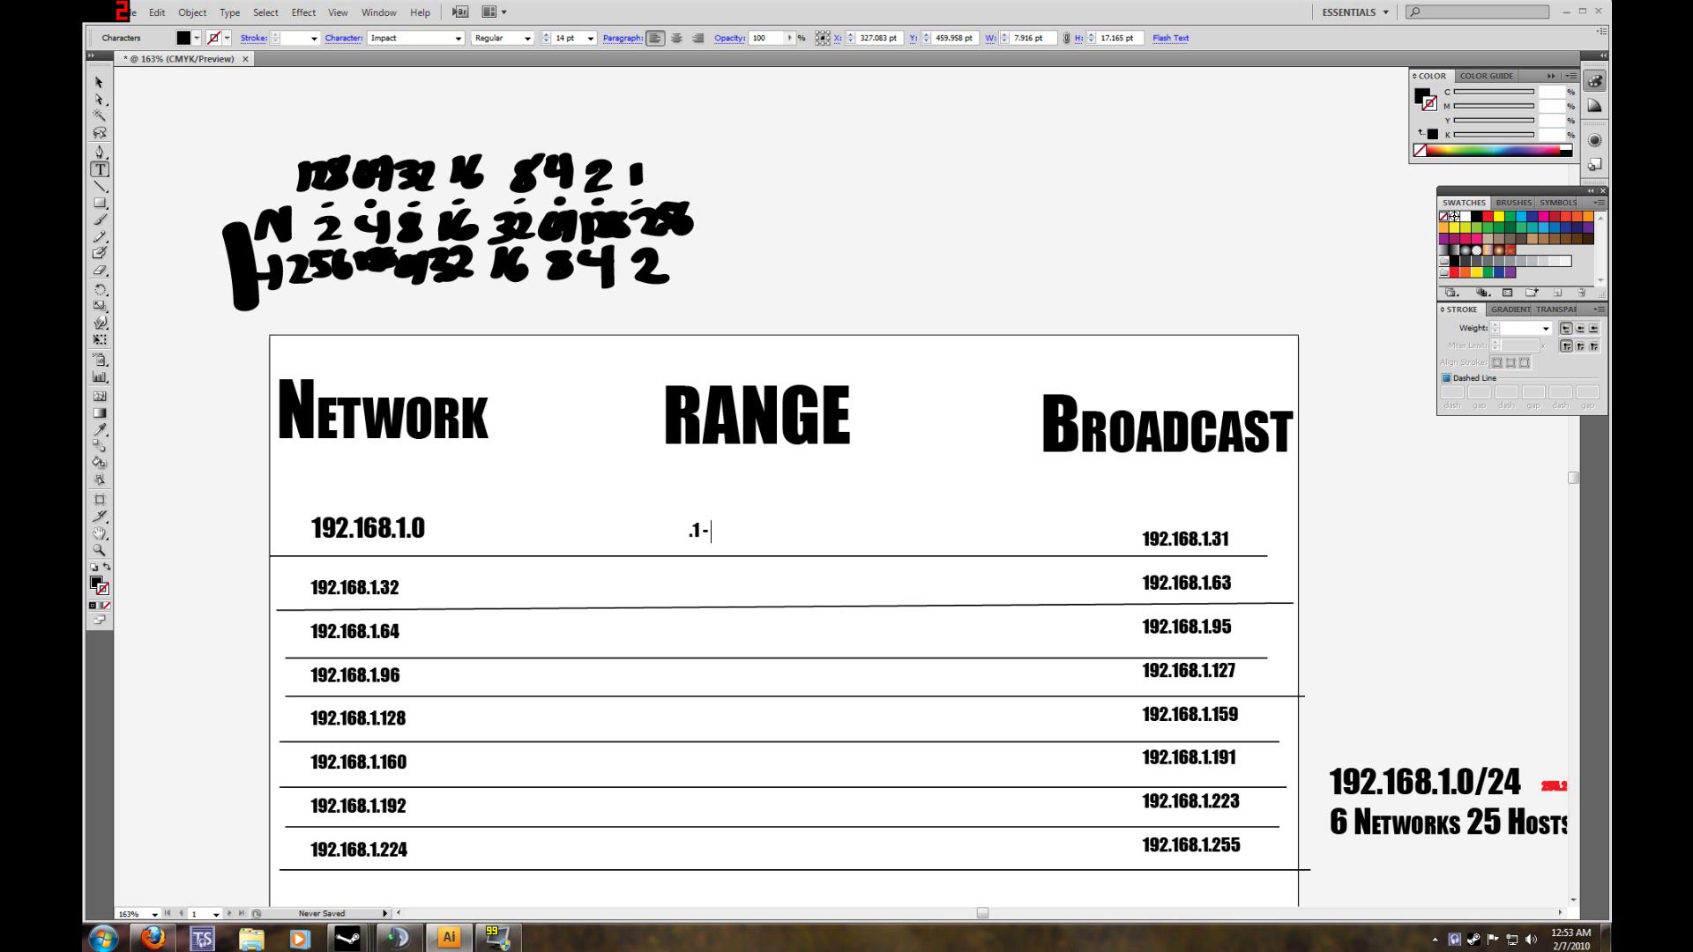
Complete .1 - .30 in the first row and enter .33 - .62 in the second.
{"action": "type", "text": "30"}
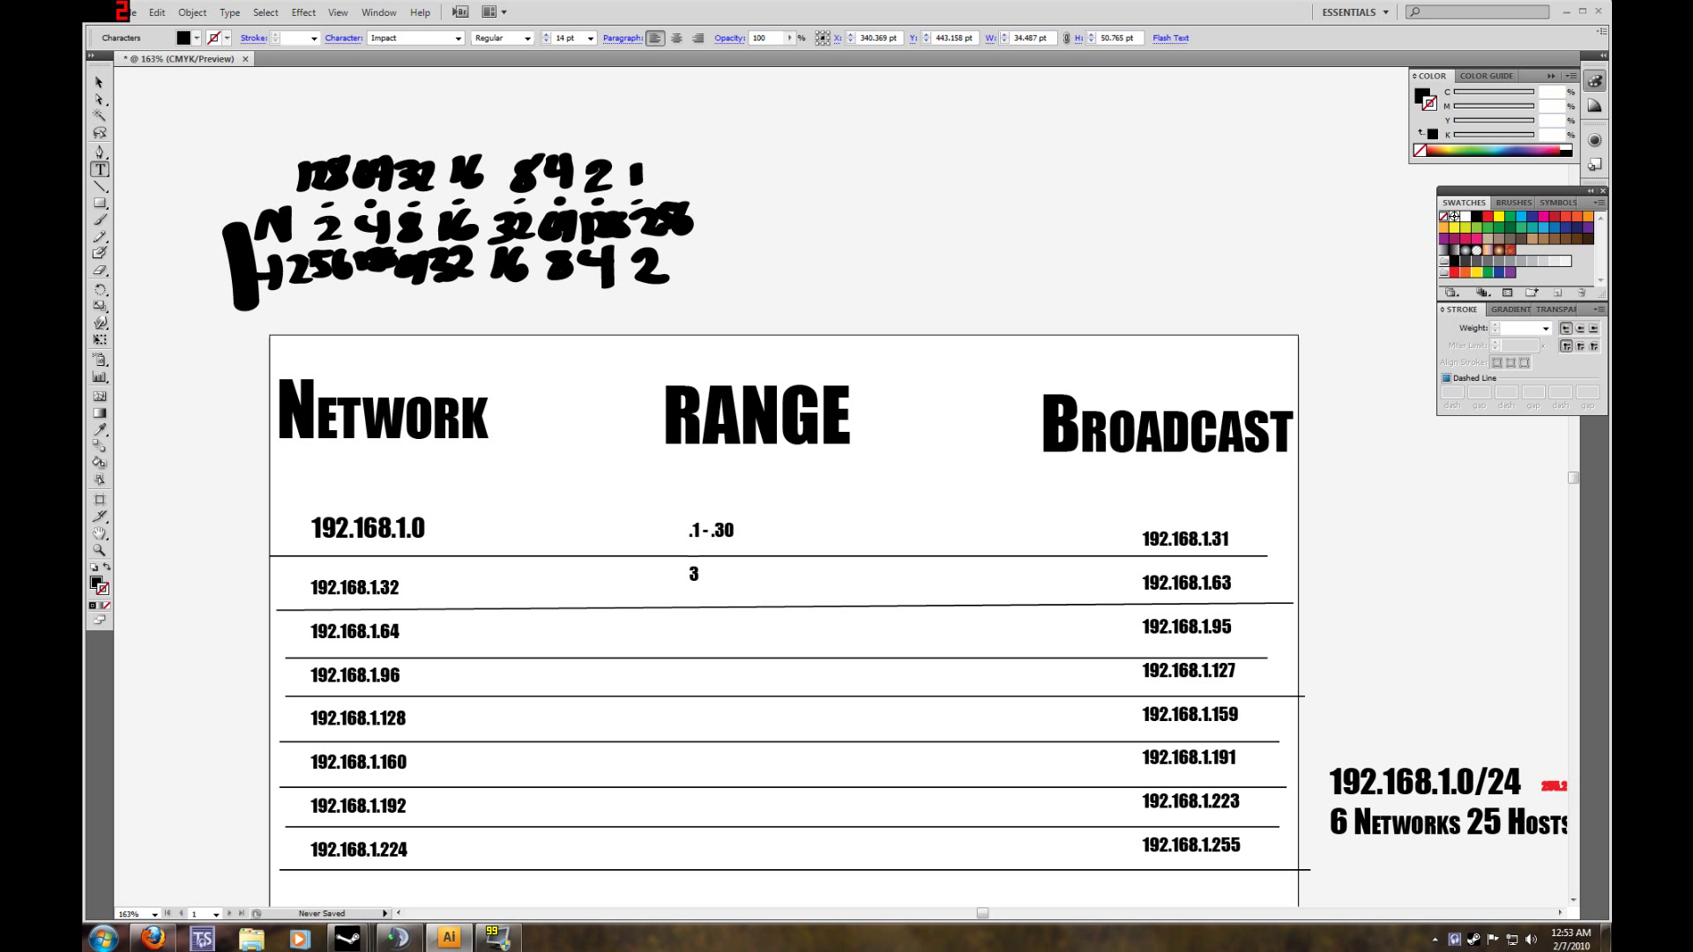
{"action": "type", "text": "3."}
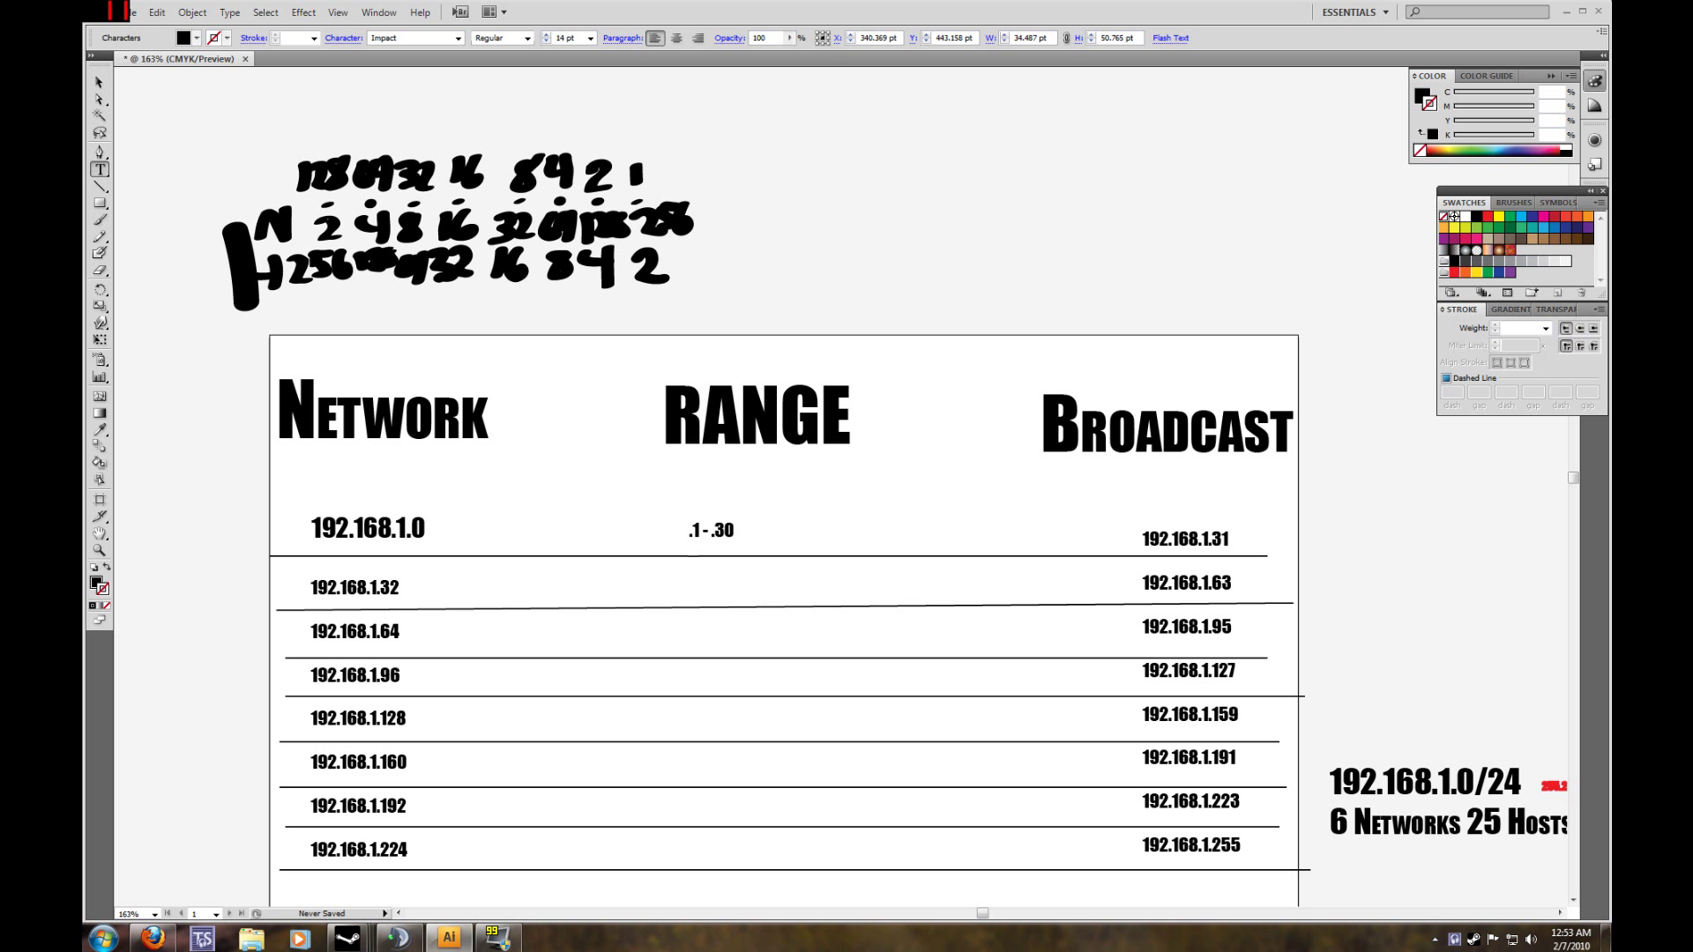
{"action": "type", "text": ".33 -"}
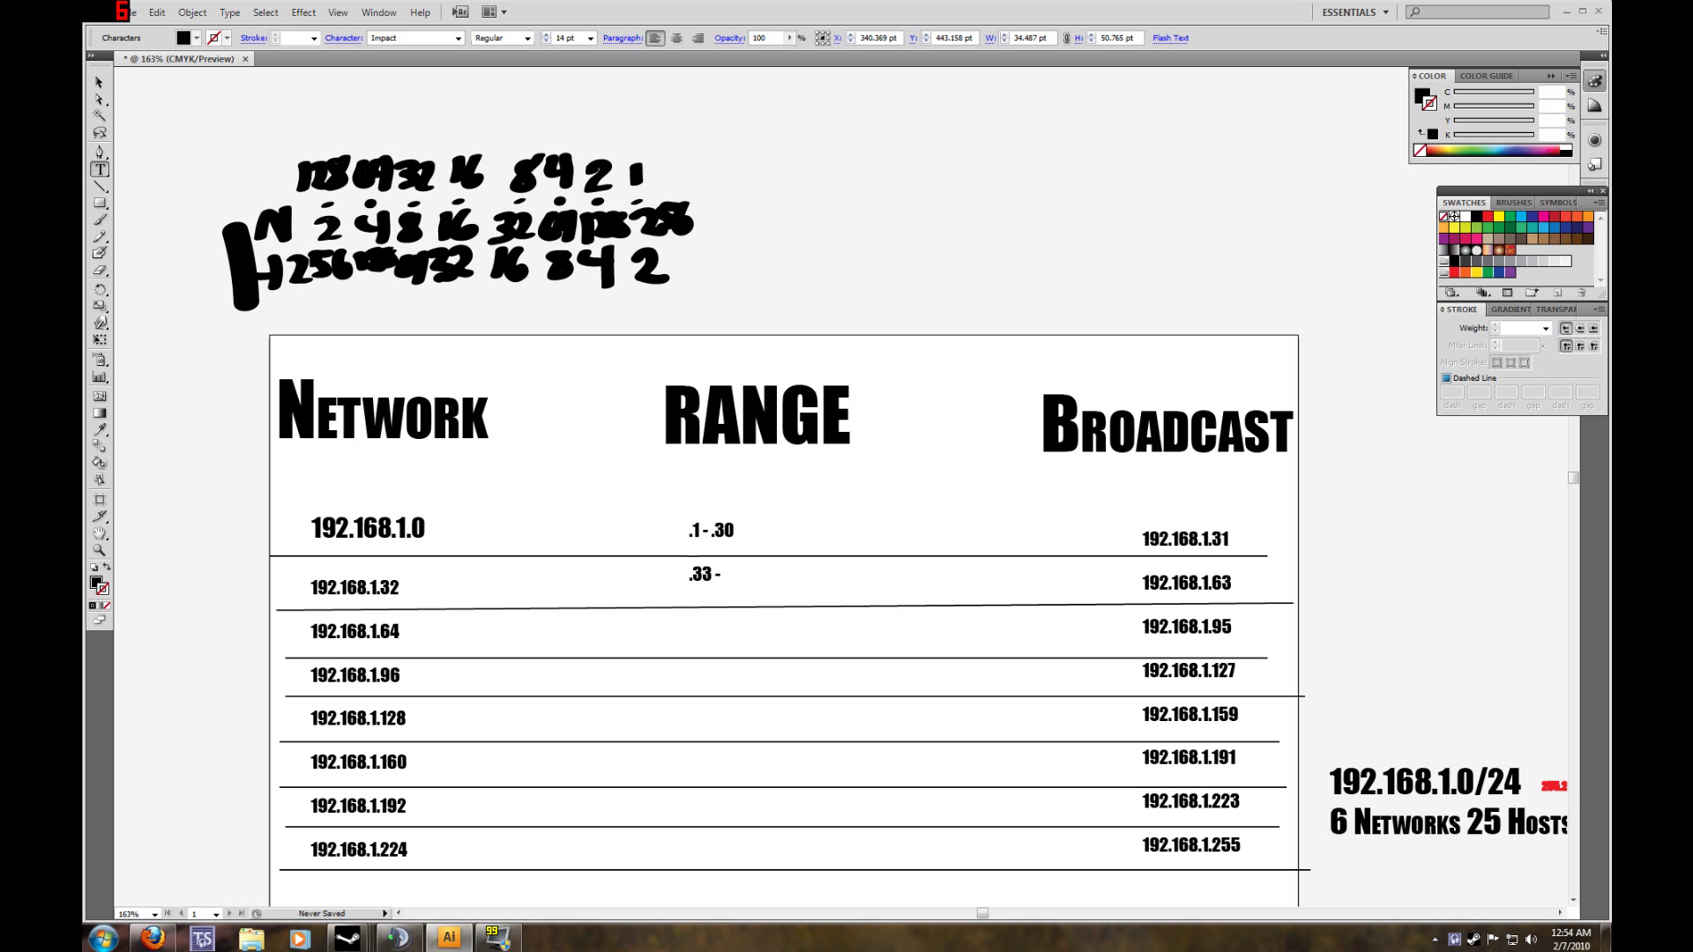
{"action": "left_click", "coordinate": [723, 575]}
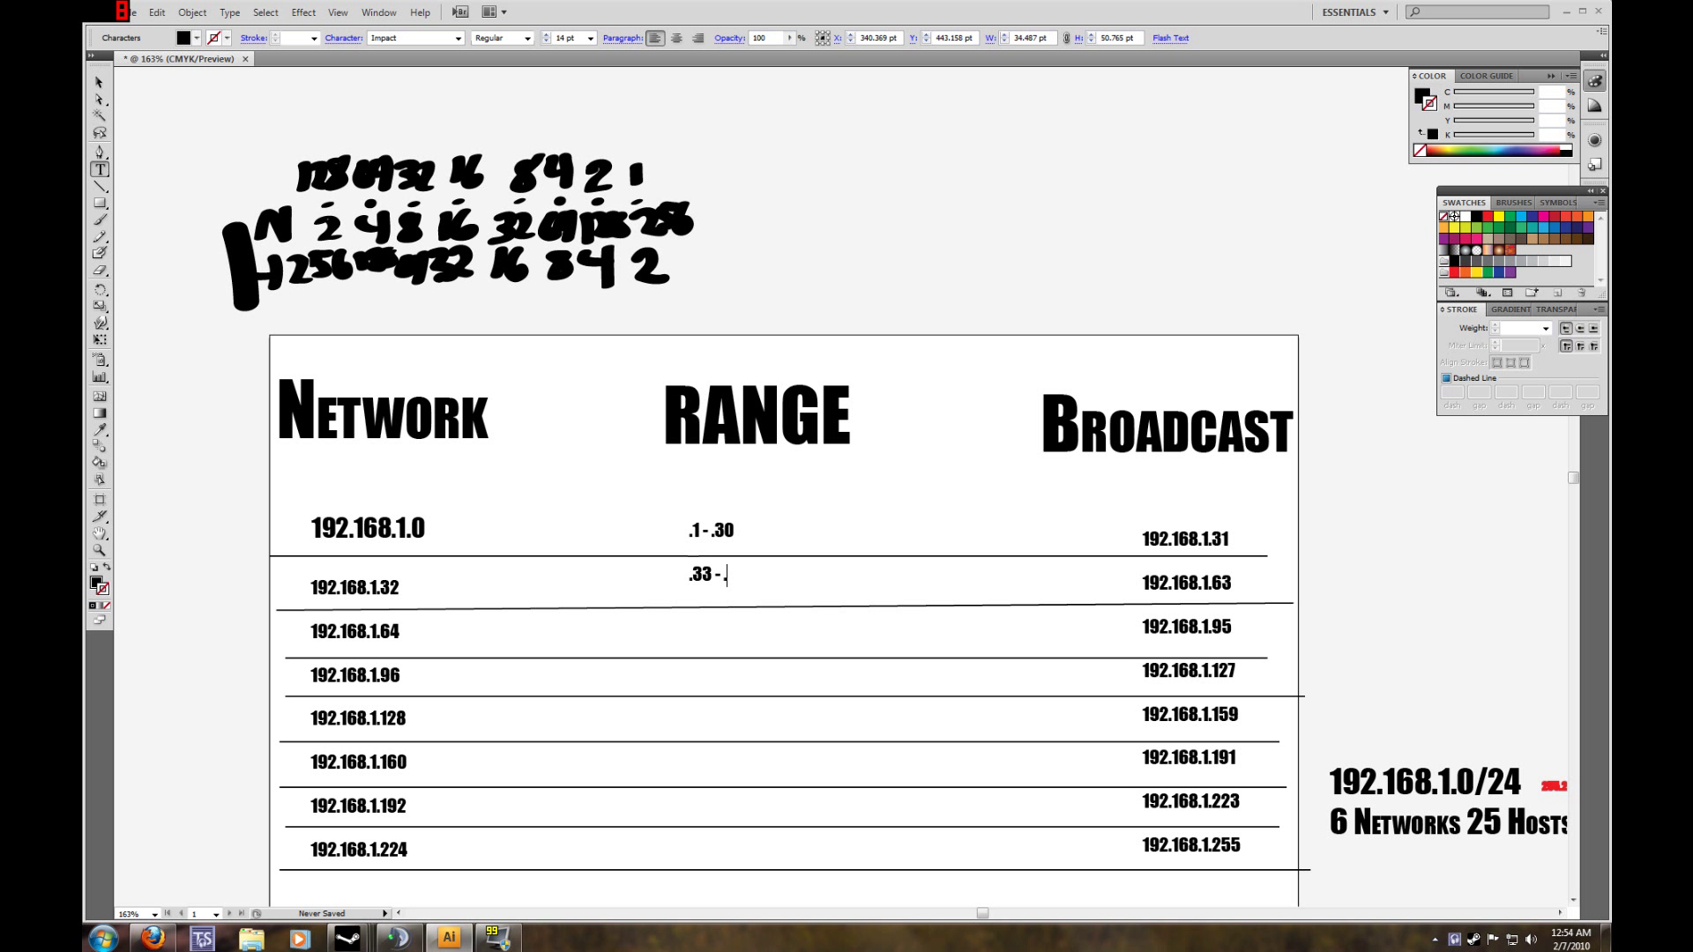
{"action": "type", "text": "62"}
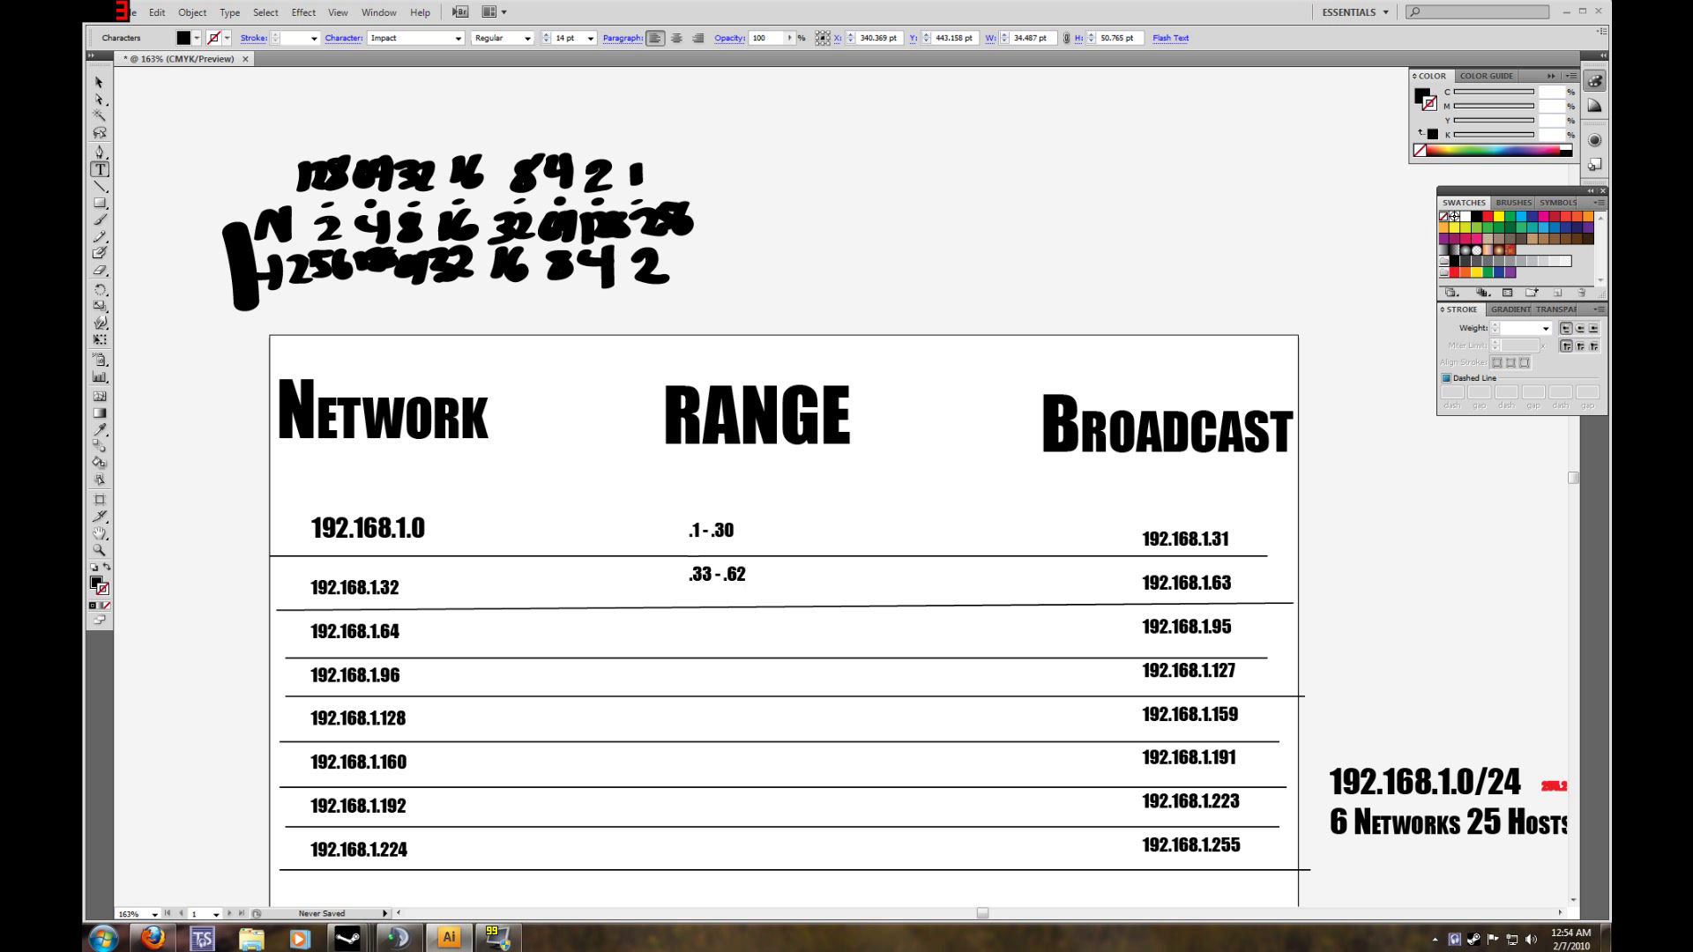
Enter .65 - .94 in the third RANGE row and .97 - .126 in the fourth.
{"action": "left_click", "coordinate": [691, 621]}
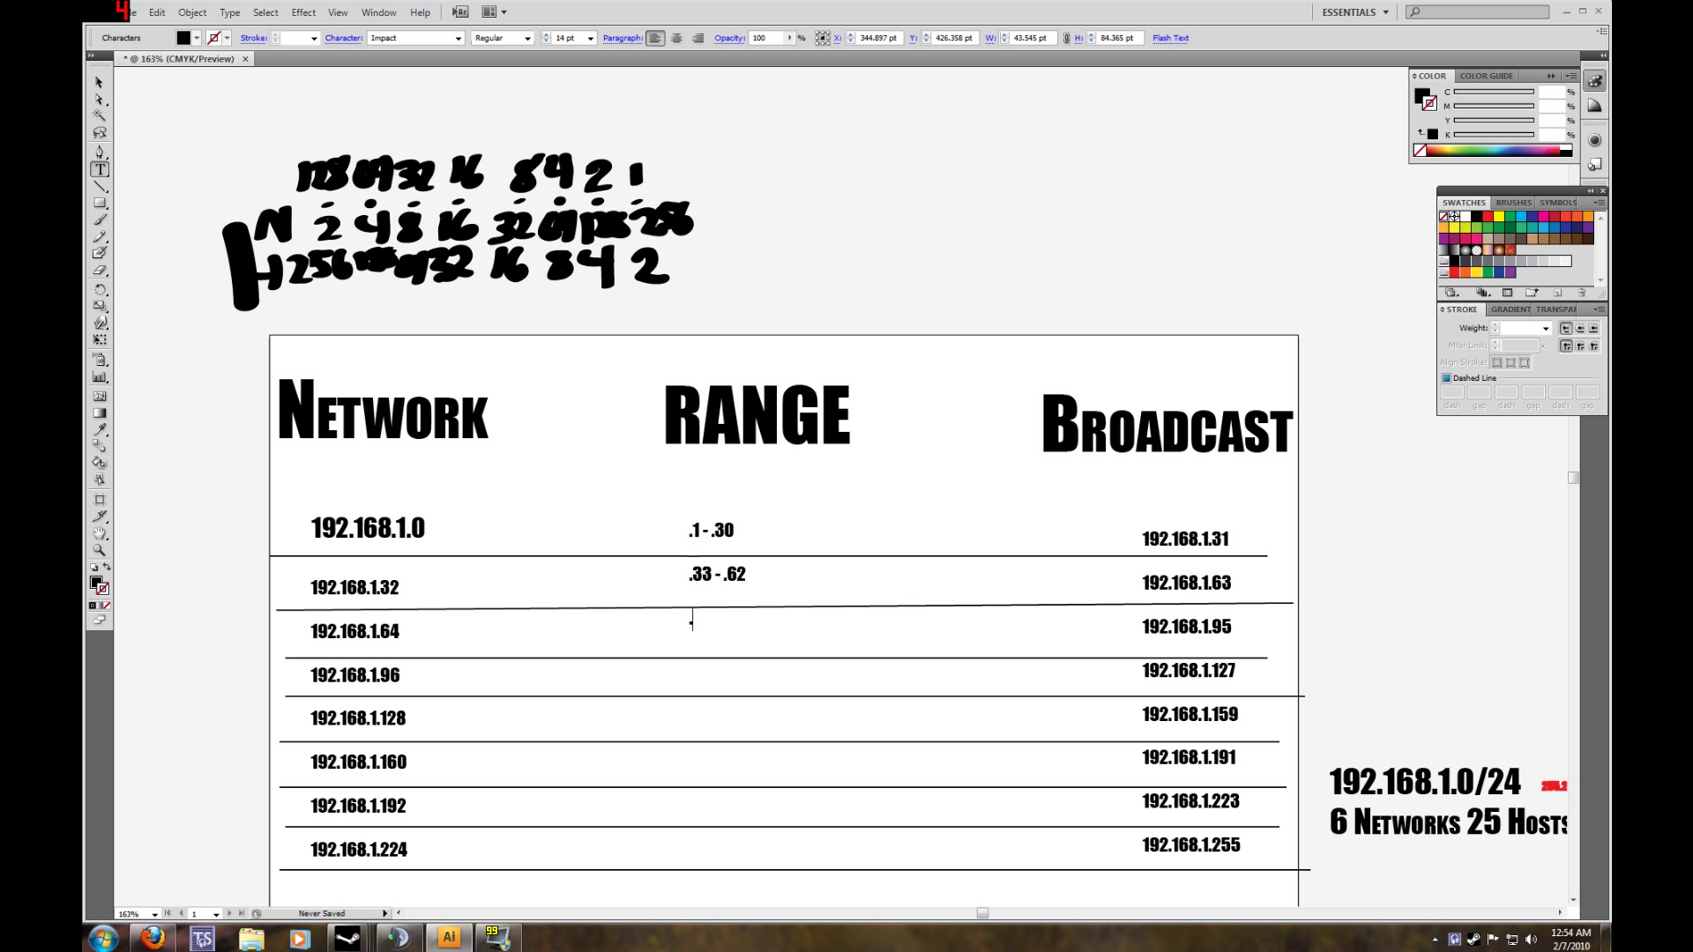
{"action": "type", "text": ".65 -."}
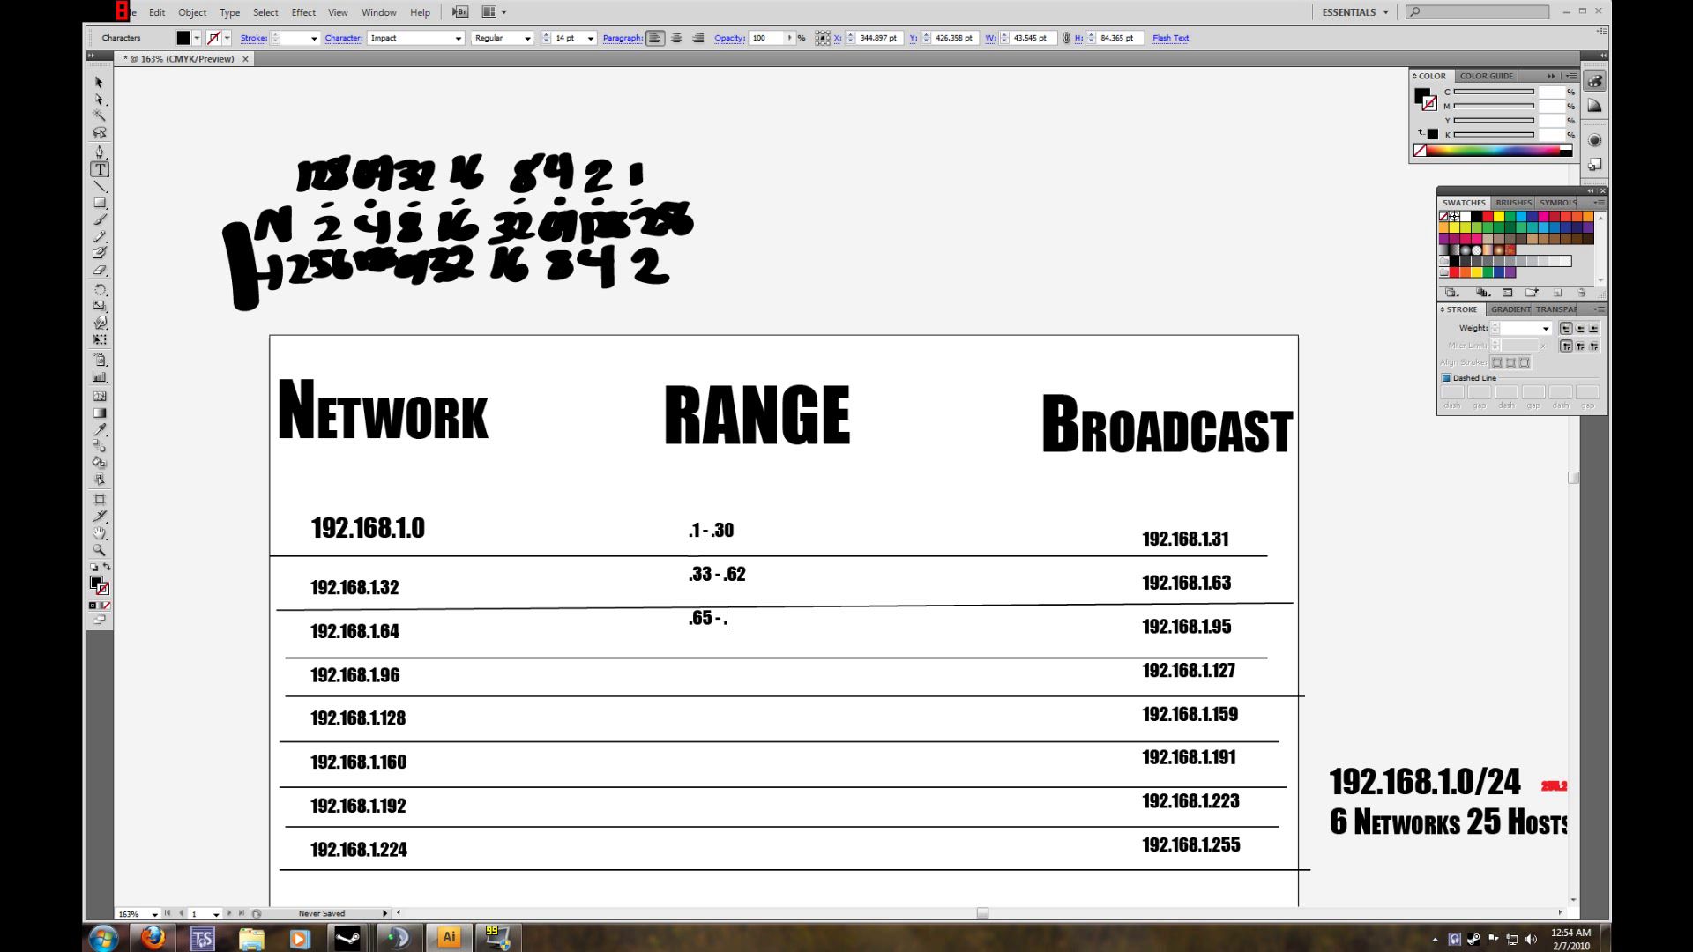
{"action": "type", "text": "94"}
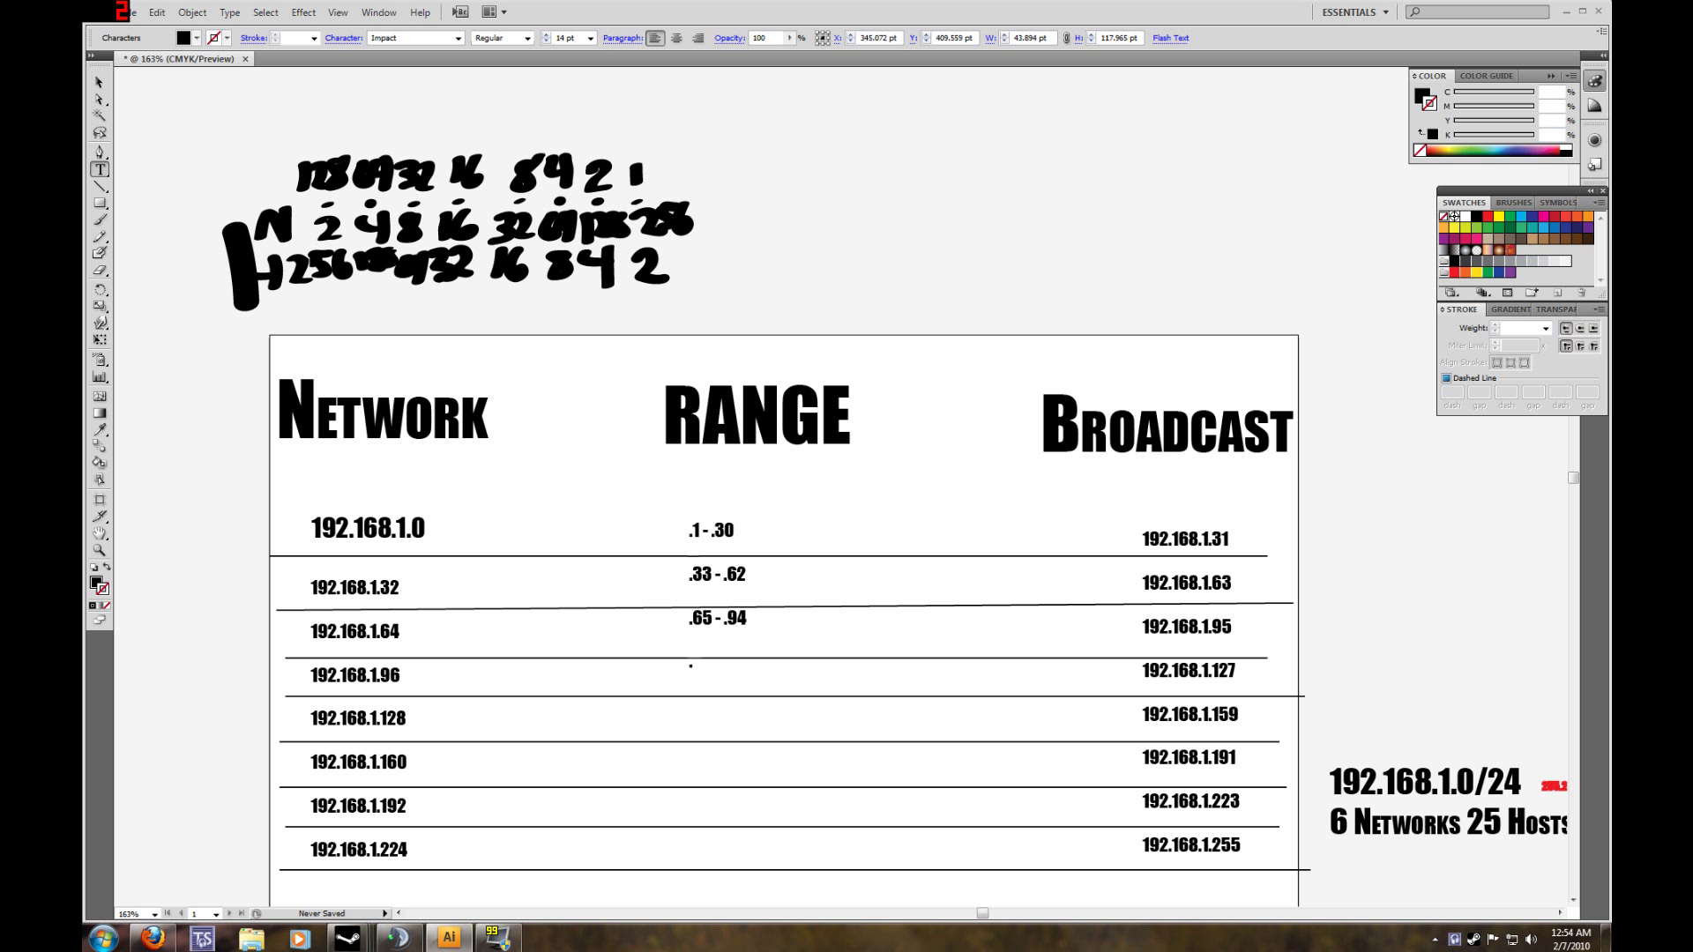
{"action": "type", "text": ".97 - ."}
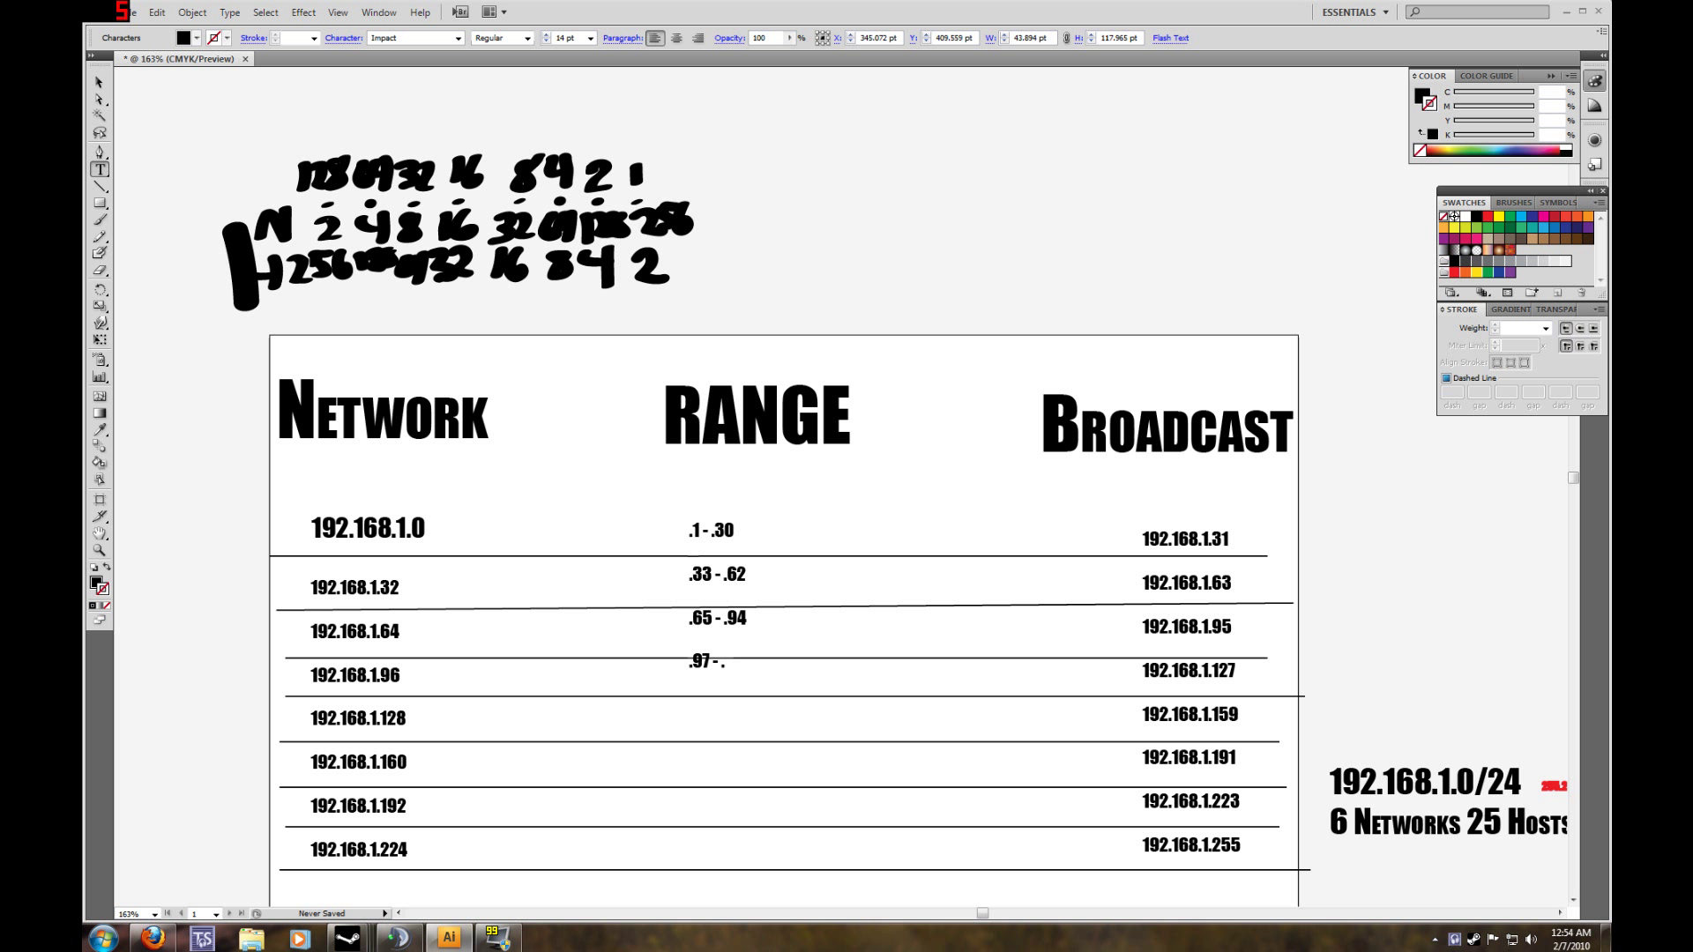
{"action": "type", "text": "1"}
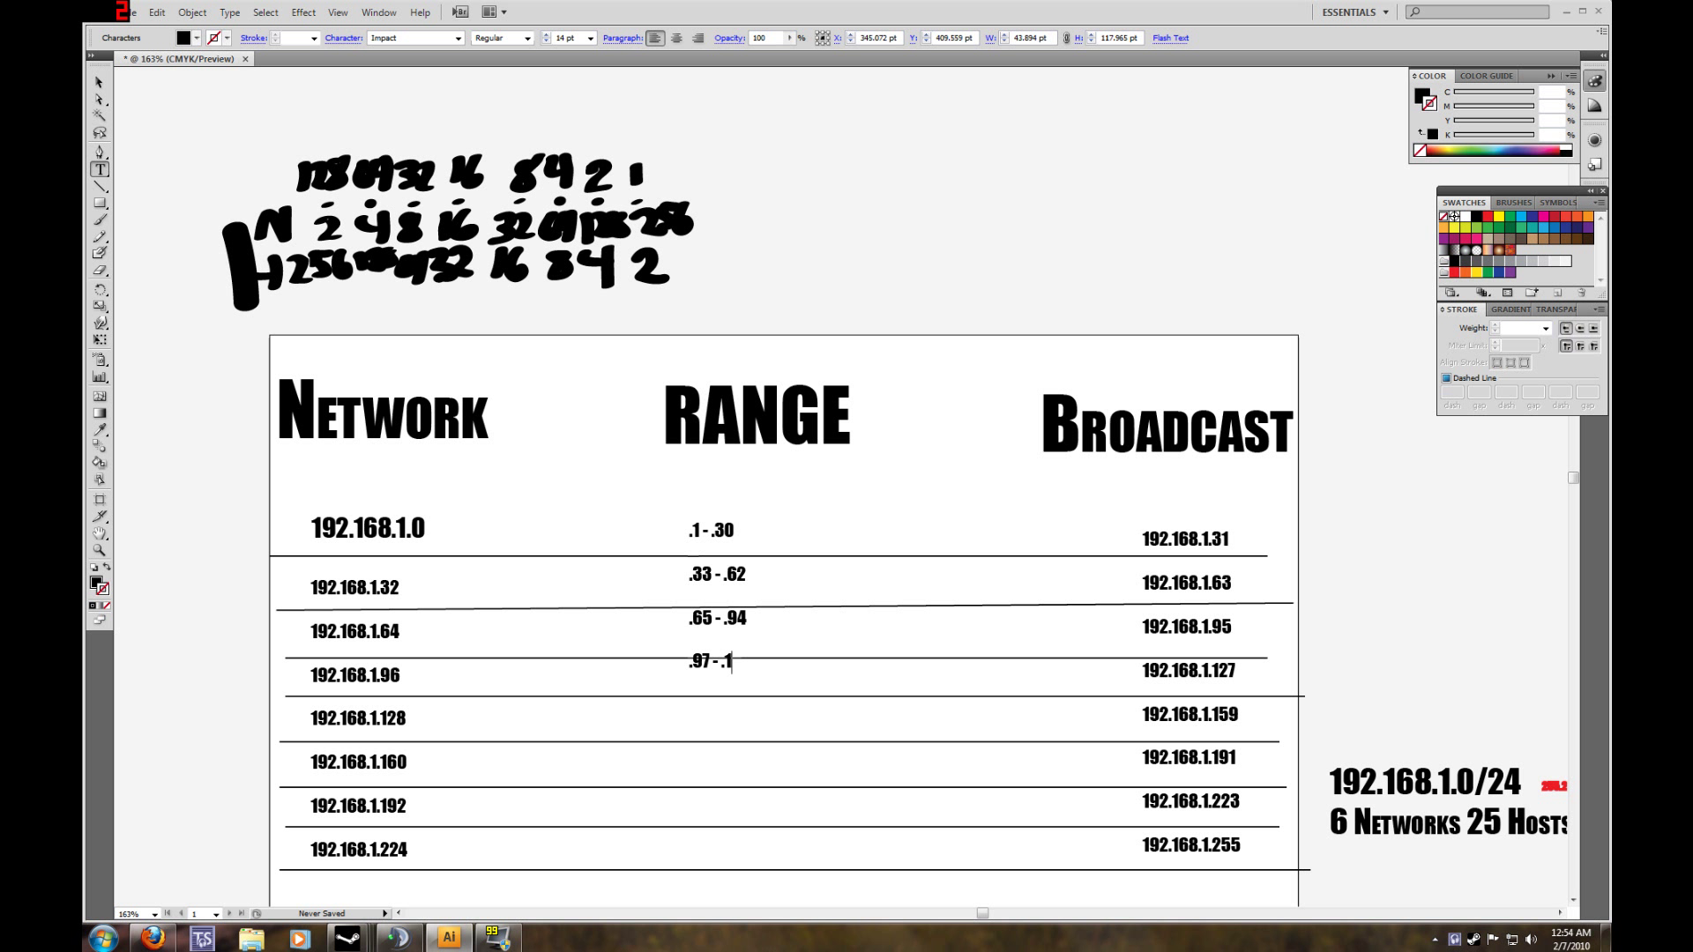
{"action": "type", "text": "26"}
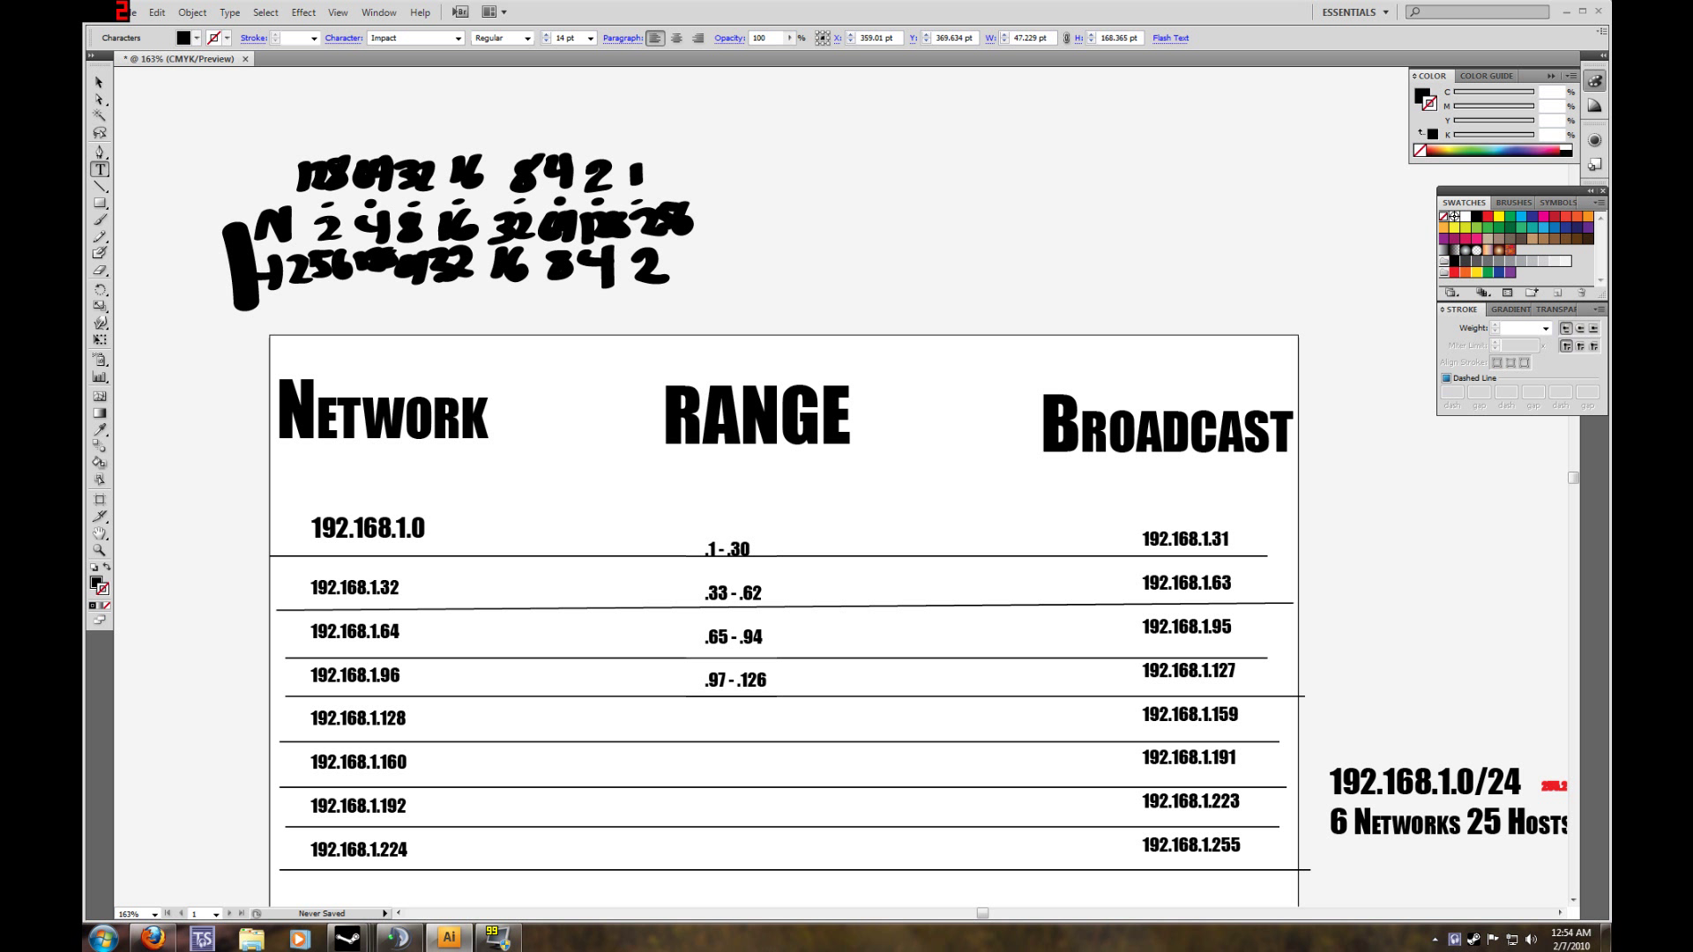
Enter .129 - .158 and .161 - .190 in the fifth and sixth RANGE rows.
{"action": "type", "text": ".129 - .1"}
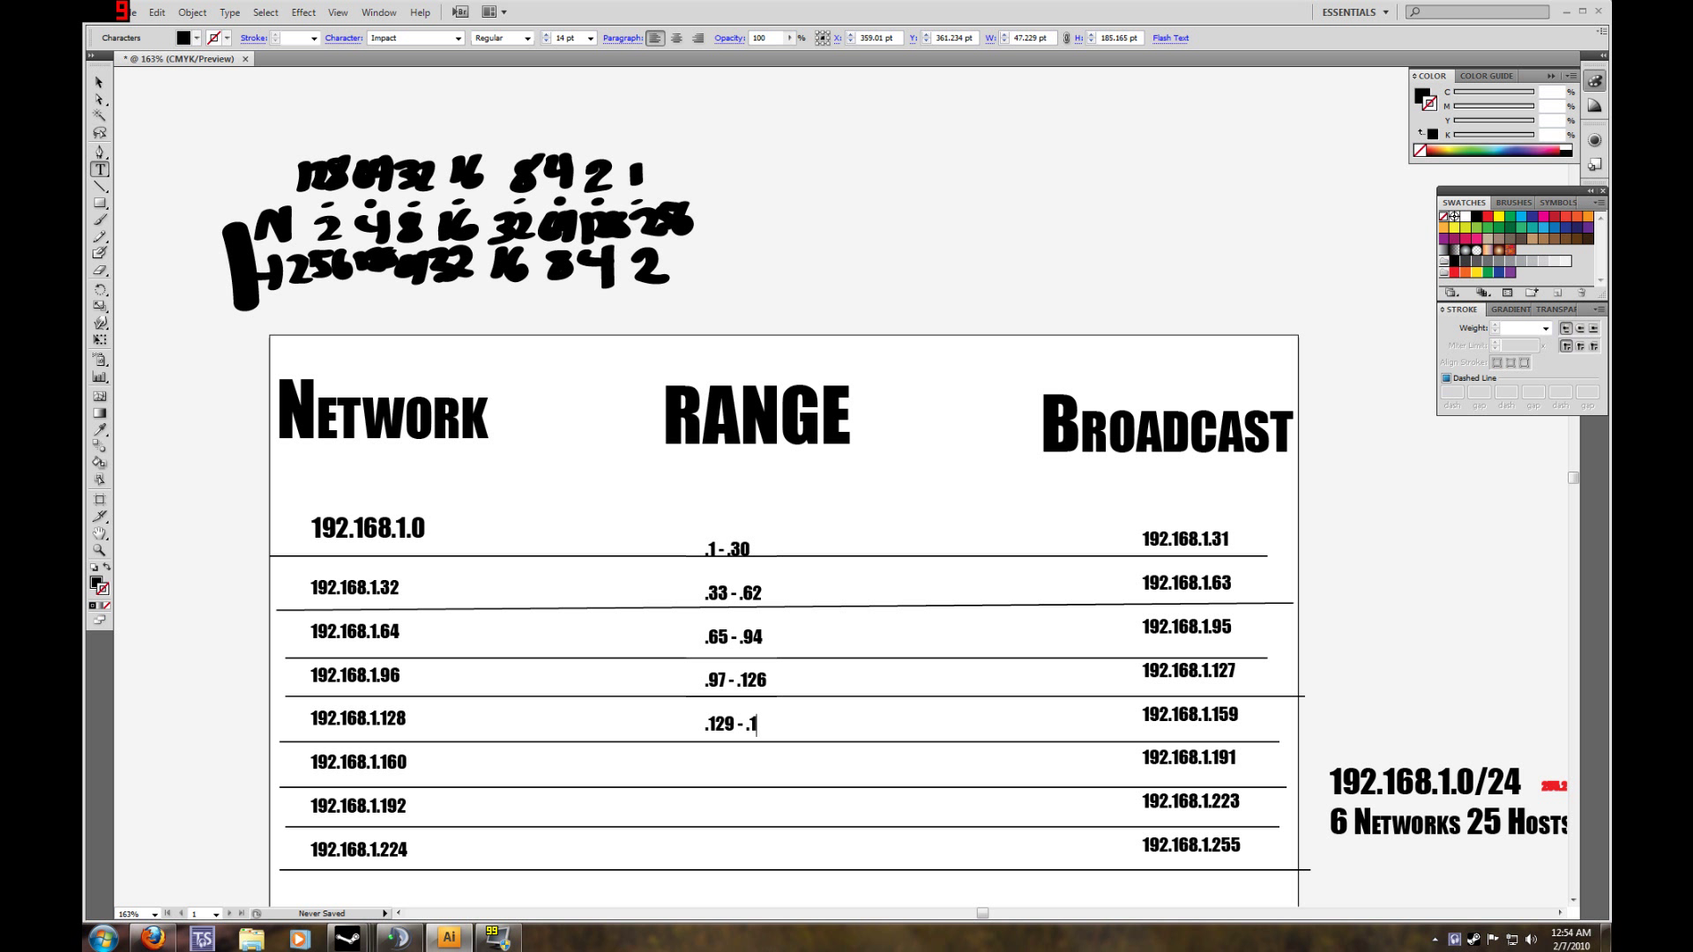
{"action": "type", "text": "58"}
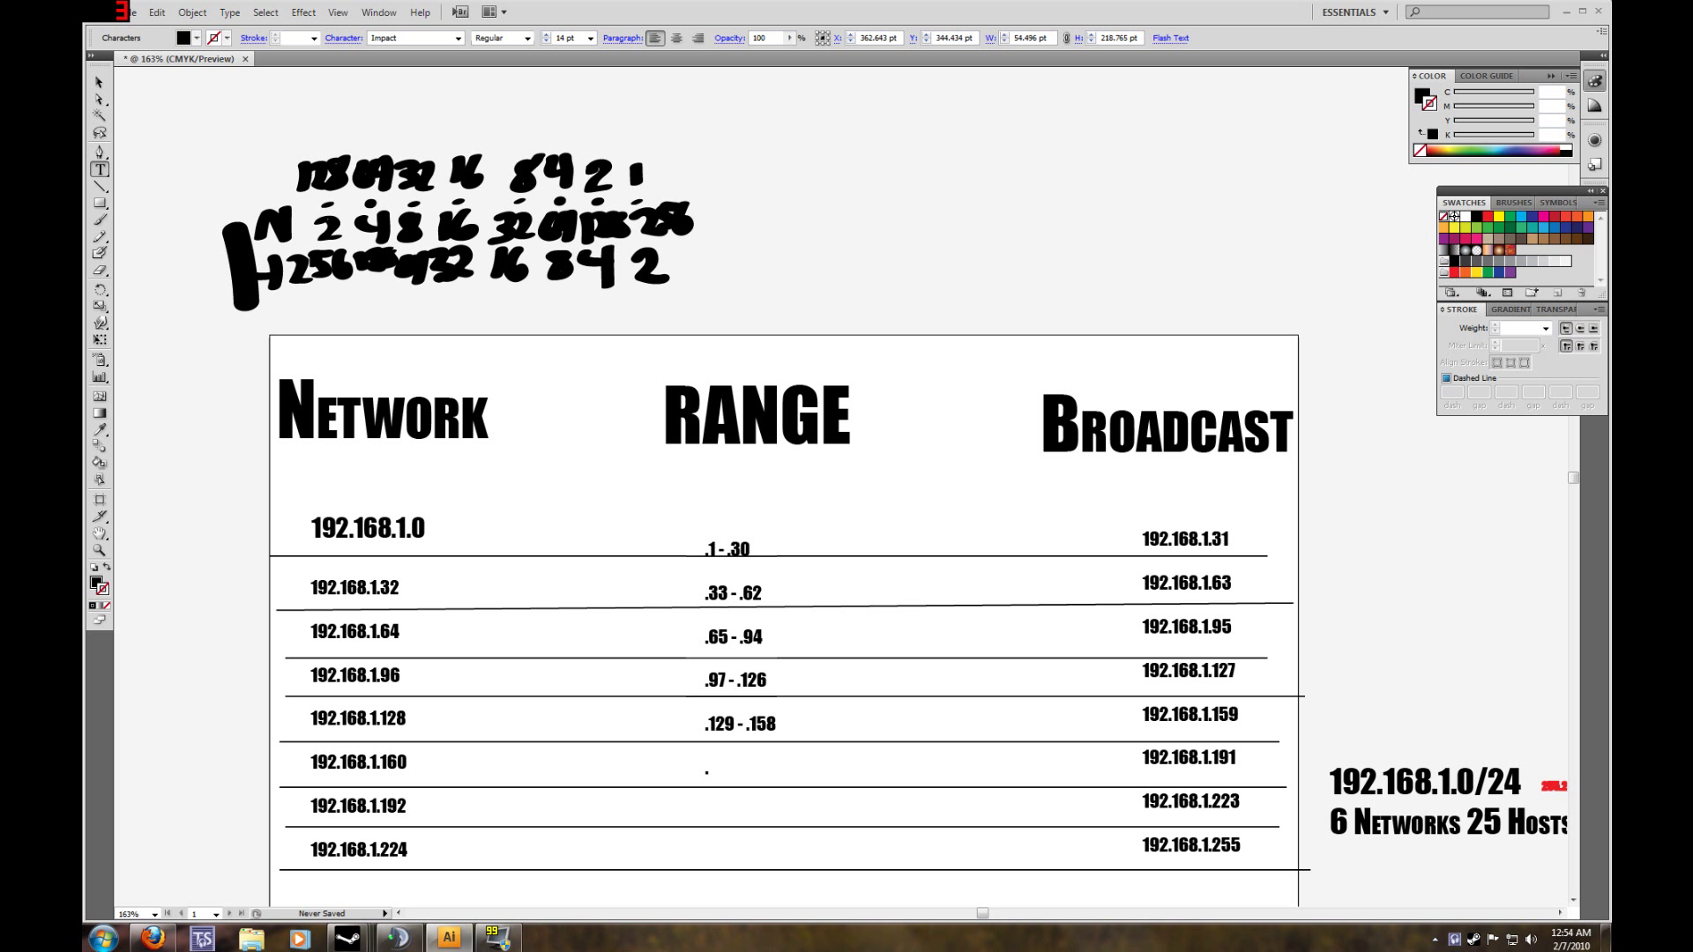
{"action": "type", "text": ".161"}
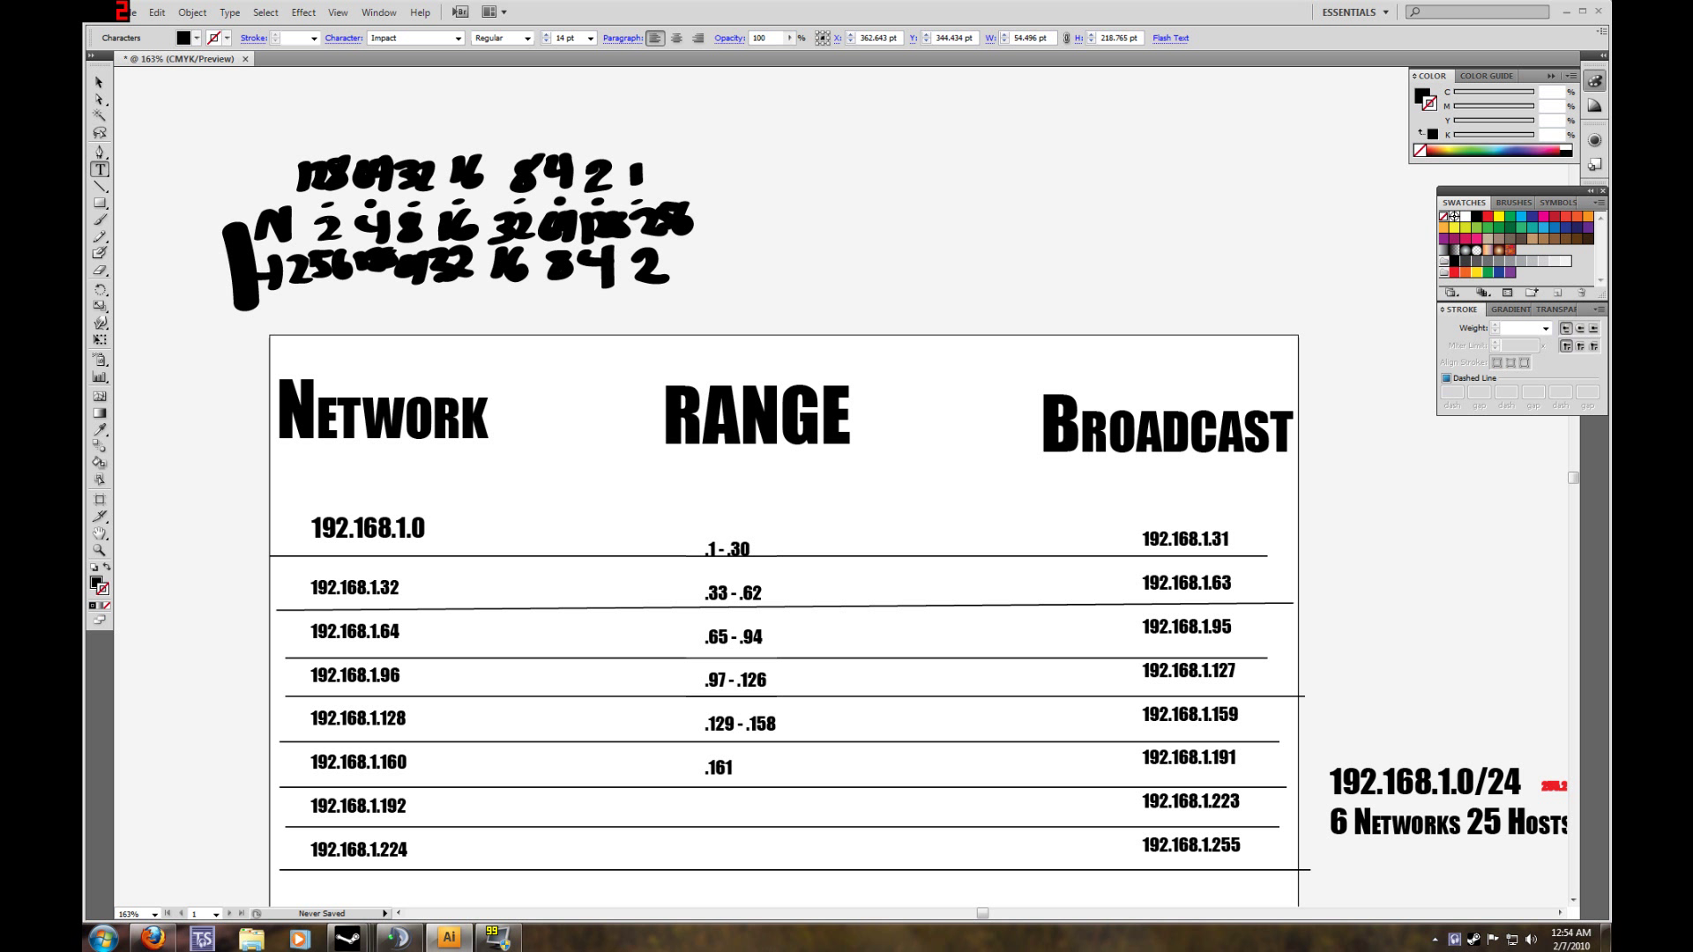
{"action": "type", "text": "-."}
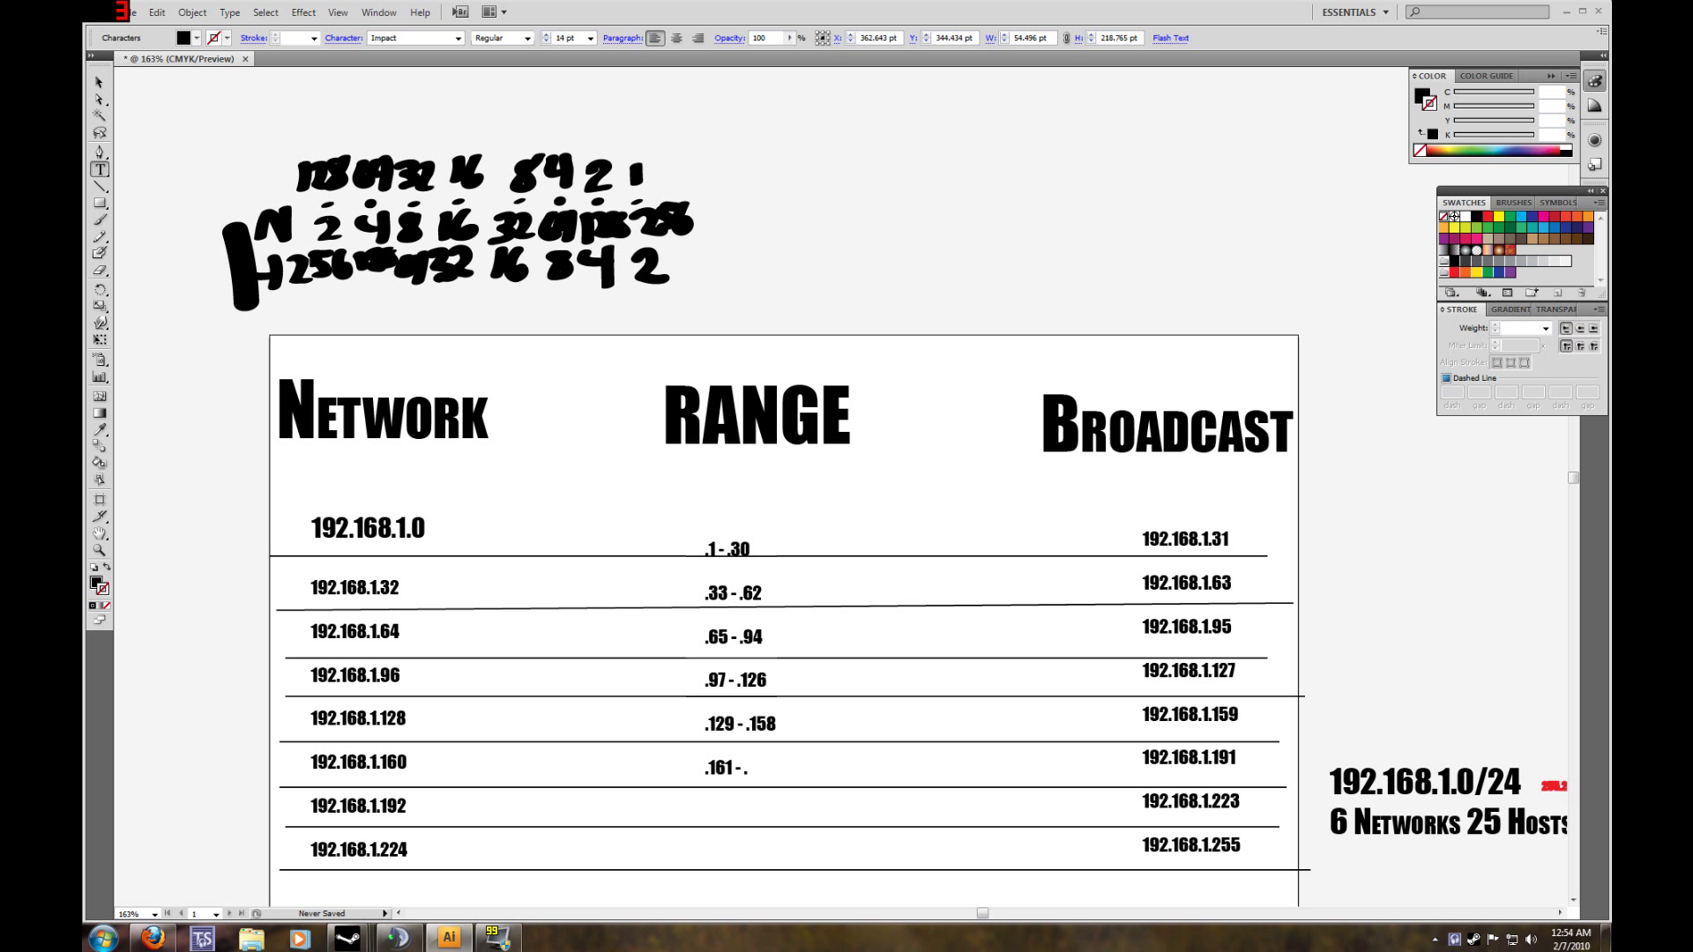
{"action": "type", "text": "190"}
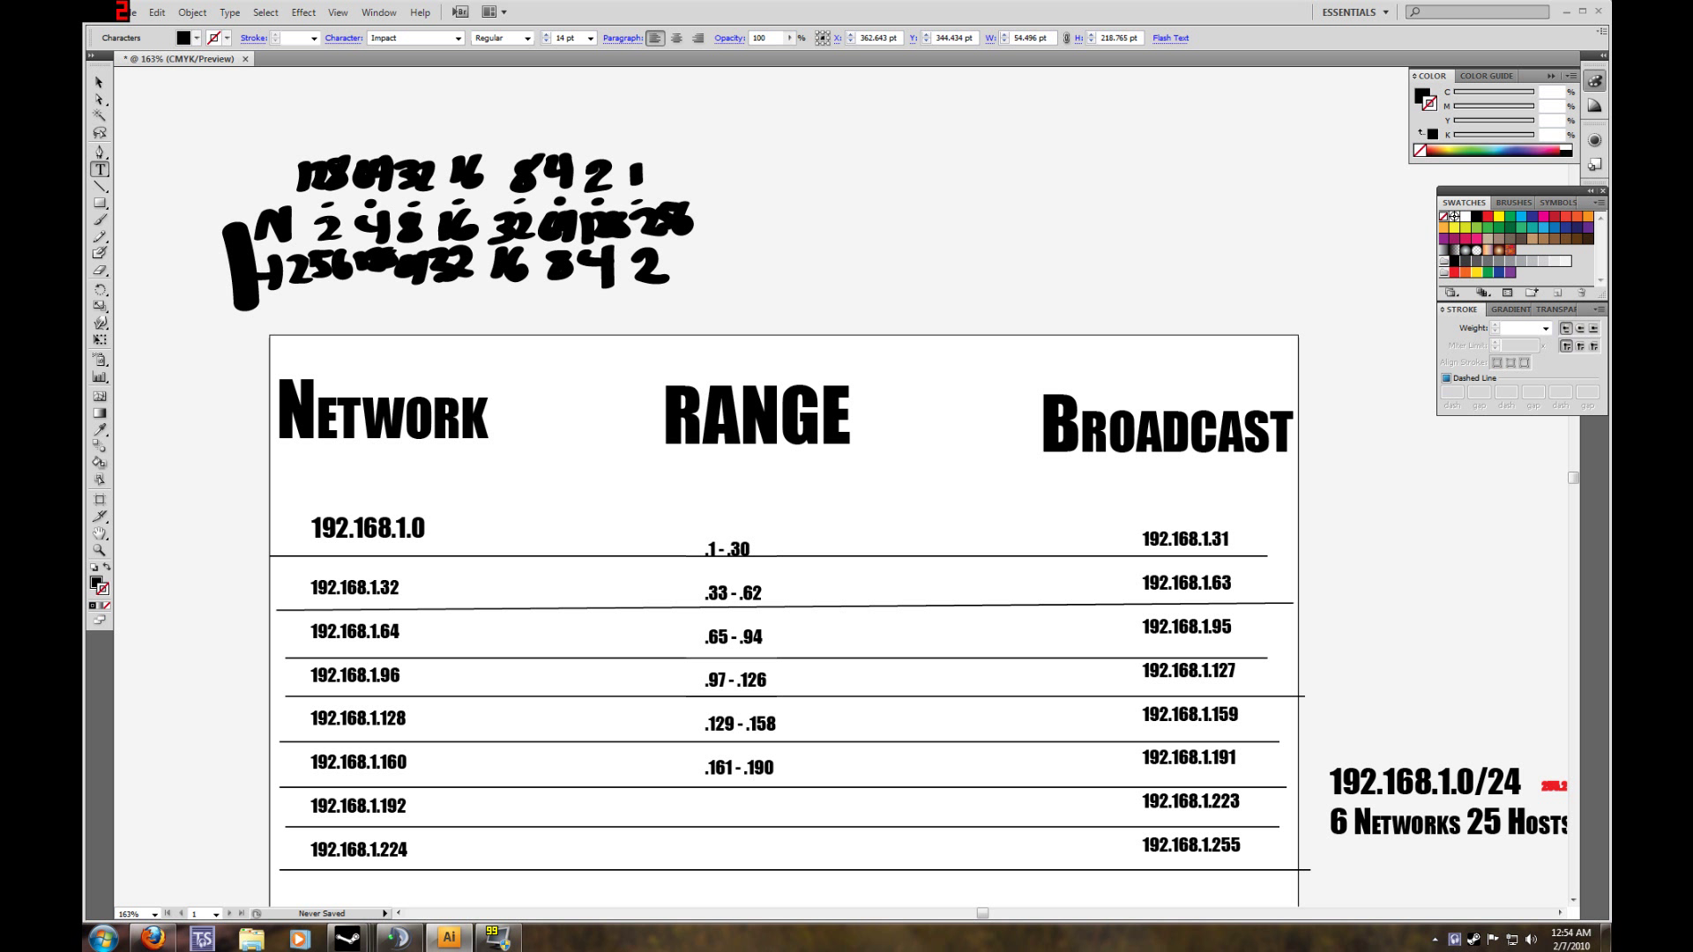
Enter .193 - .222 and .225 - .254 to finish the last two RANGE rows.
{"action": "type", "text": ".193 -"}
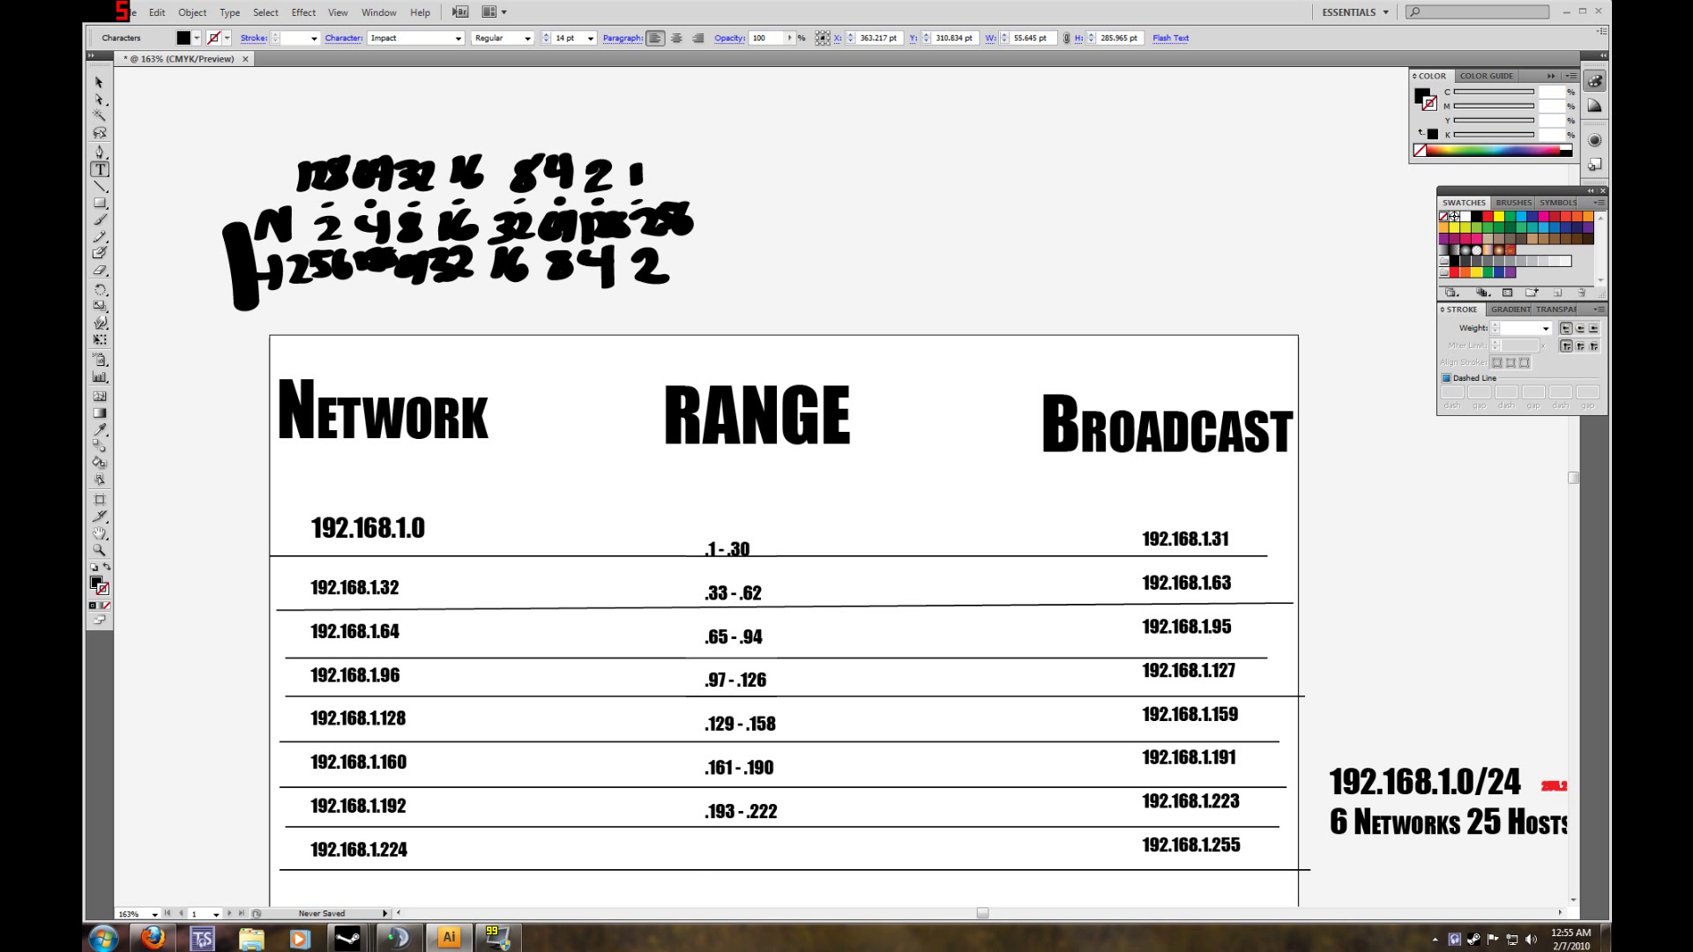
{"action": "type", "text": ".225 -"}
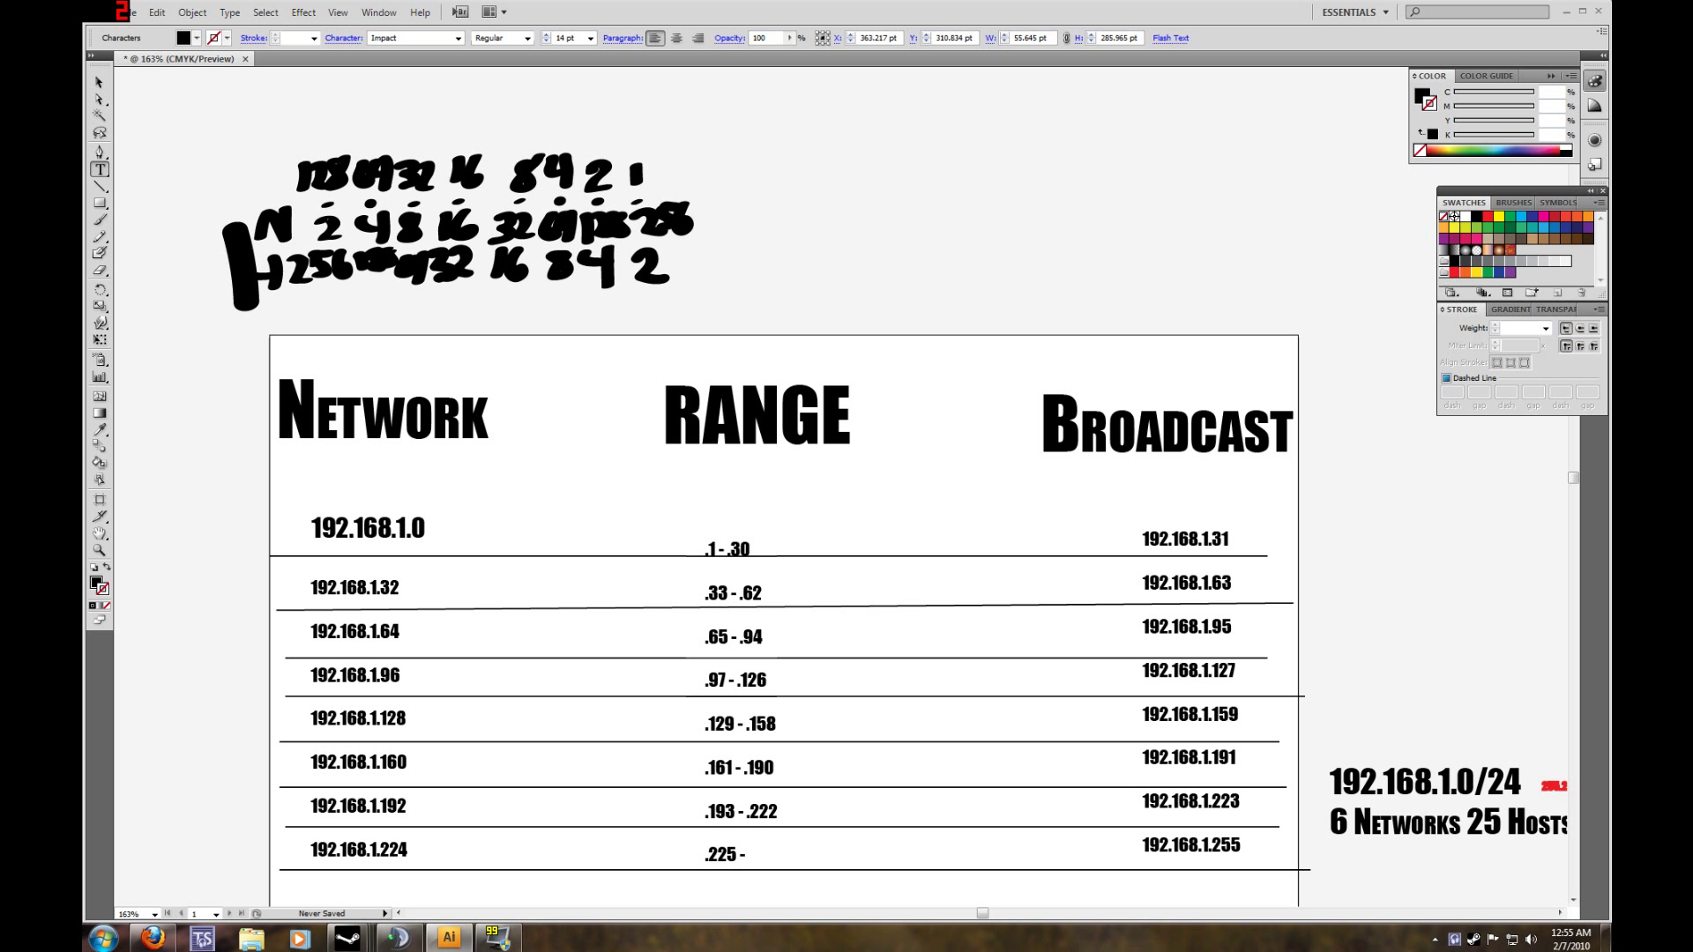
{"action": "left_click", "coordinate": [748, 854]}
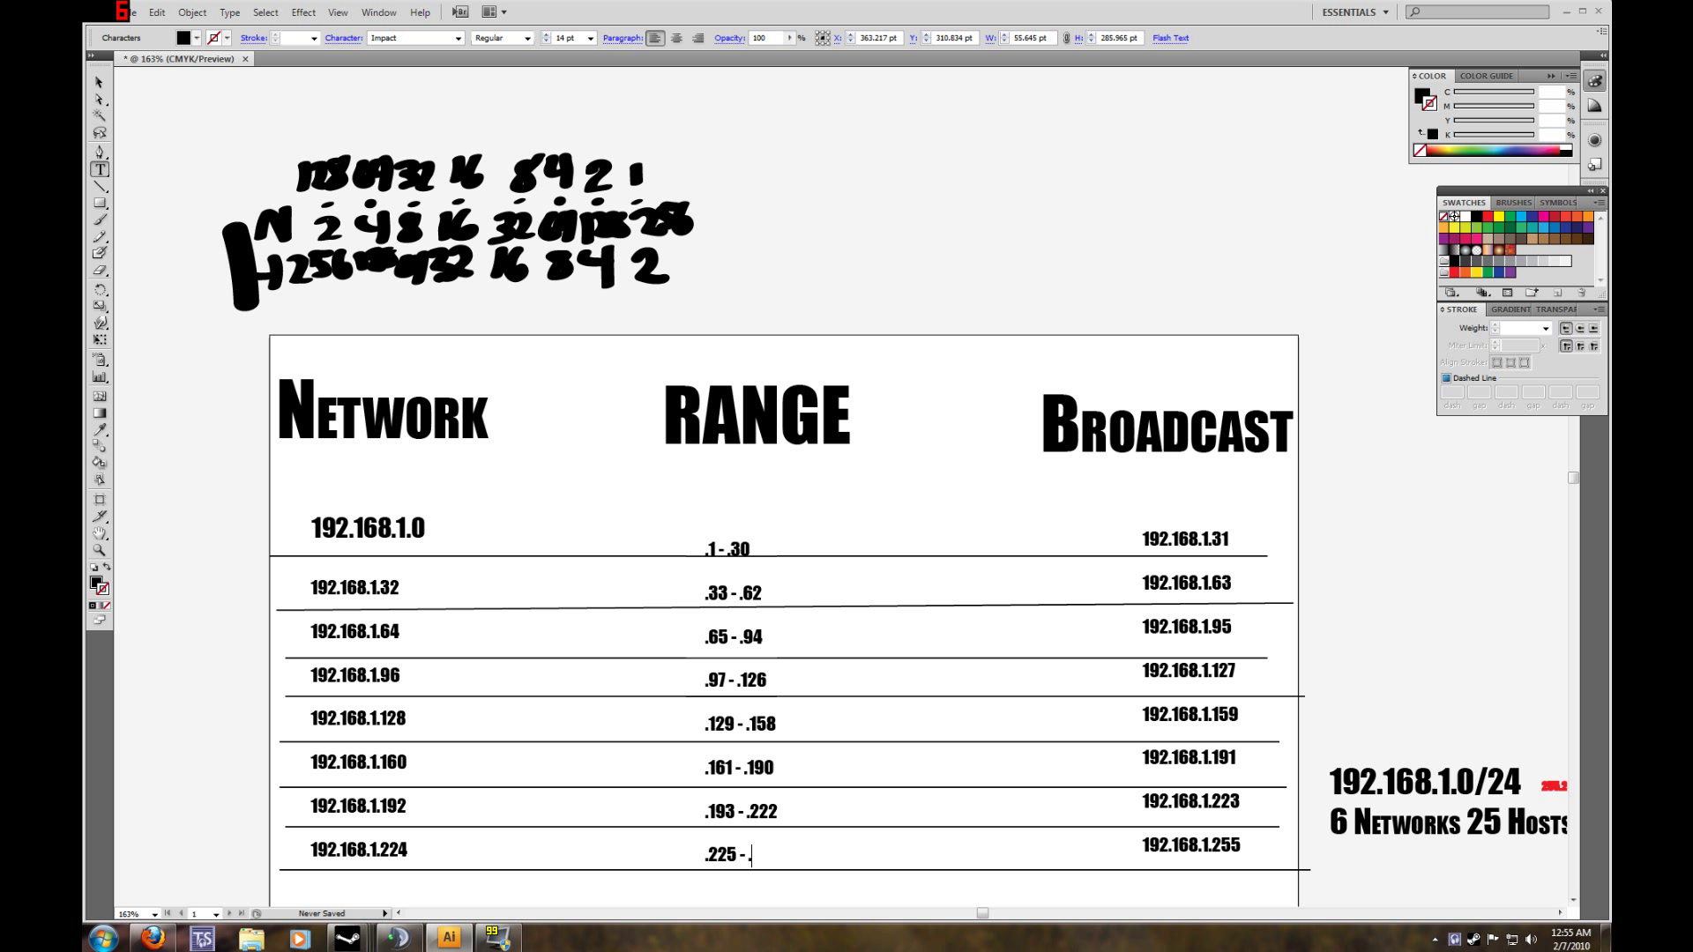
{"action": "type", "text": "254"}
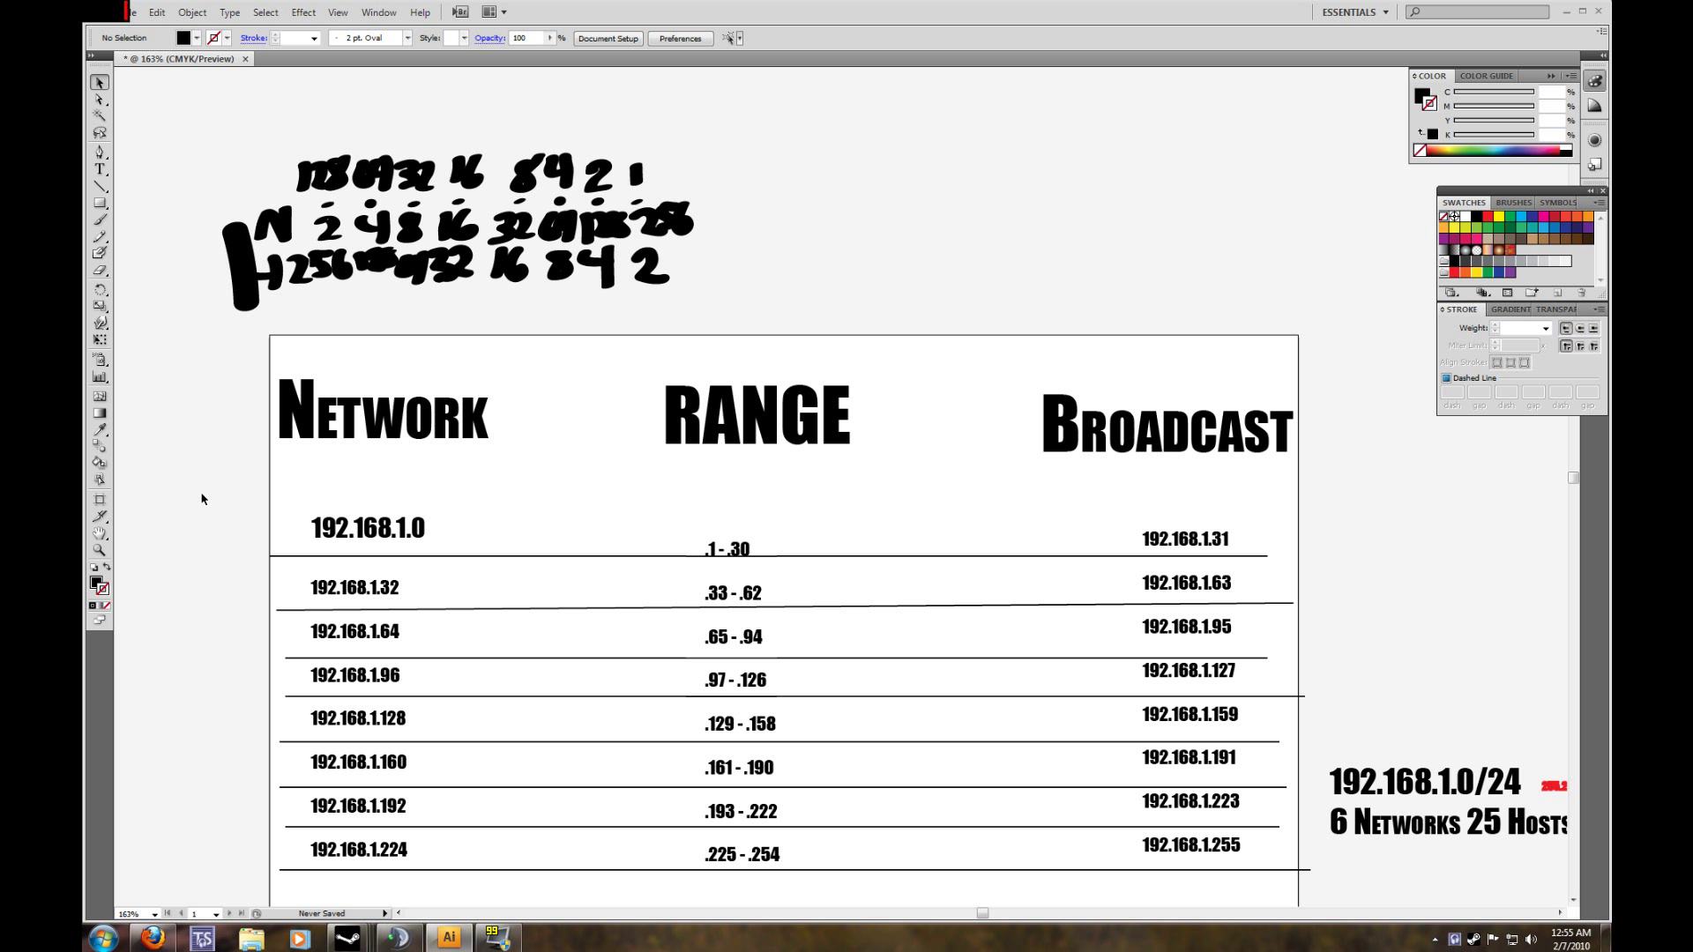
{"action": "mouse_move", "coordinate": [98, 234]}
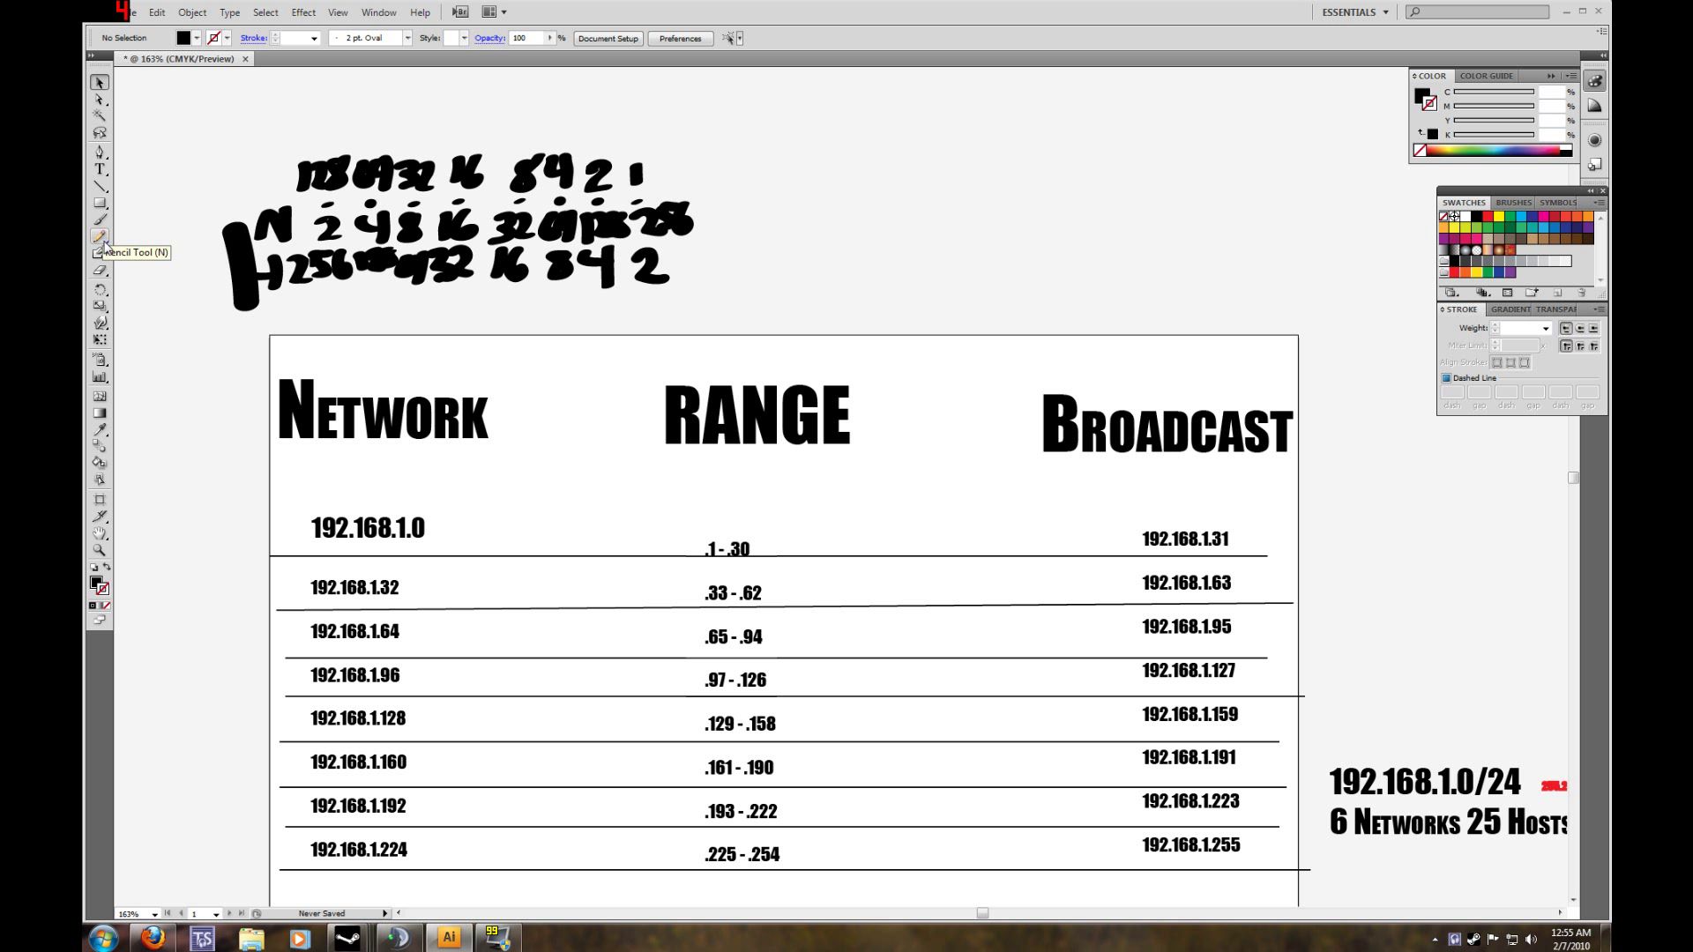
{"action": "mouse_move", "coordinate": [148, 392]}
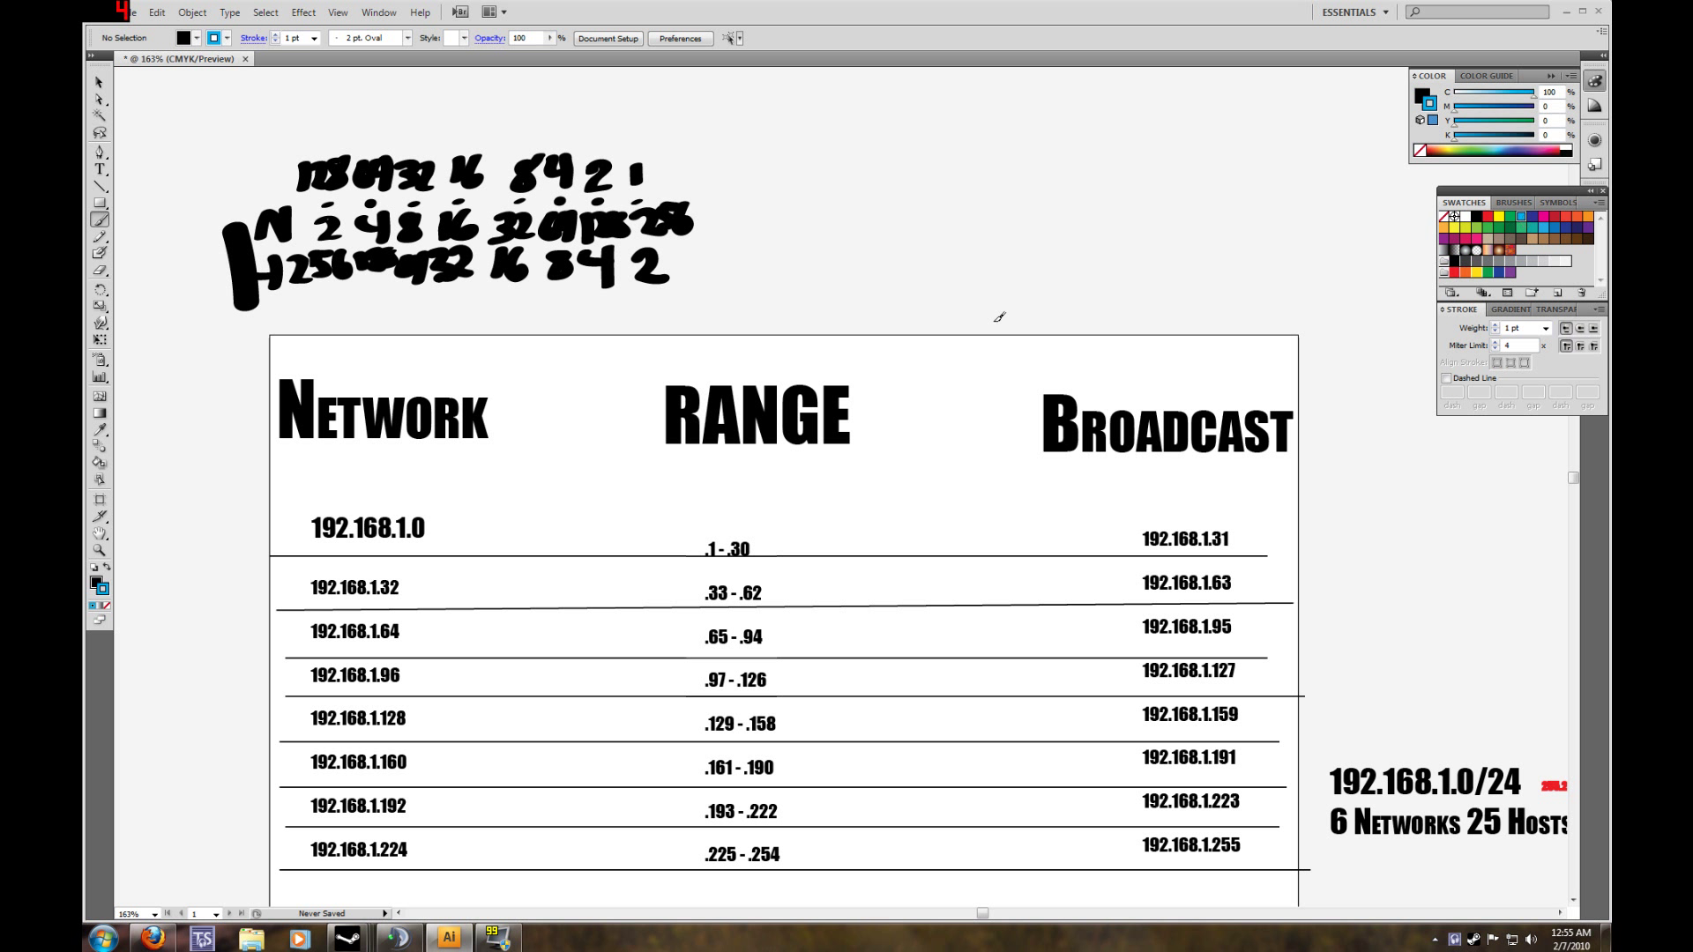
Scribble a blue freehand pencil stroke across the top rows of the table.
{"action": "left_click", "coordinate": [314, 37]}
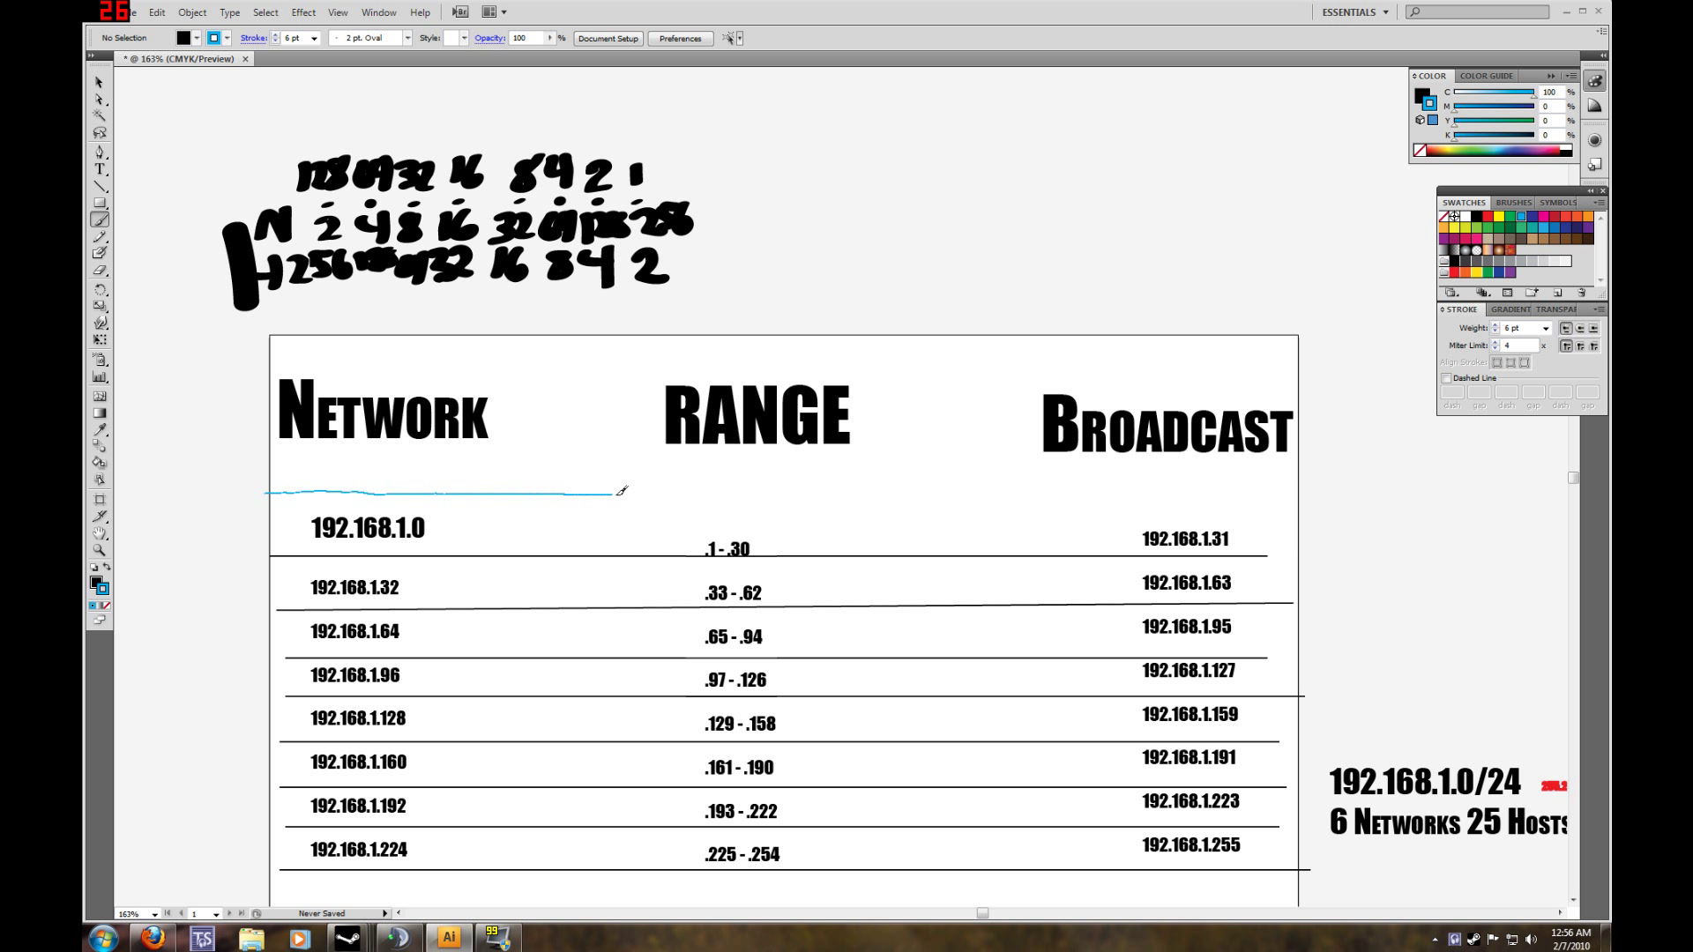
{"action": "left_click_drag", "start_coordinate": [621, 492], "coordinate": [1205, 497]}
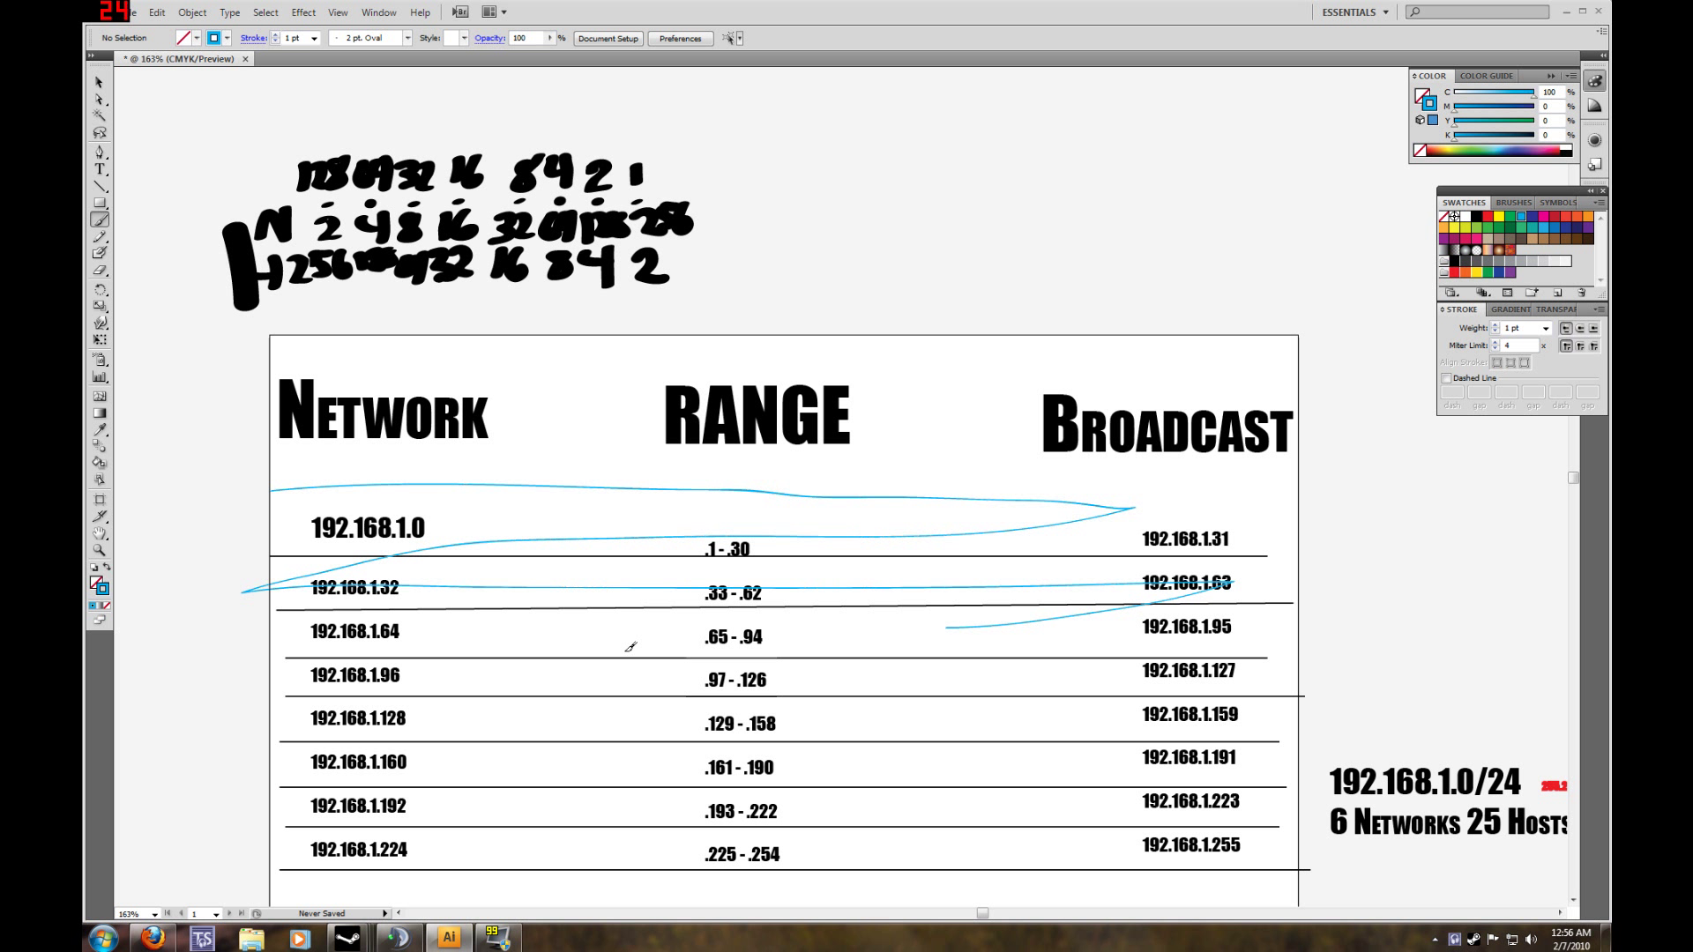
{"action": "mouse_move", "coordinate": [492, 623]}
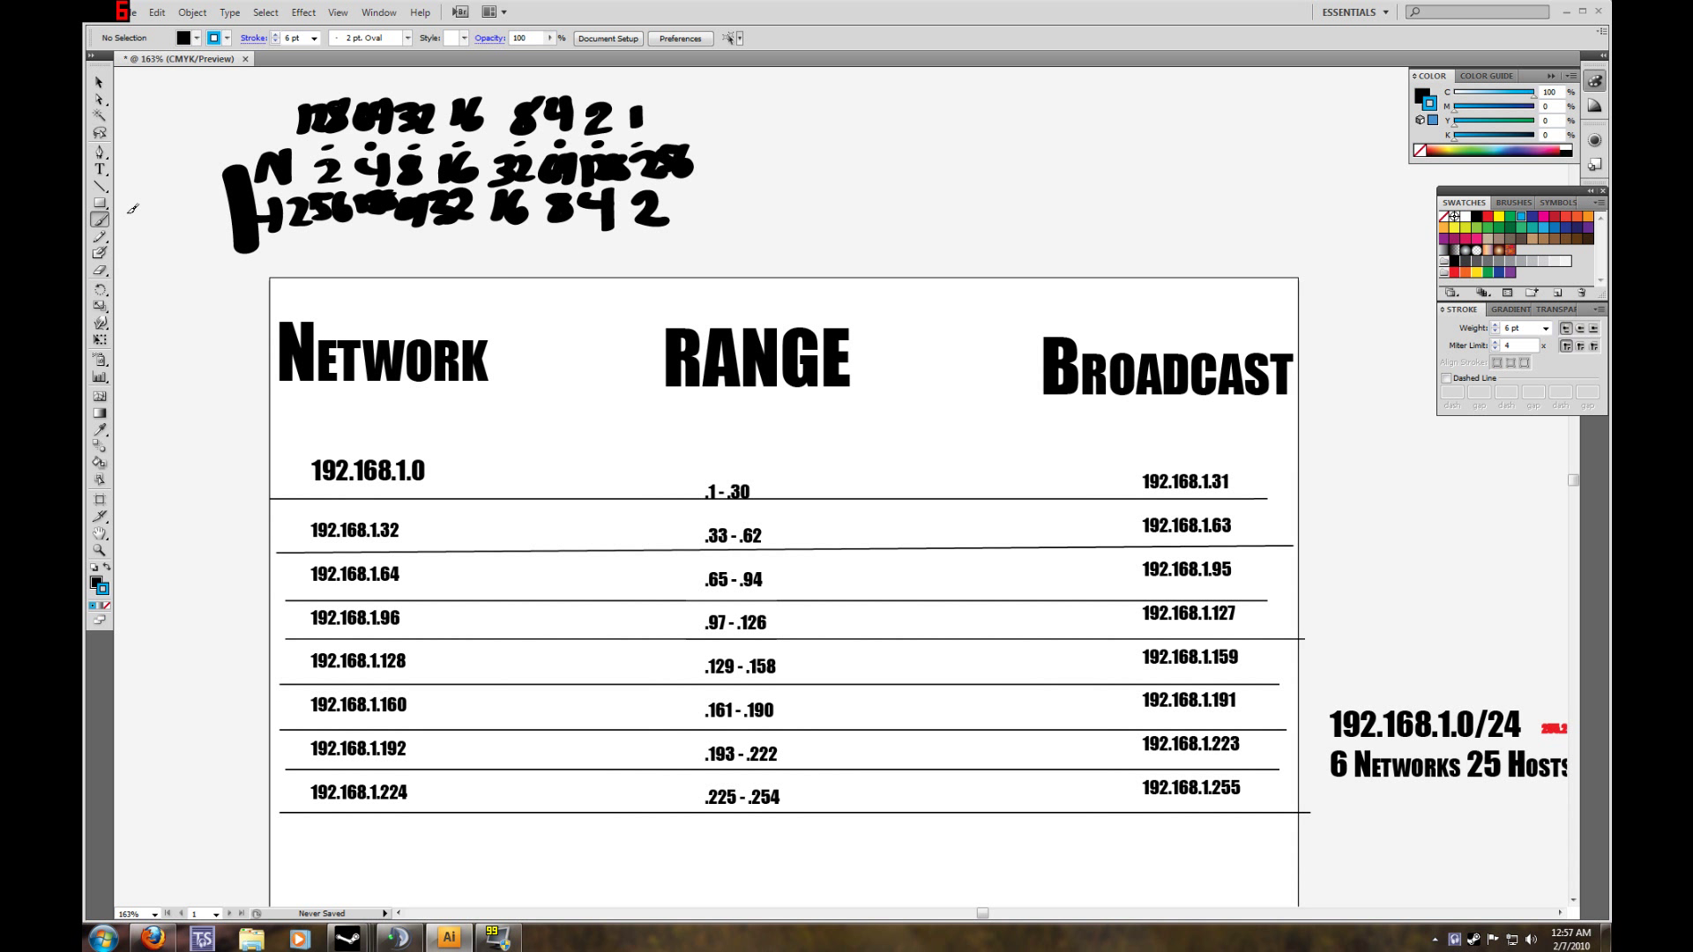
{"action": "mouse_move", "coordinate": [235, 512]}
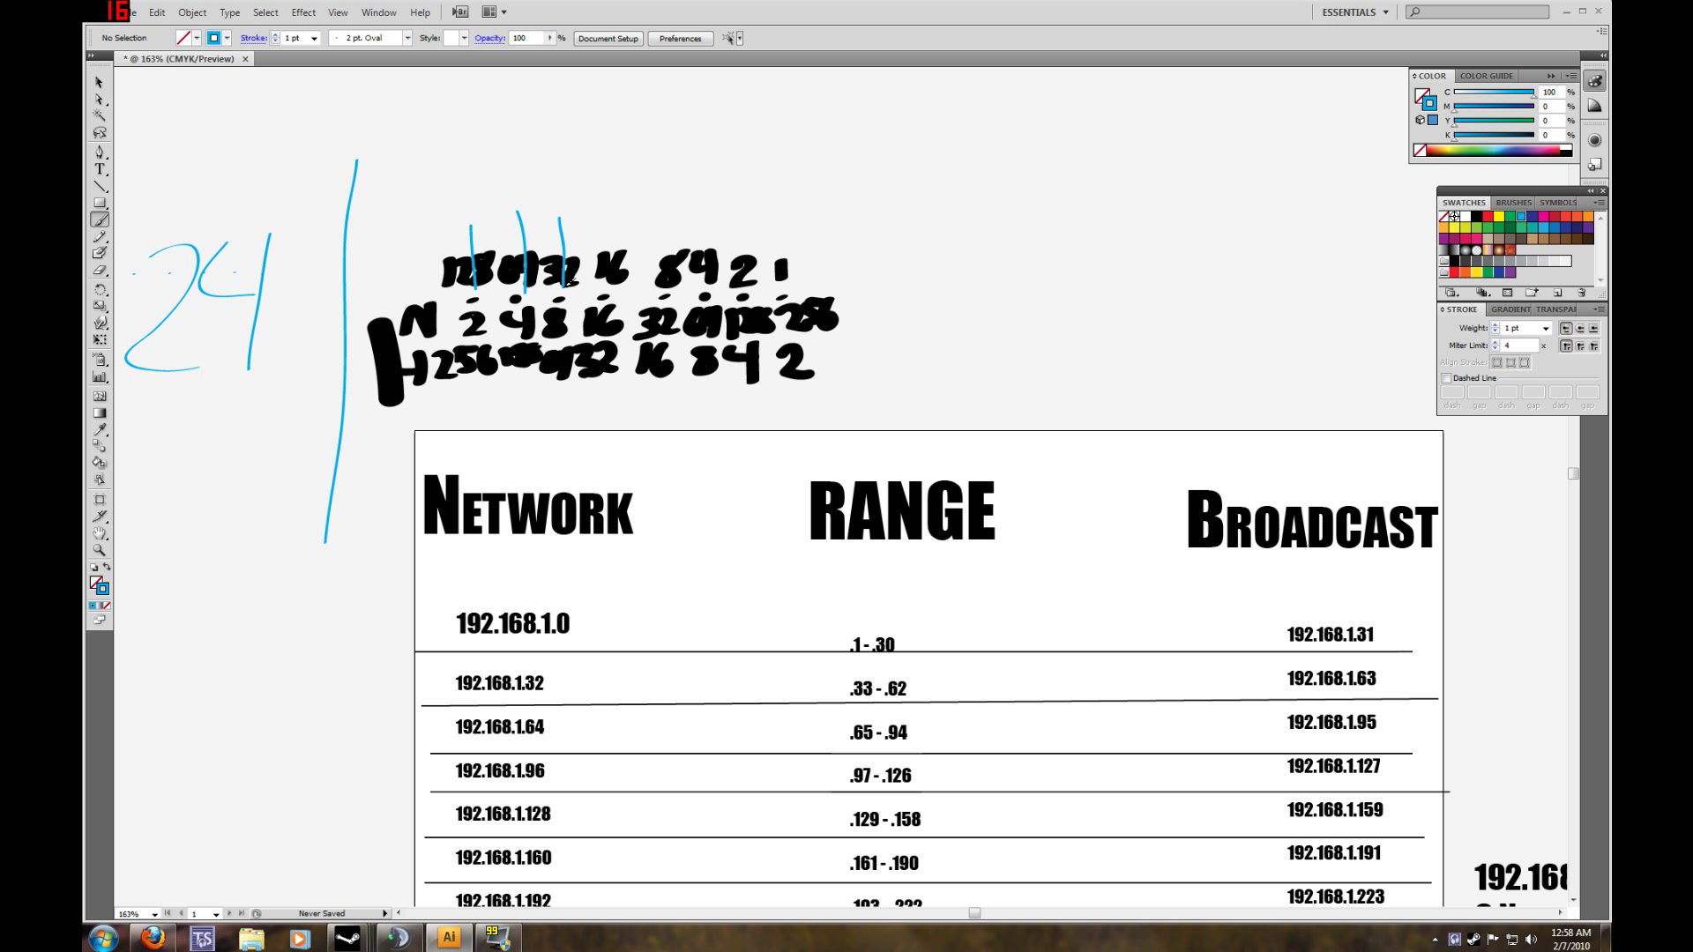
Pencil a blue divider through the binary chart and handwrite 224 above the table.
{"action": "left_click_drag", "start_coordinate": [584, 169], "coordinate": [567, 464]}
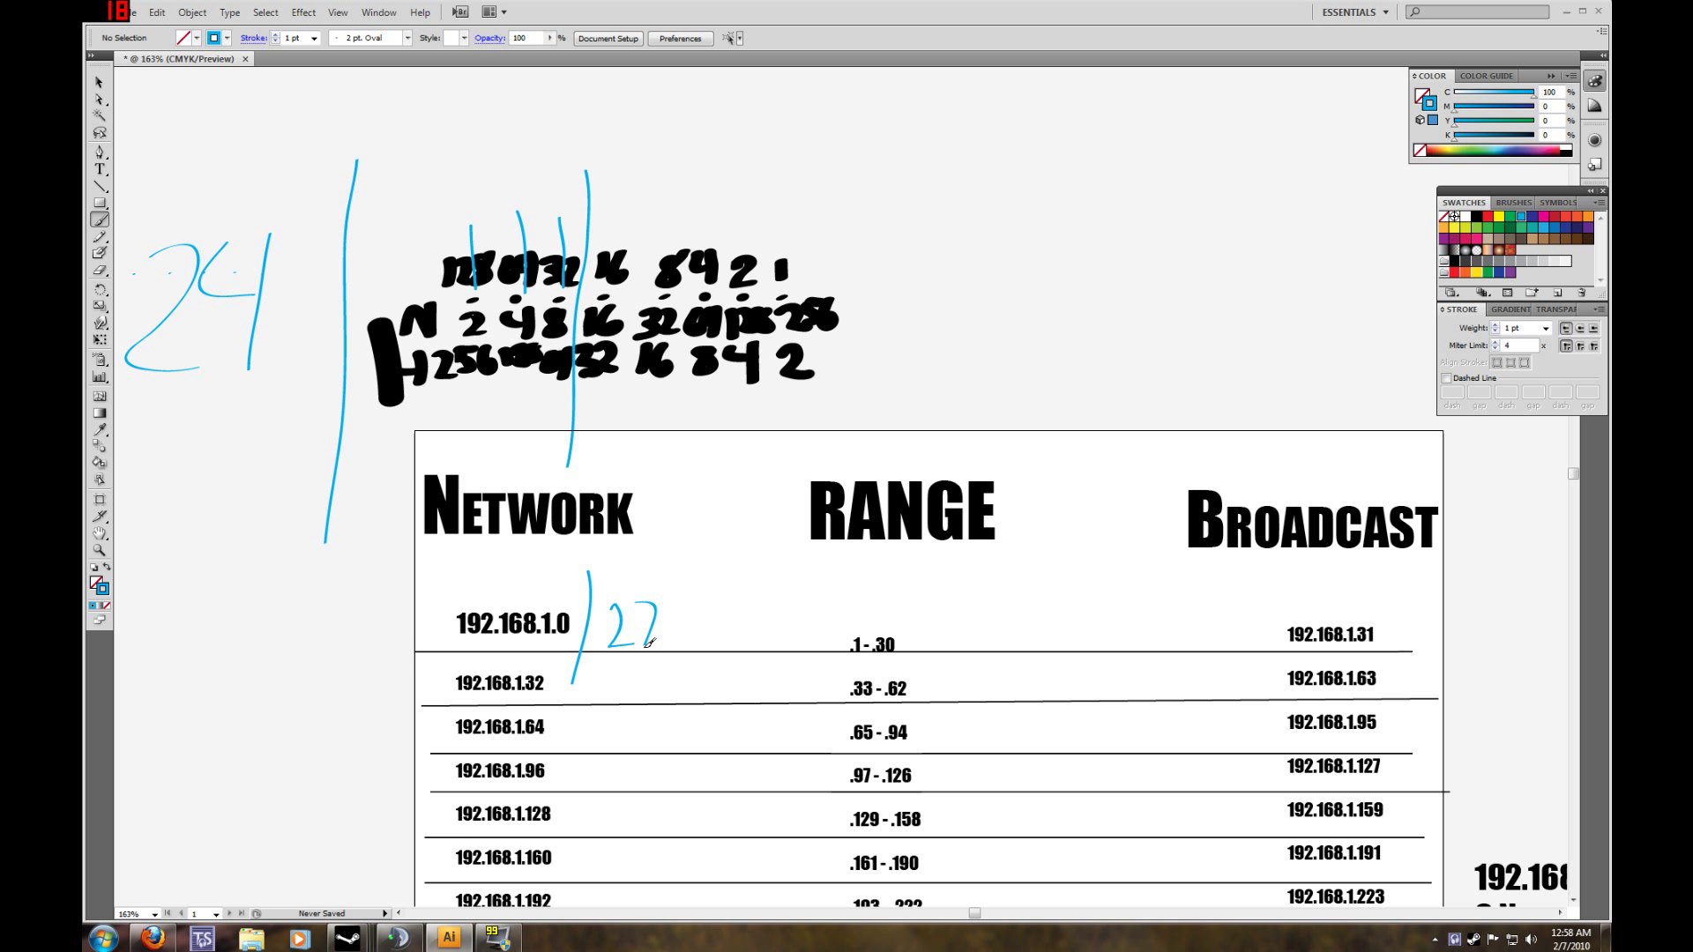
{"action": "scroll", "scroll_direction": "down", "scroll_amount": 3}
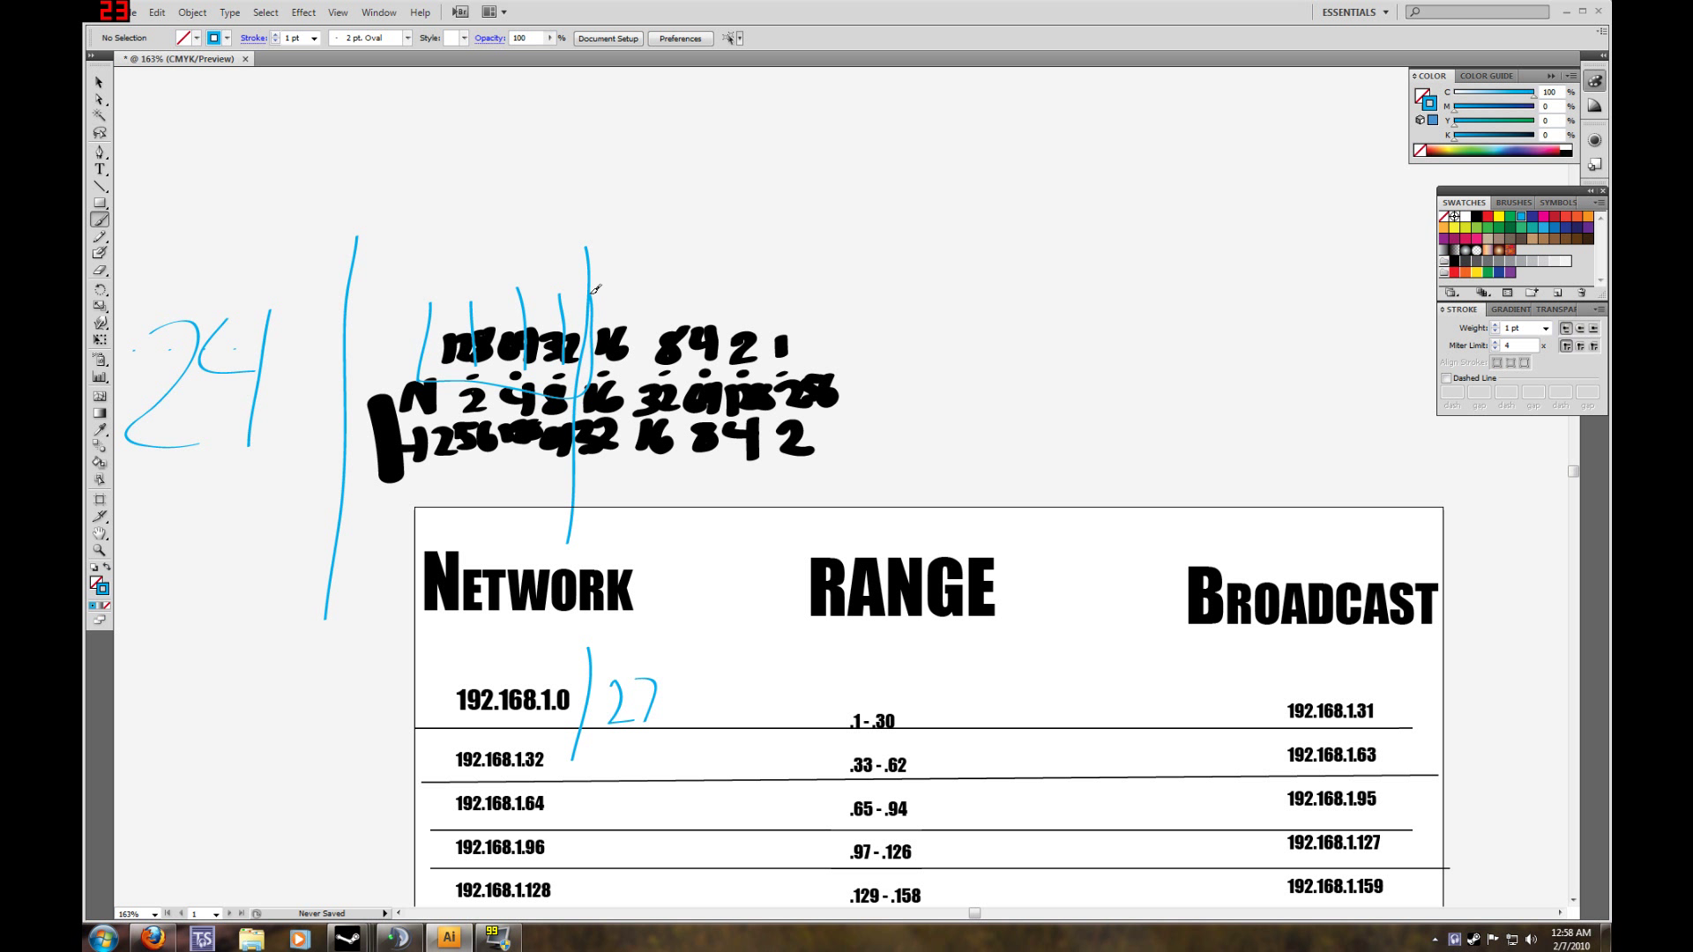
{"action": "left_click_drag", "start_coordinate": [1047, 291], "coordinate": [1100, 357]}
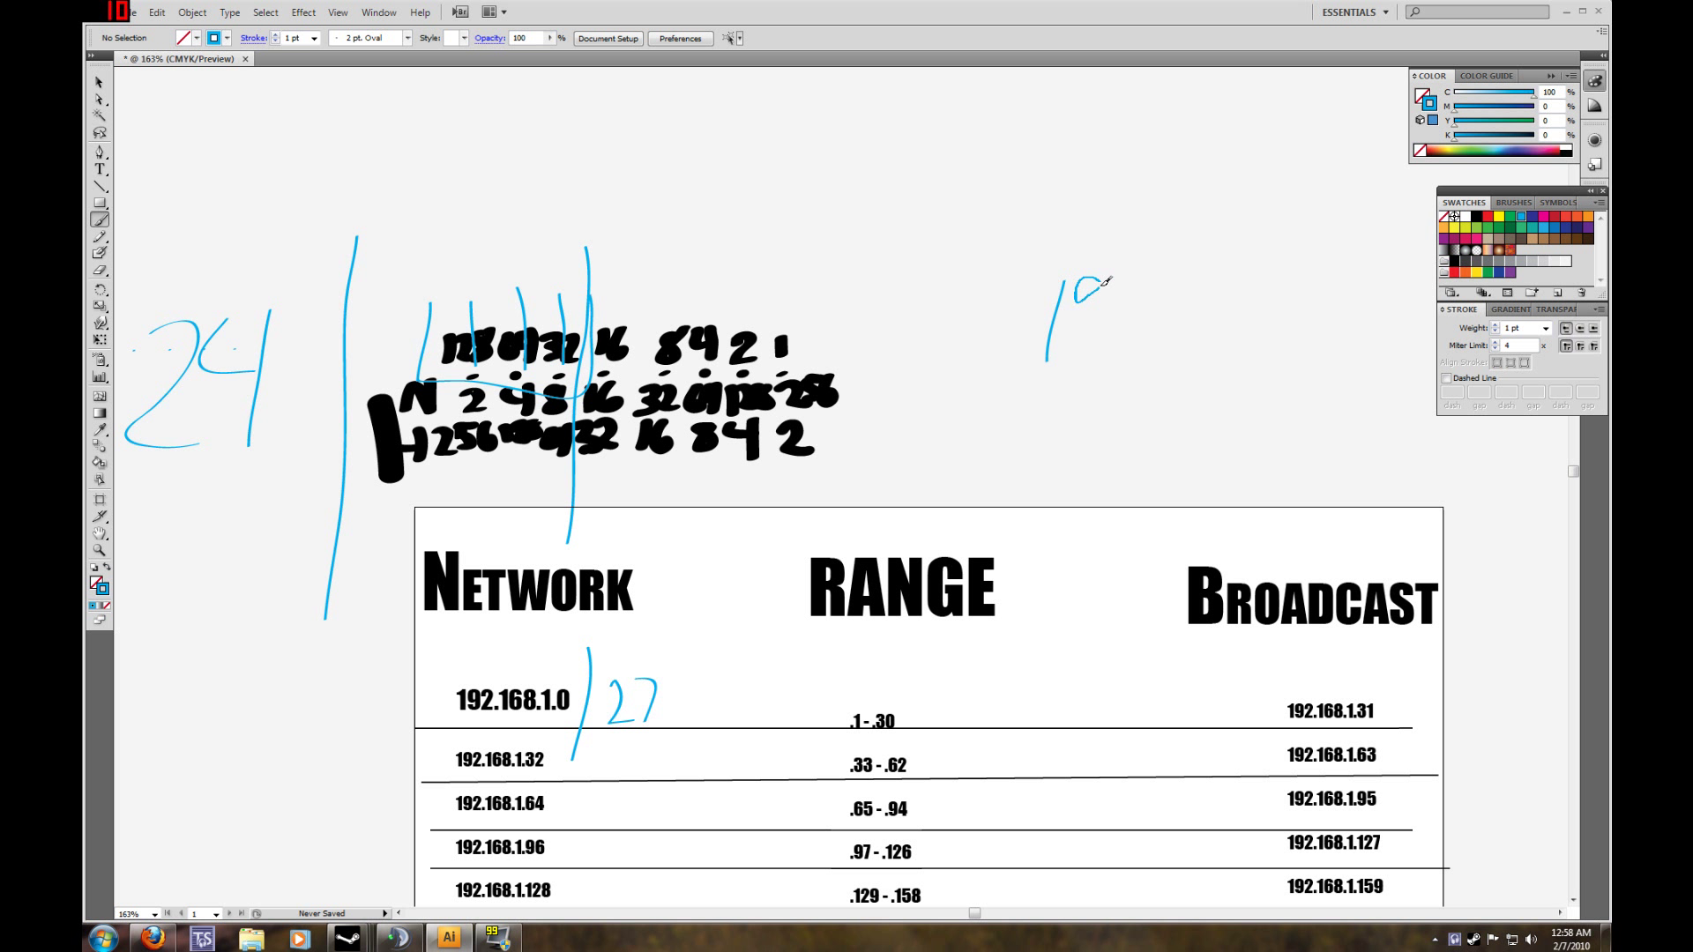
{"action": "left_click_drag", "start_coordinate": [1085, 286], "coordinate": [1129, 437]}
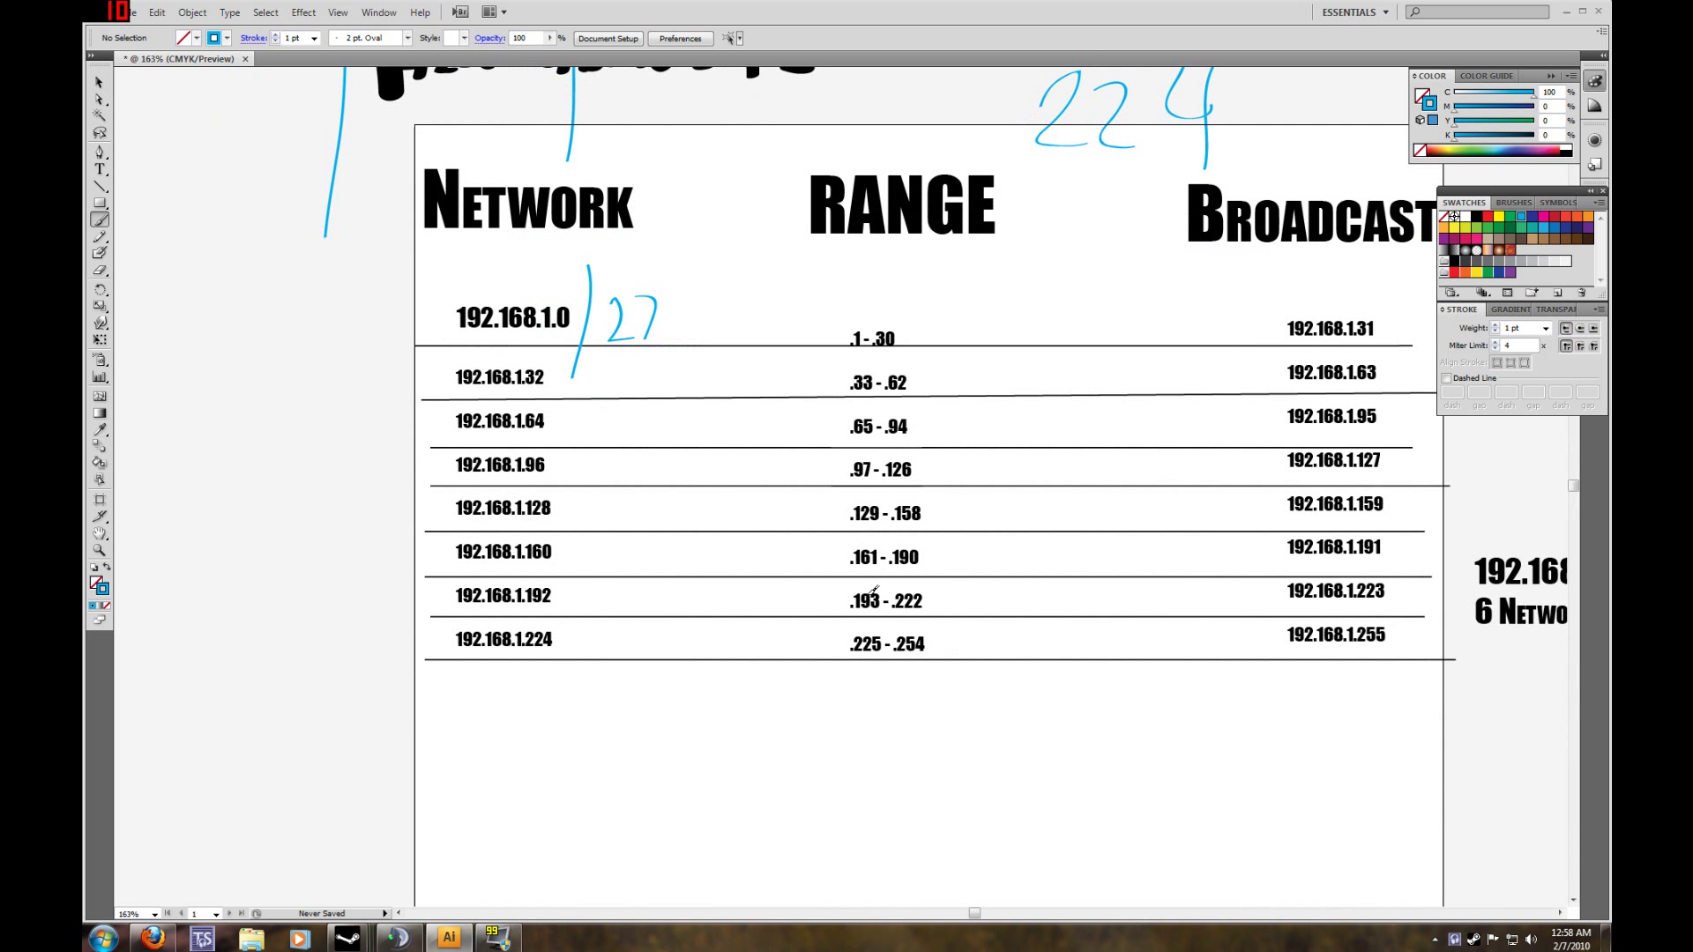
Add the text 255.255.255.224 at 69.79 pt and position it below the table.
{"action": "scroll", "scroll_direction": "down", "scroll_amount": 3}
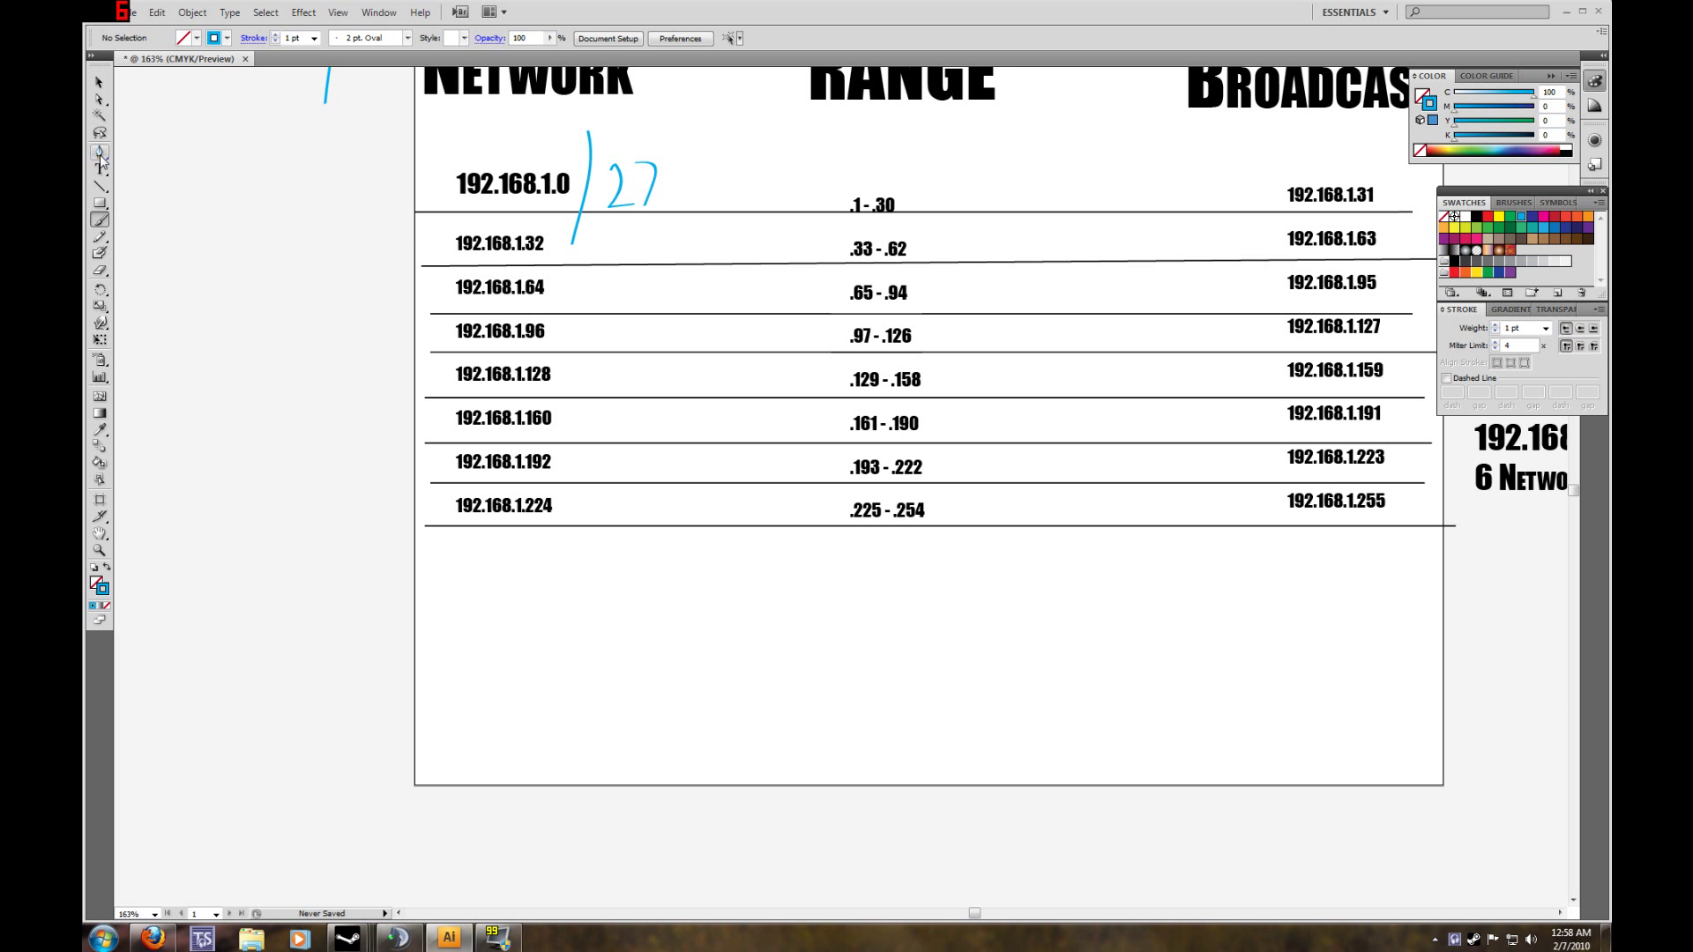
{"action": "left_click", "coordinate": [99, 169]}
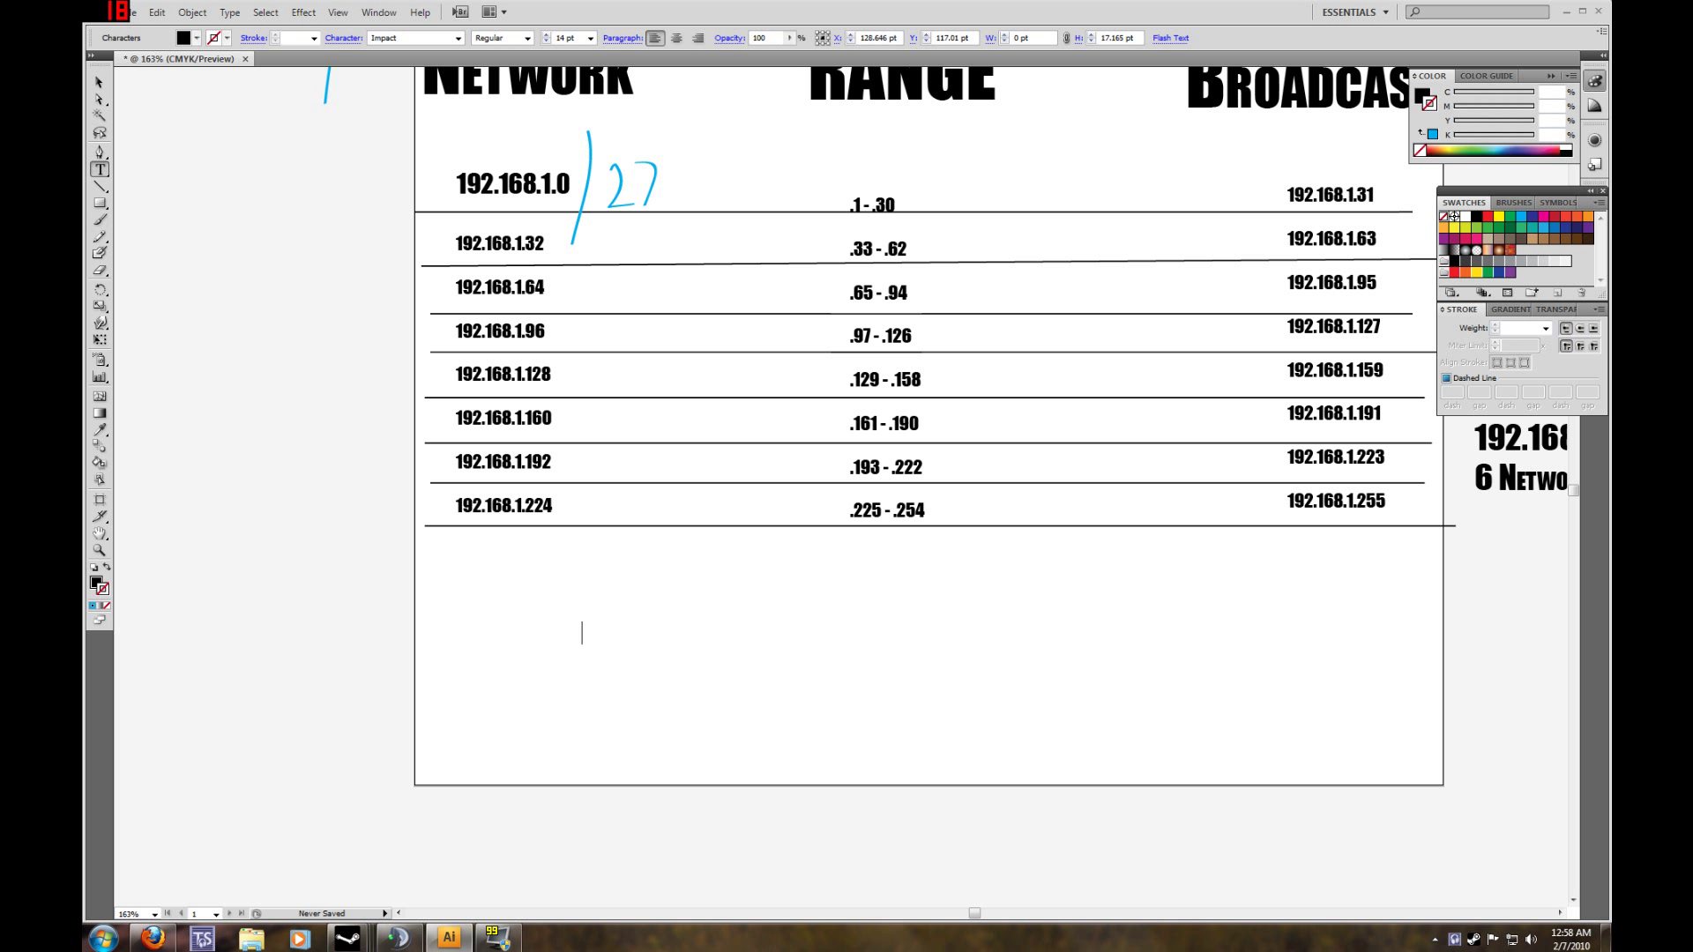
{"action": "type", "text": "255."}
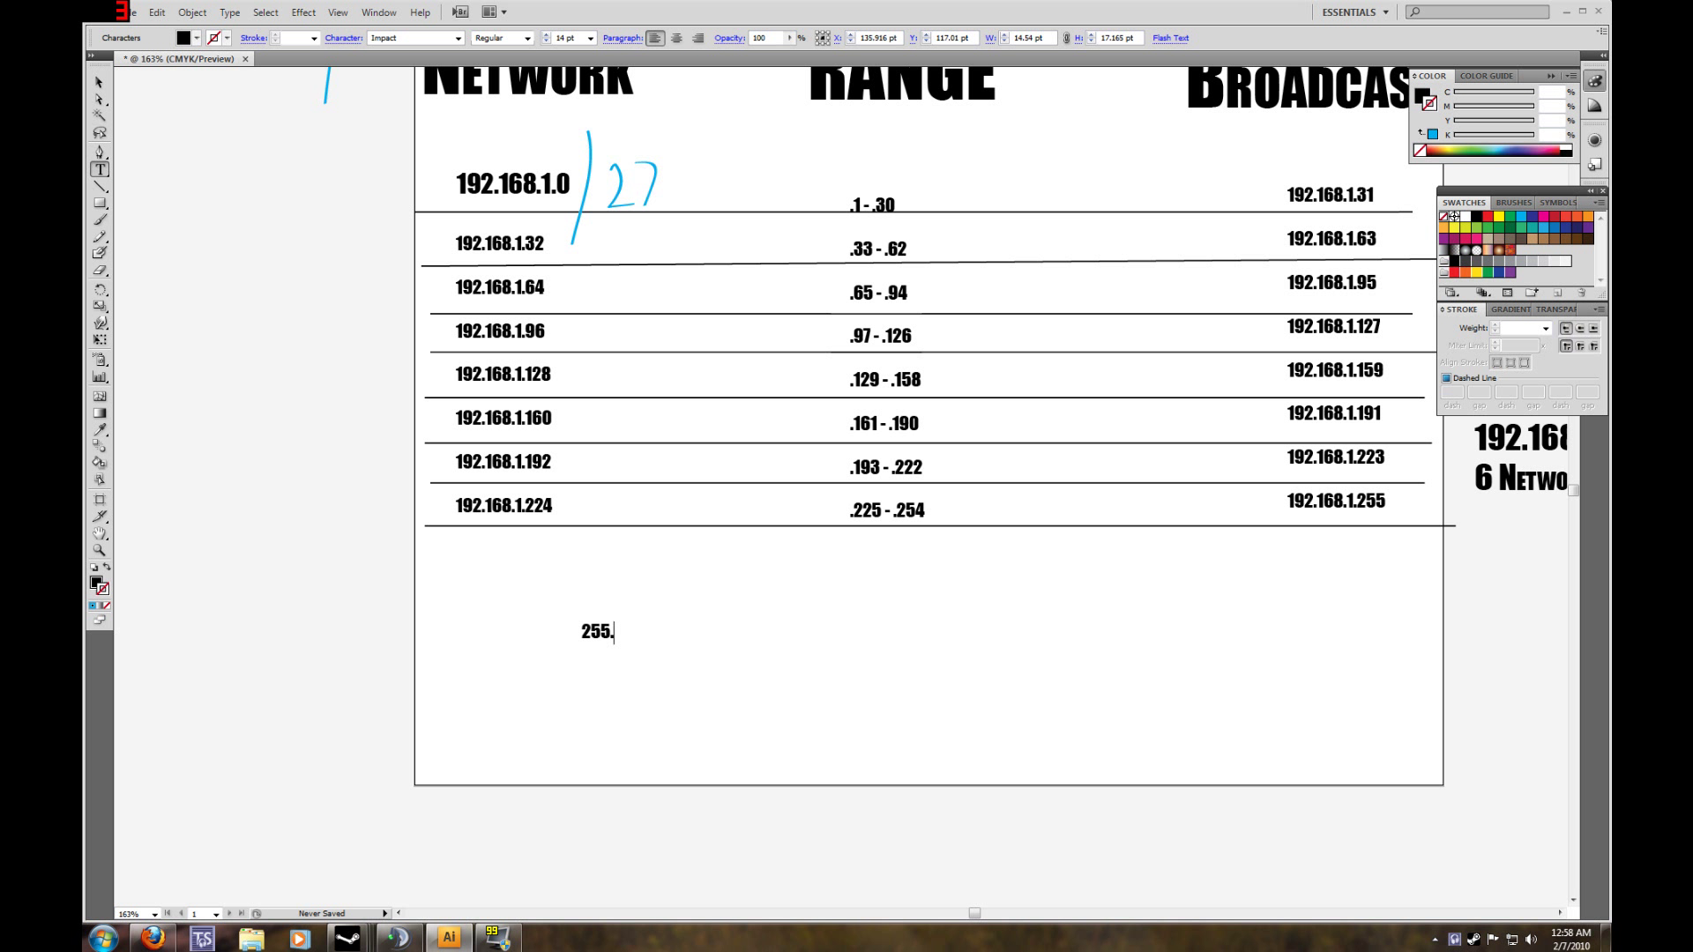
{"action": "type", "text": "255."}
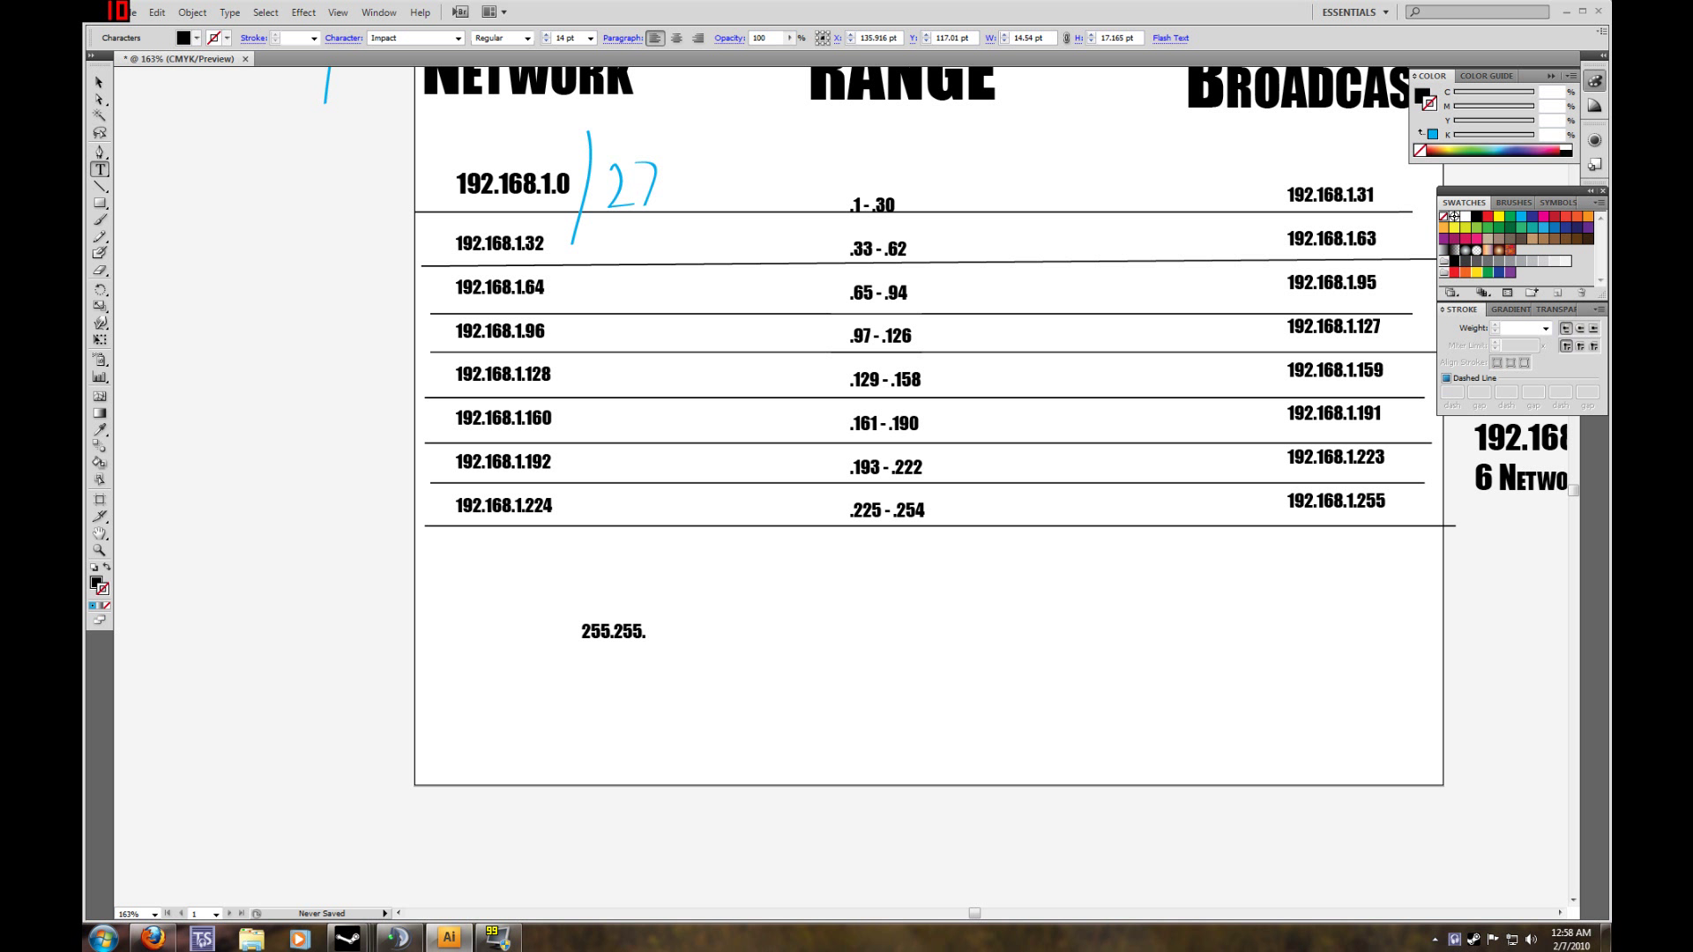
{"action": "type", "text": "255.224"}
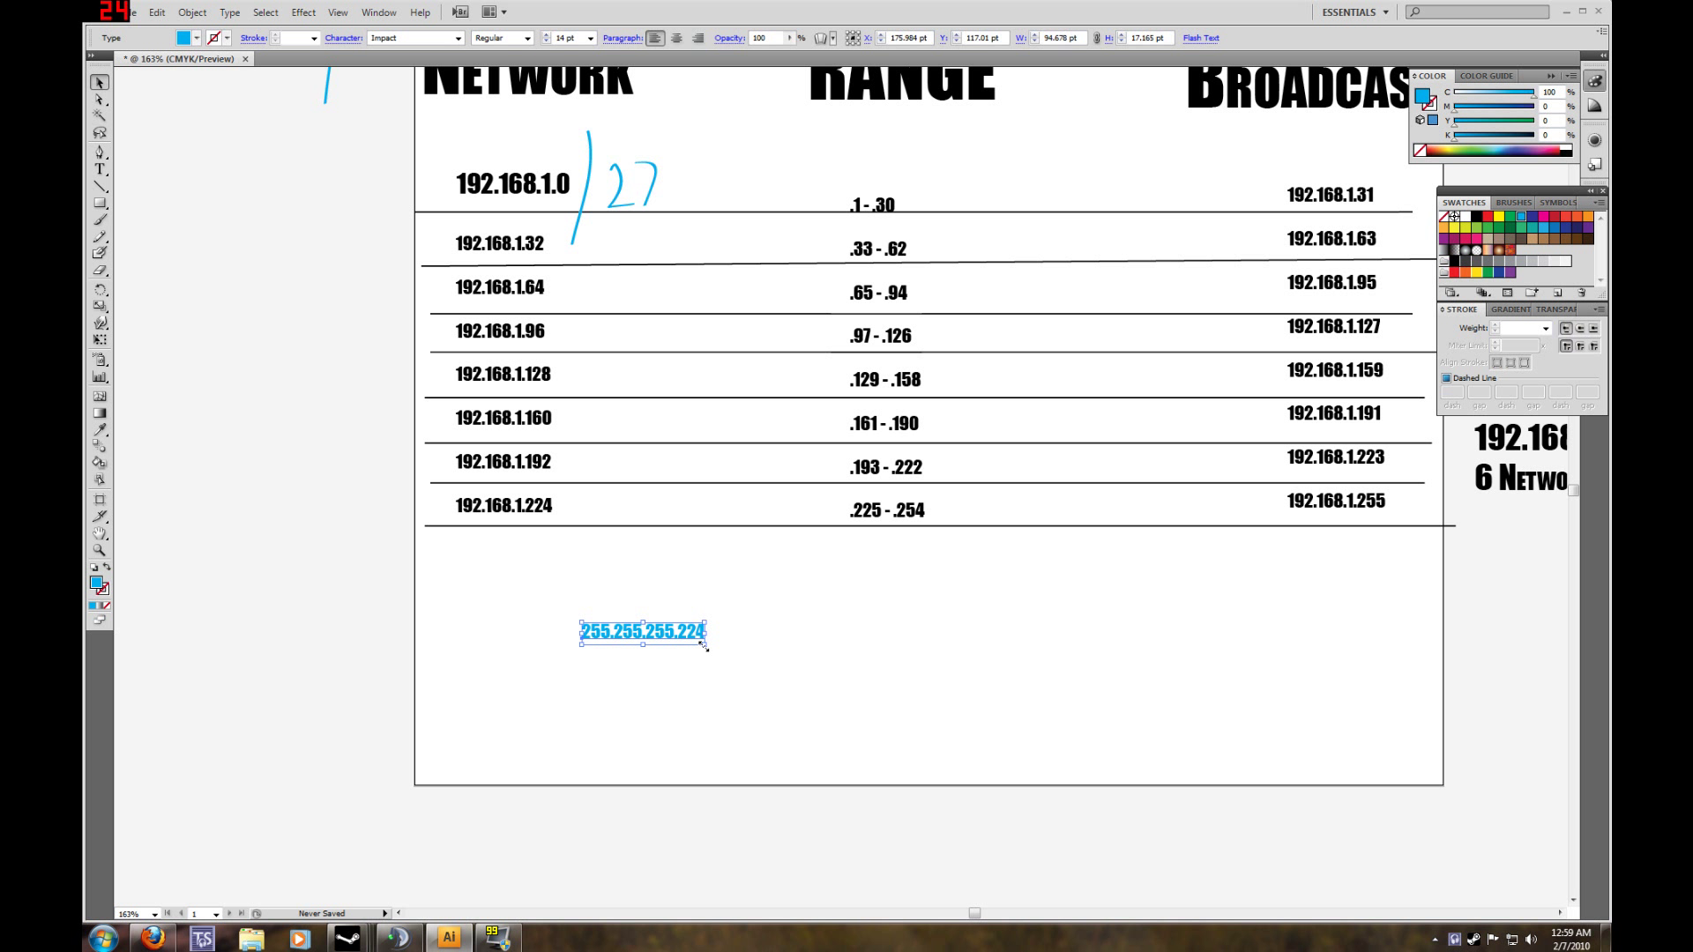
{"action": "type", "text": "69.79 p"}
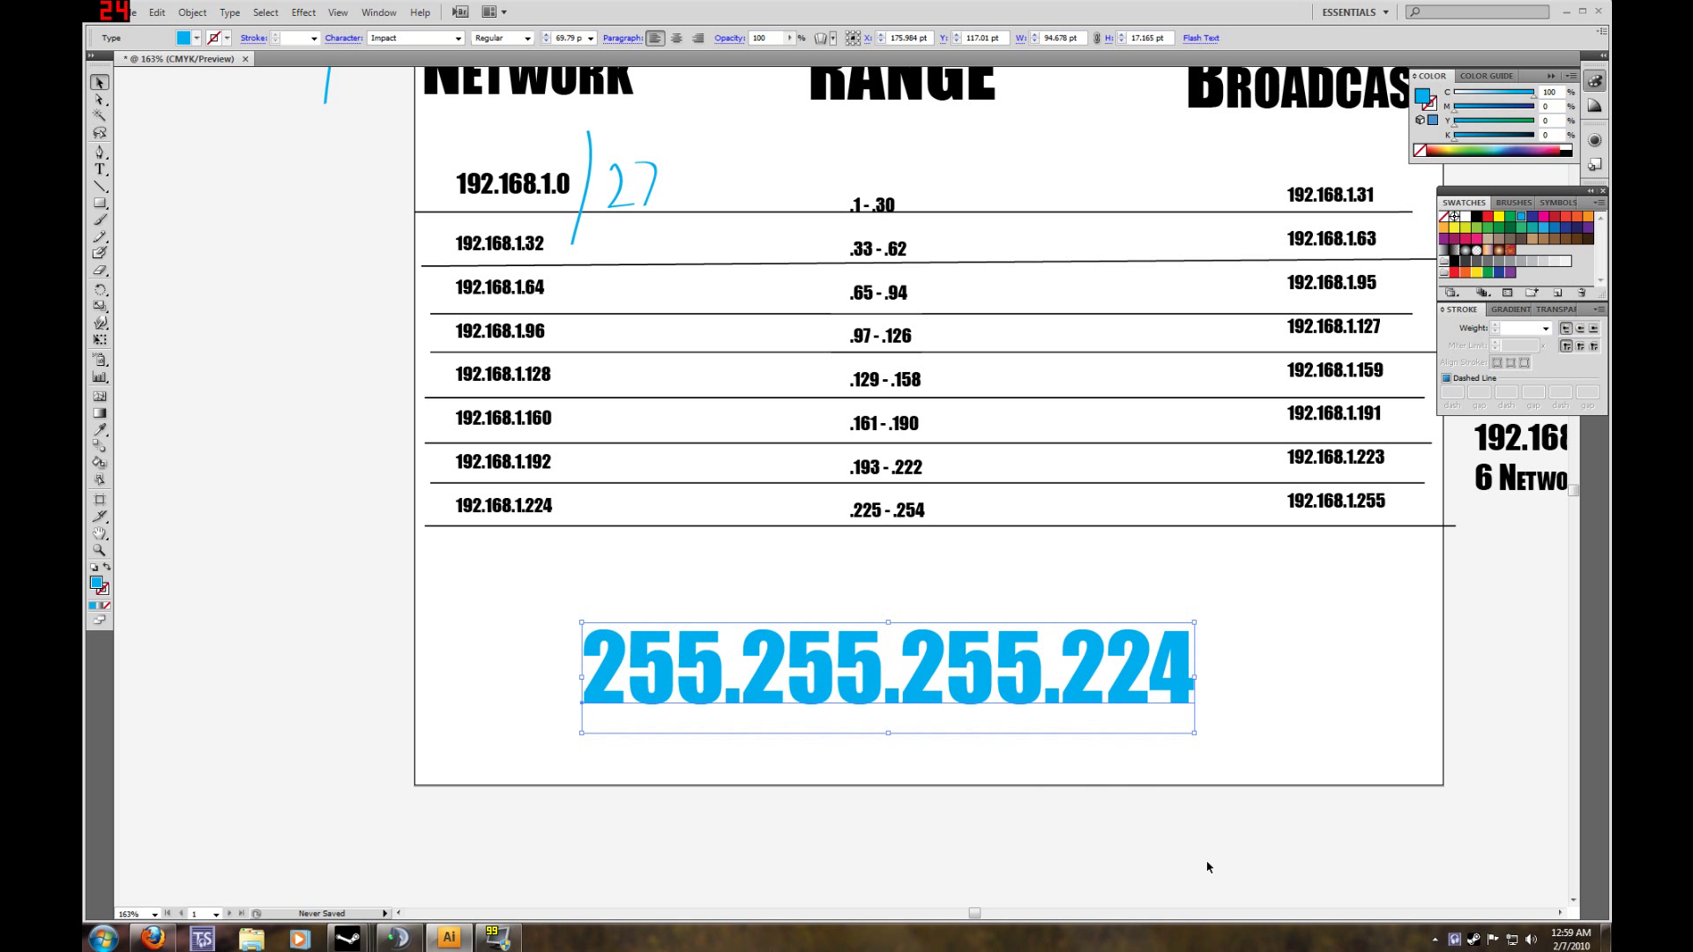
{"action": "left_click_drag", "start_coordinate": [885, 677], "coordinate": [885, 712]}
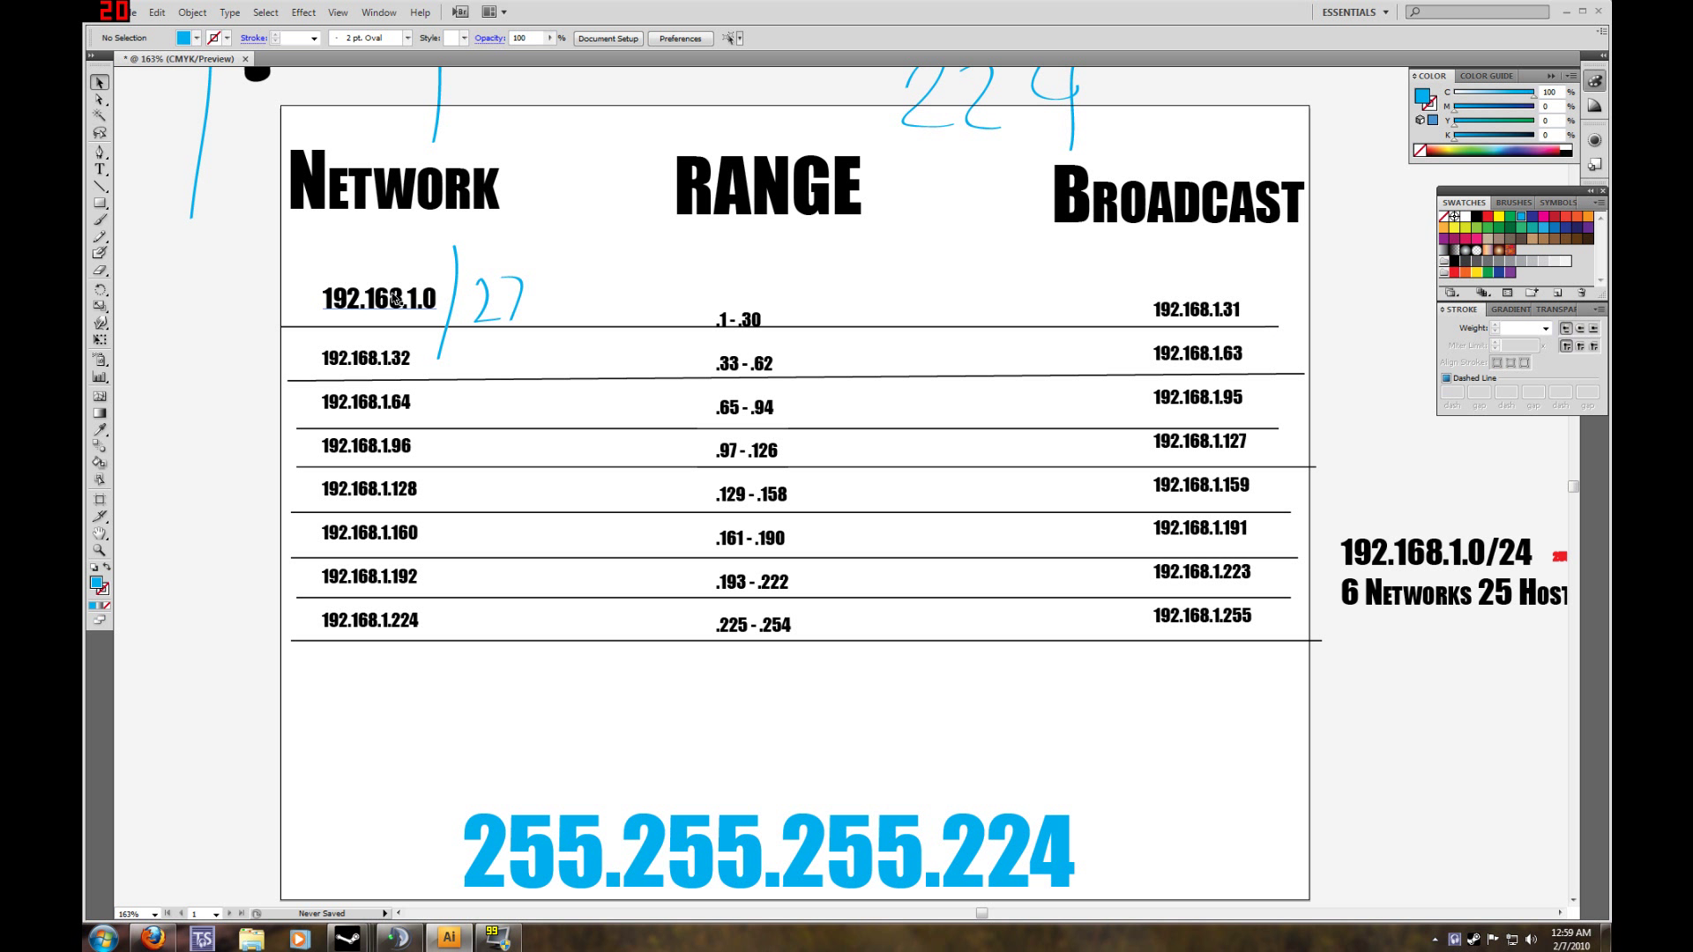
Alt-drag a copy of 192.168.1.0, enlarge it, and move it back over the first row.
{"action": "left_click", "coordinate": [378, 300]}
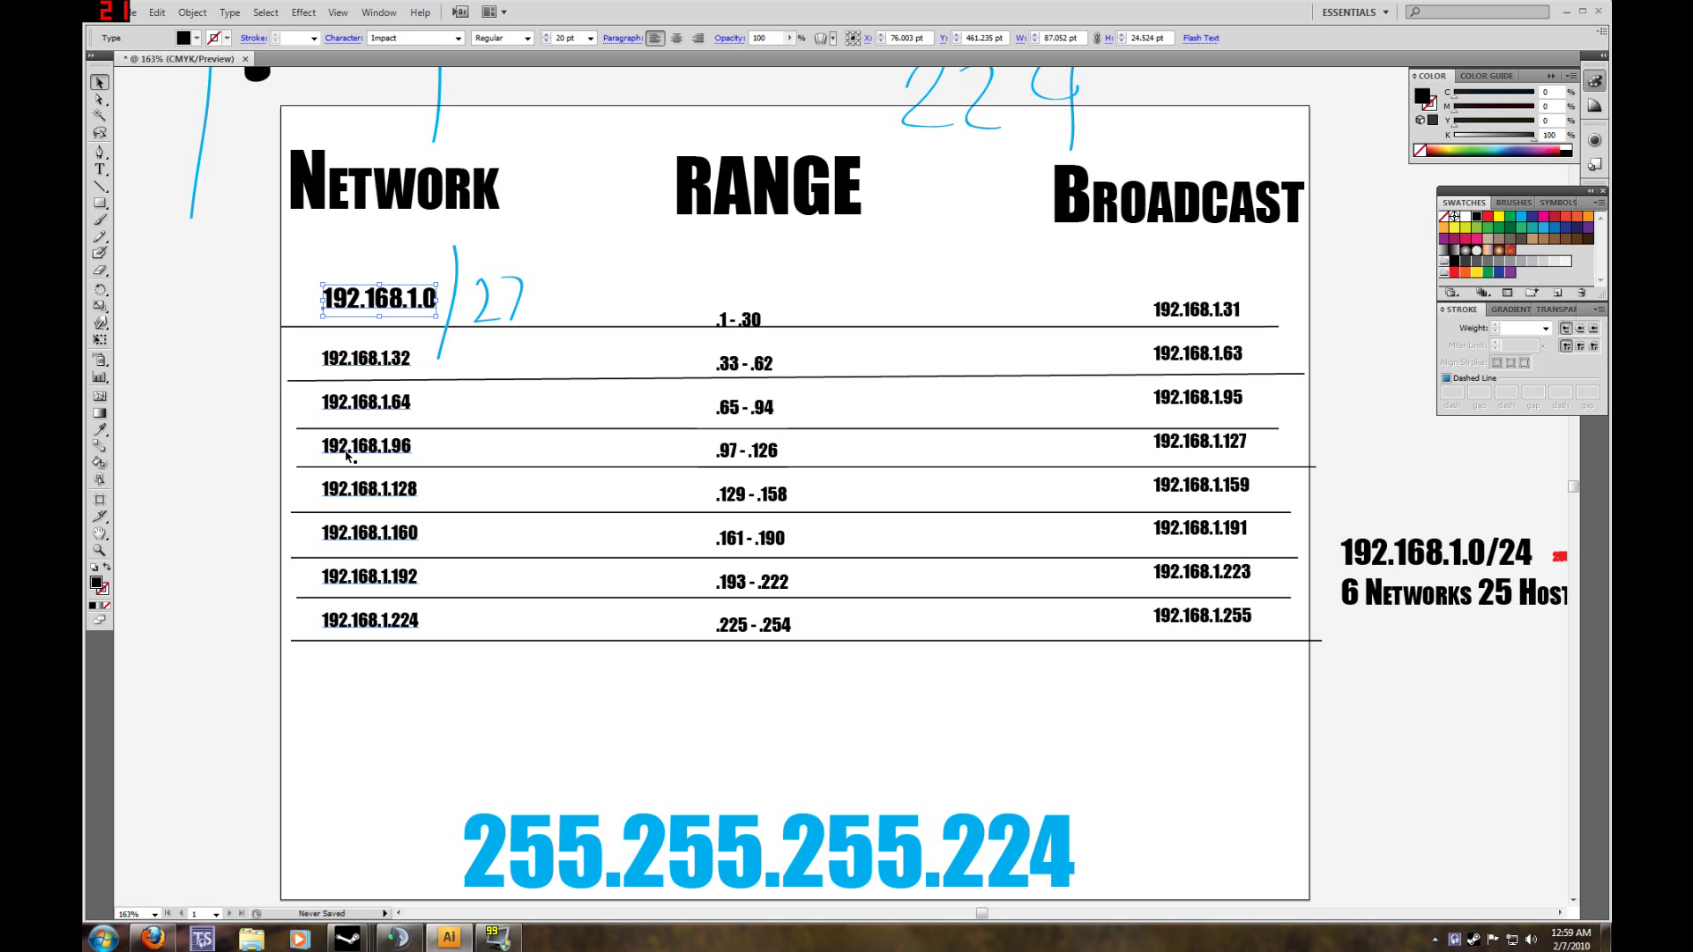
{"action": "left_click_drag", "start_coordinate": [378, 300], "coordinate": [697, 759]}
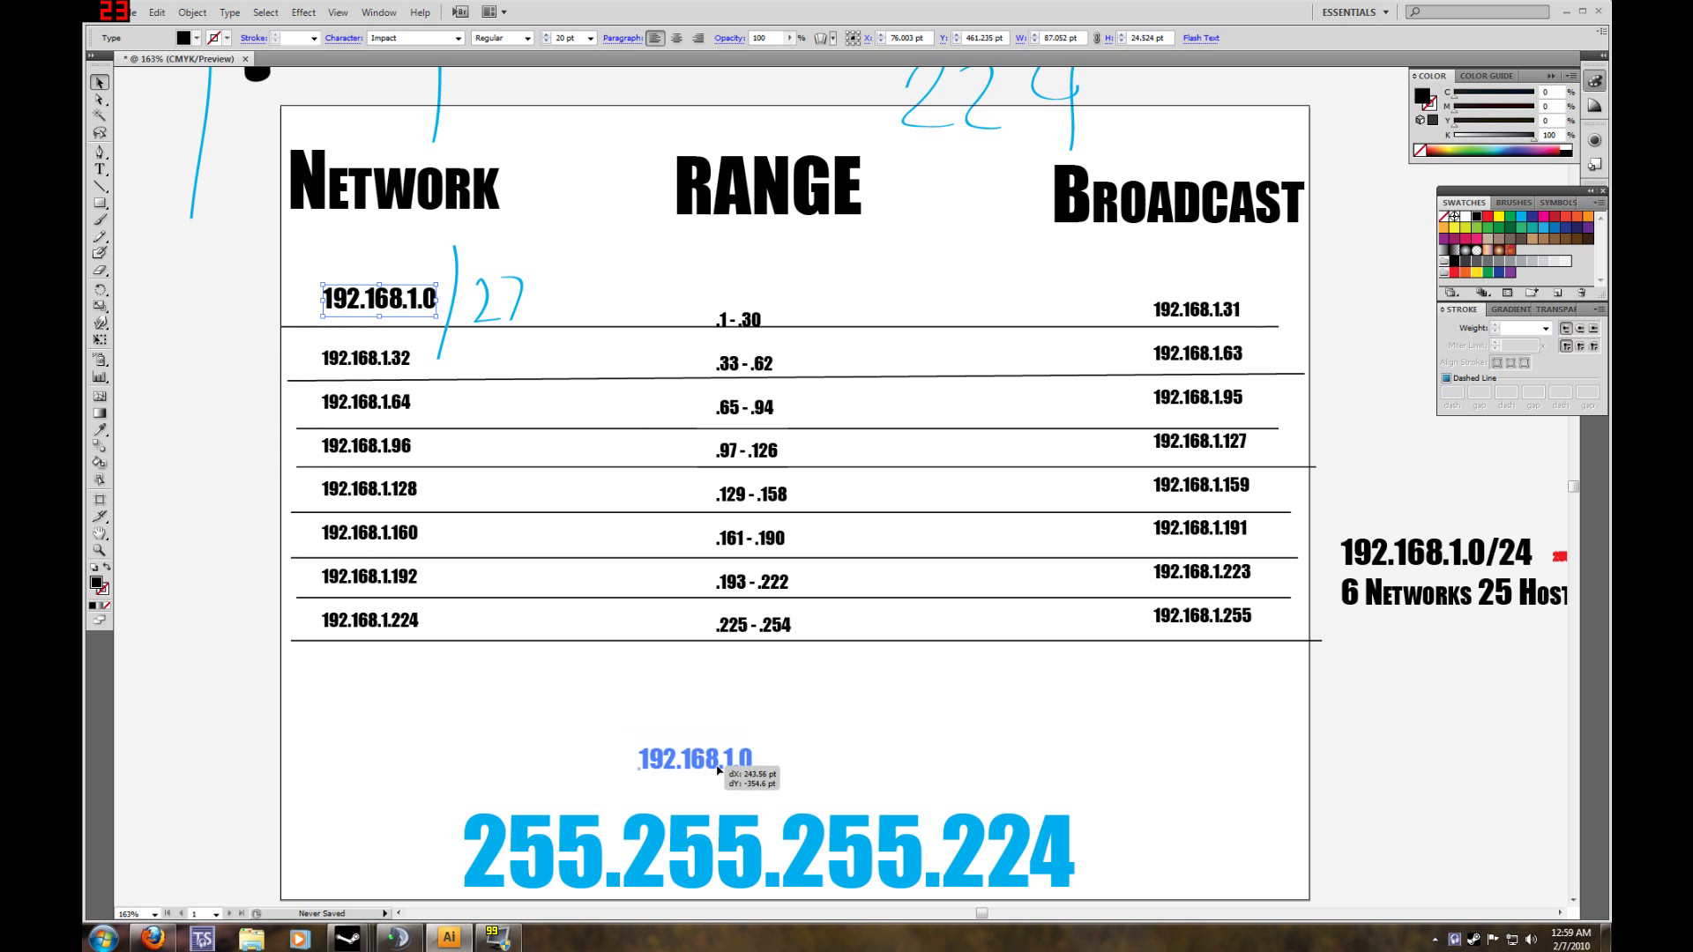
{"action": "left_click_drag", "start_coordinate": [696, 759], "coordinate": [529, 743]}
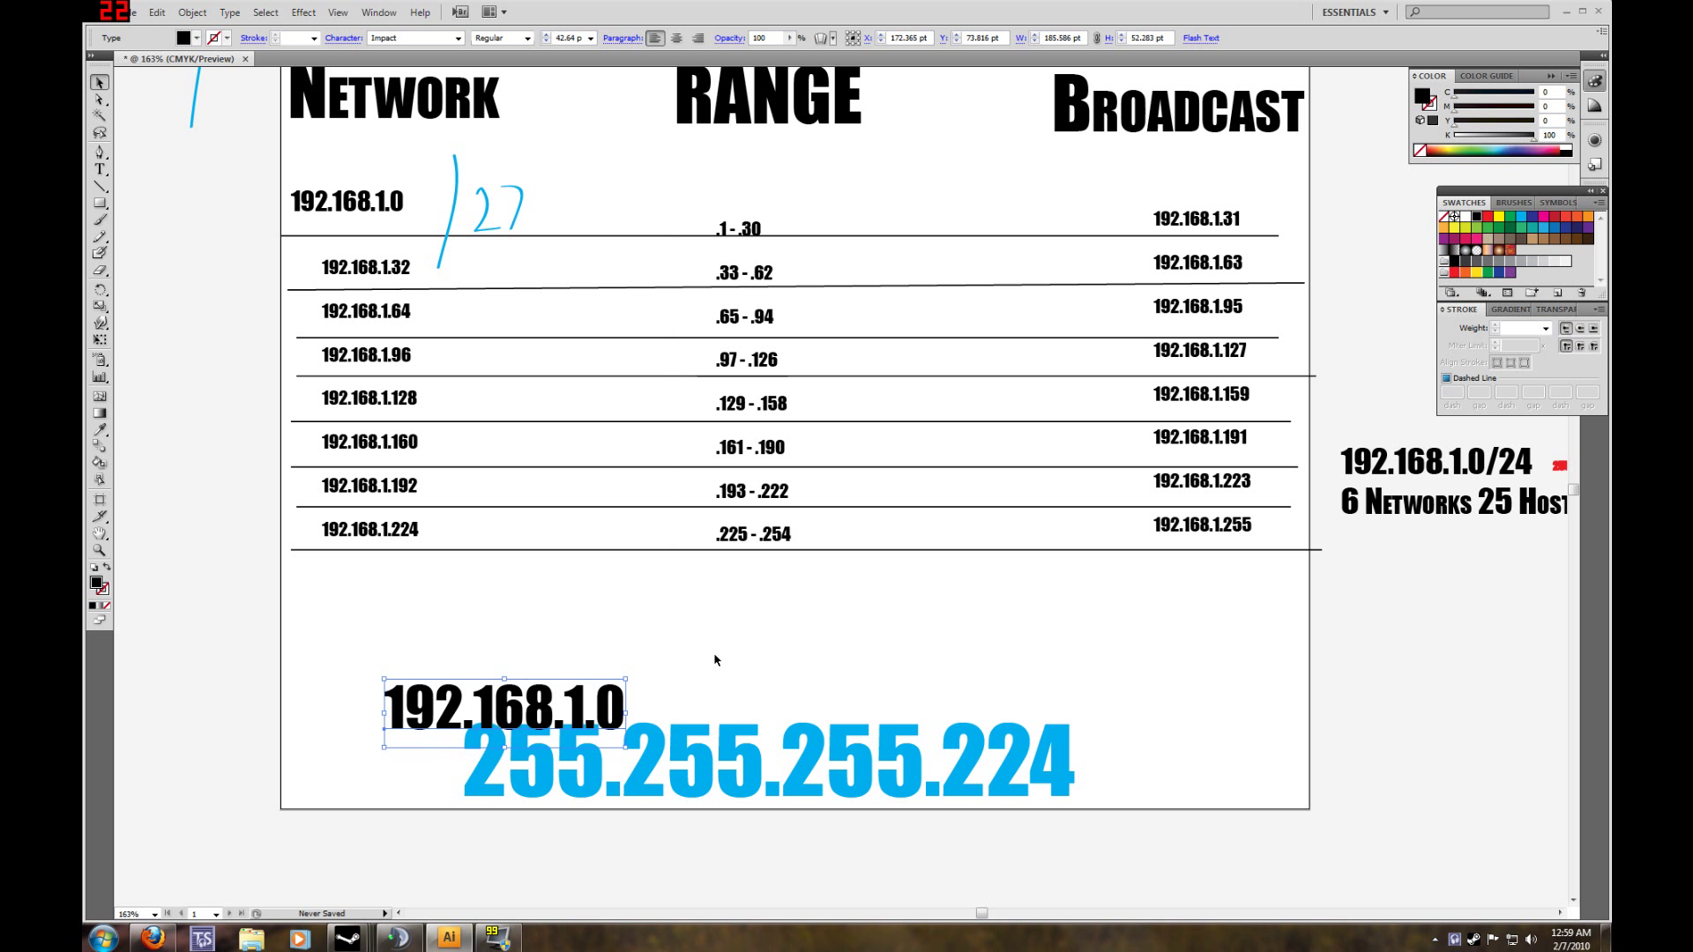
{"action": "left_click_drag", "start_coordinate": [504, 709], "coordinate": [335, 210]}
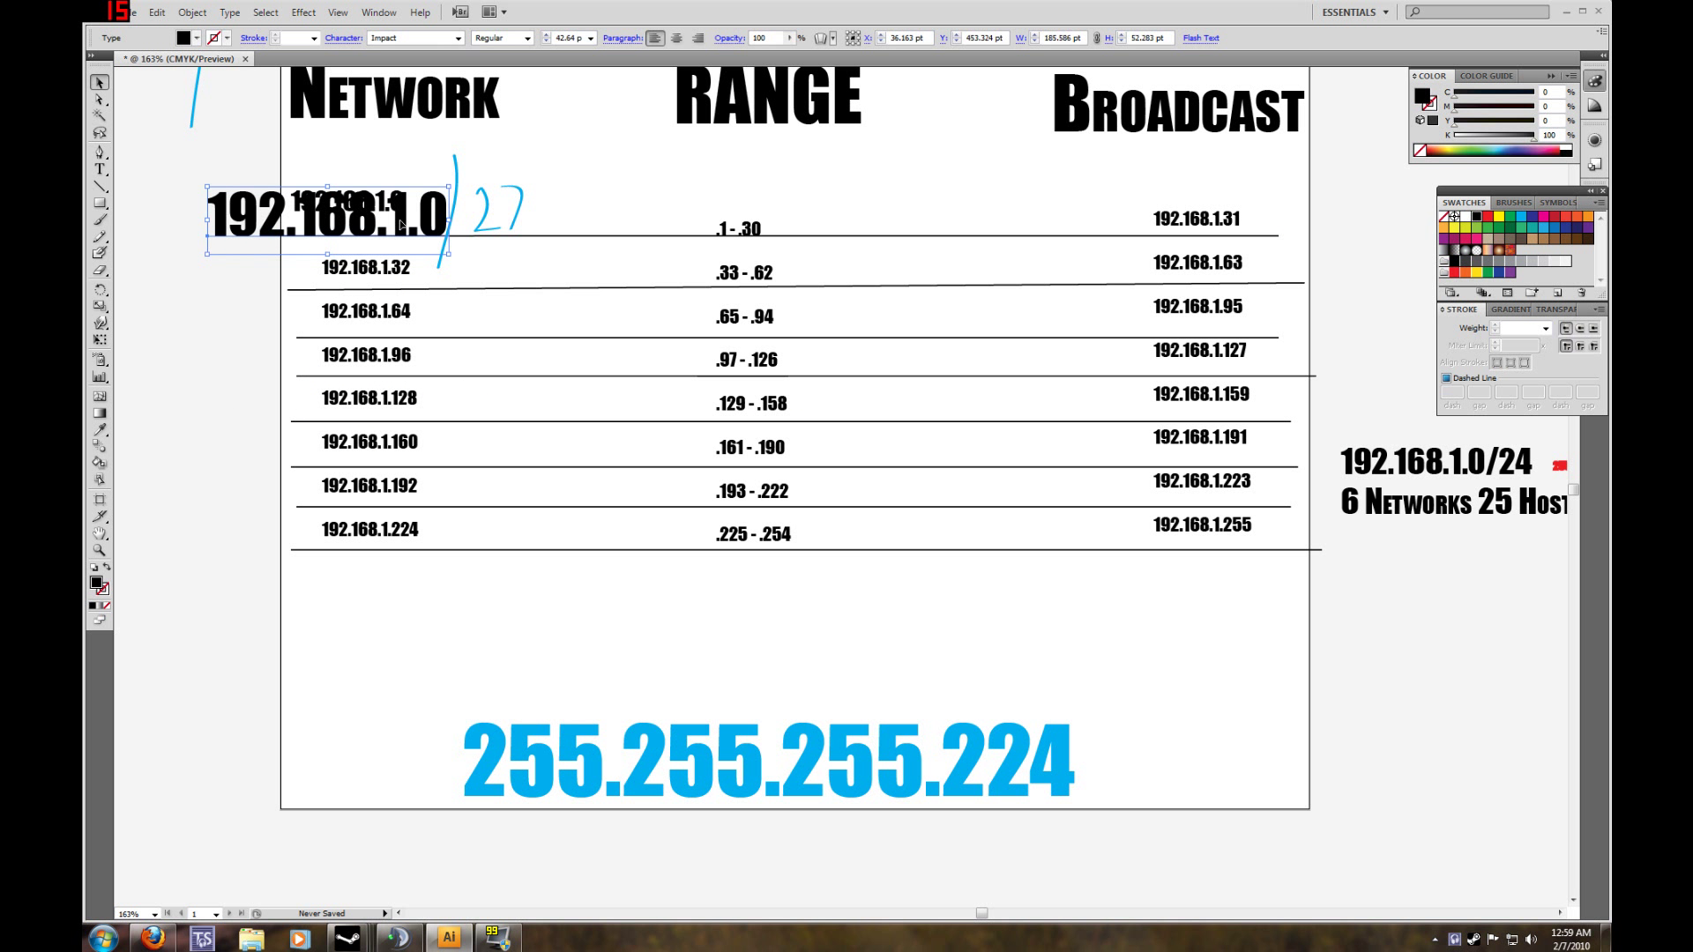
{"action": "left_click", "coordinate": [530, 649]}
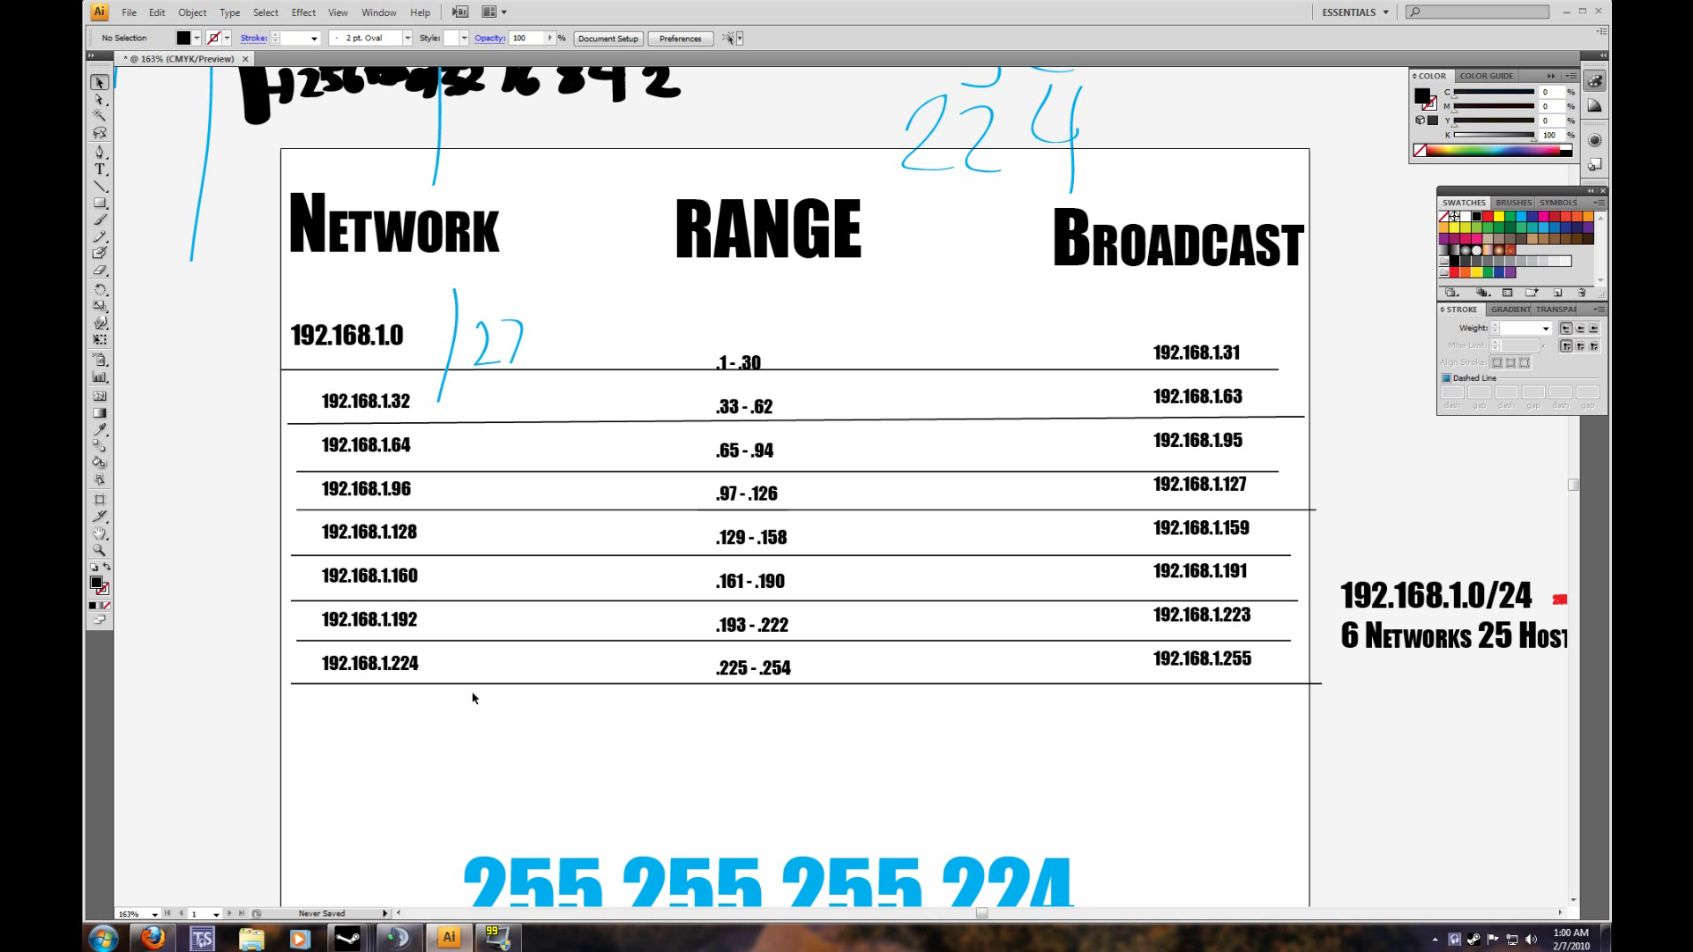
{"action": "mouse_move", "coordinate": [176, 349]}
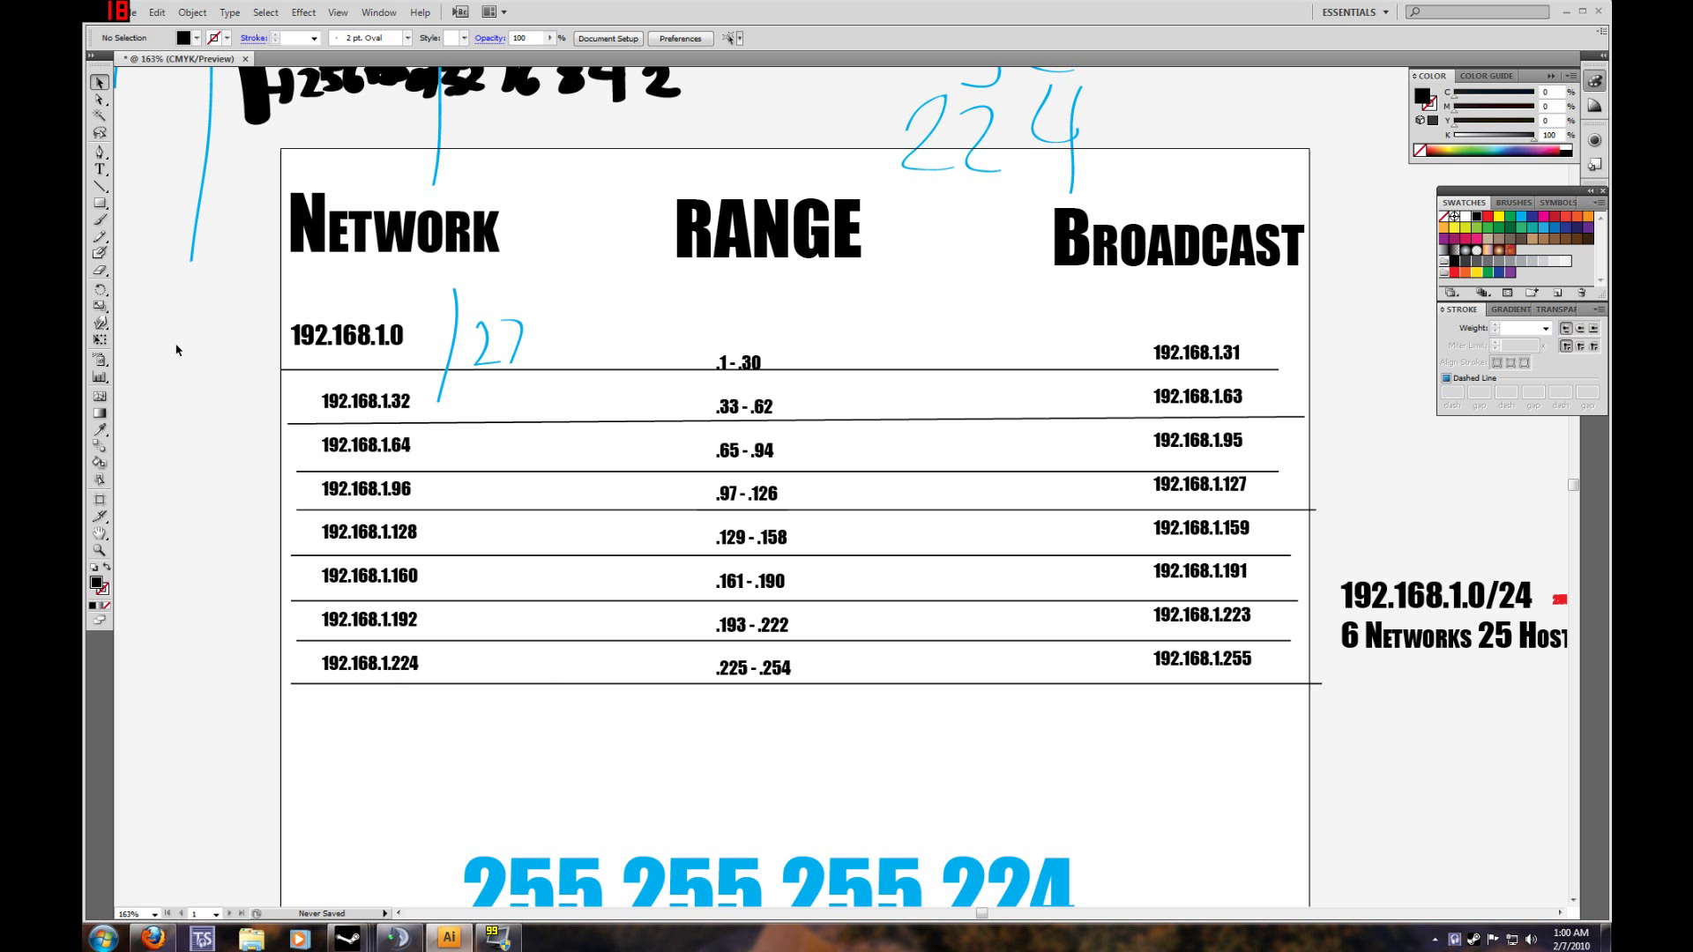
Circle the .1 - .30 range and strike thick black lines through the first row.
{"action": "scroll", "scroll_direction": "down", "scroll_amount": 3}
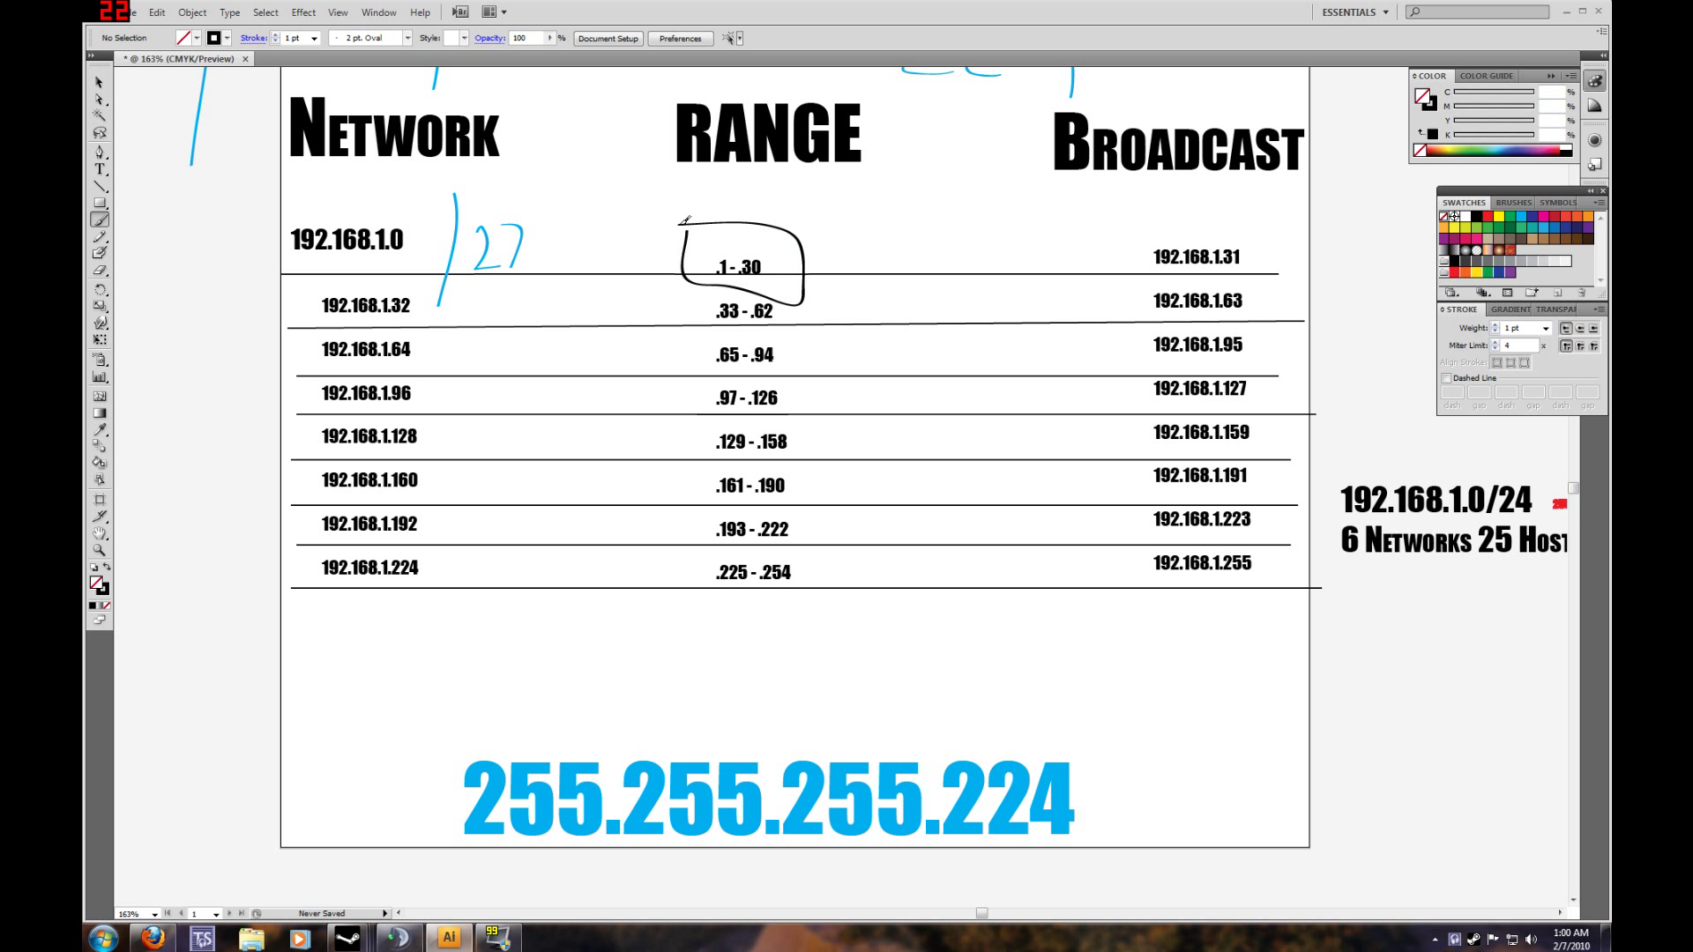
{"action": "left_click_drag", "start_coordinate": [264, 235], "coordinate": [1280, 248]}
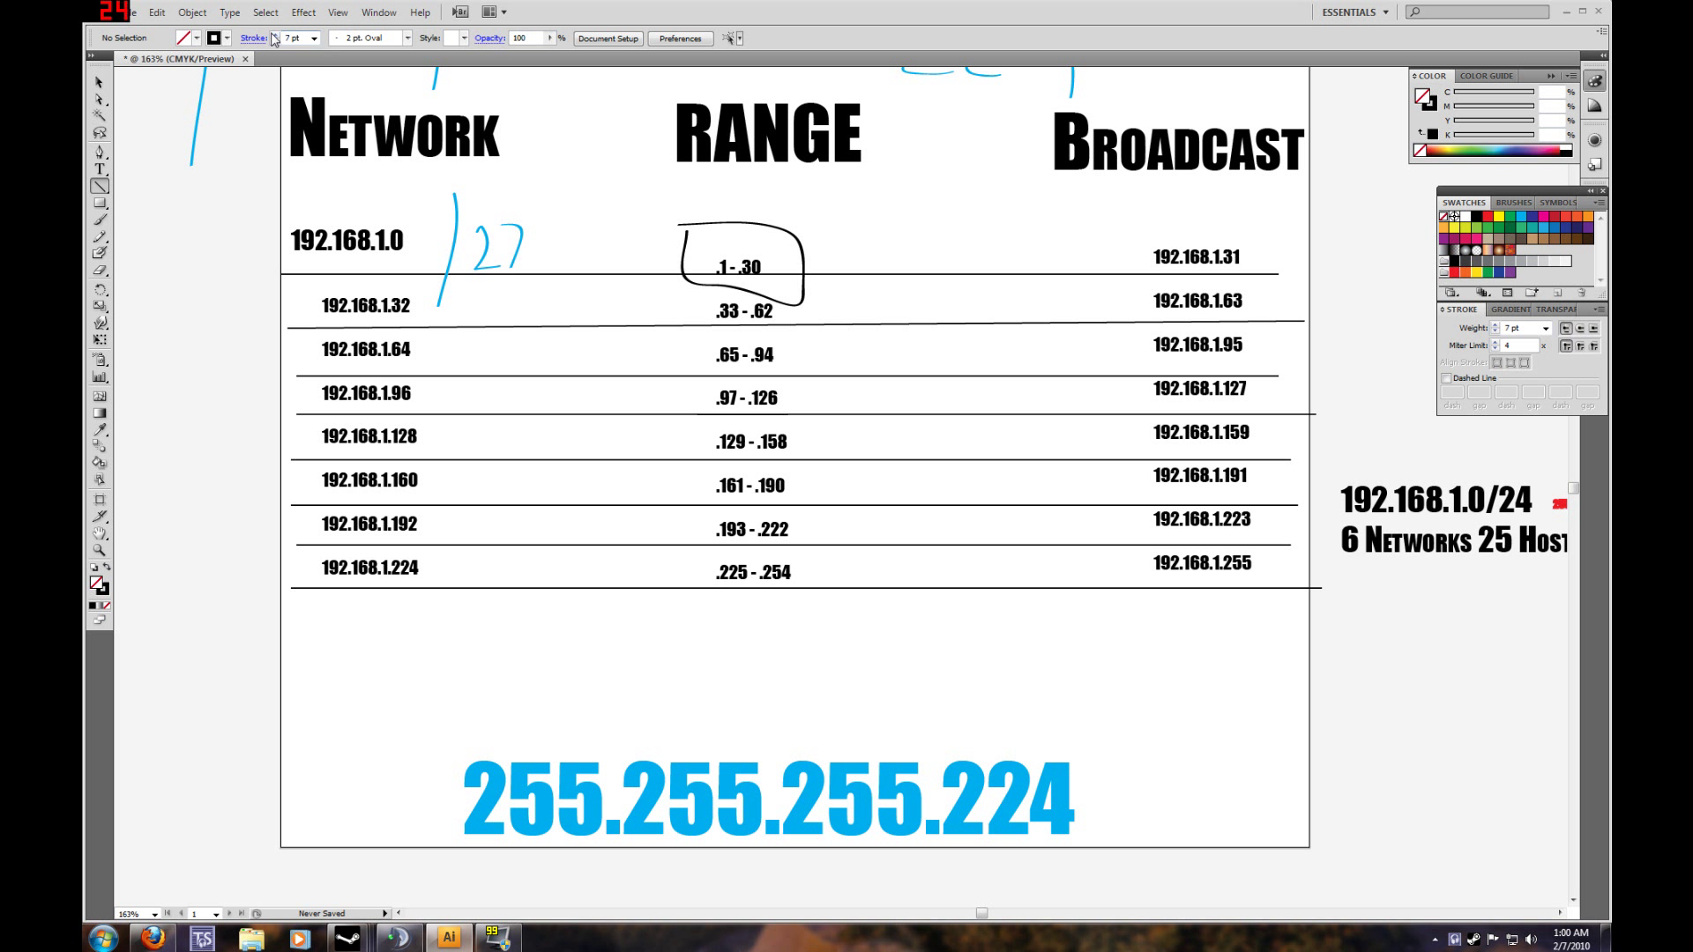
{"action": "left_click_drag", "start_coordinate": [190, 228], "coordinate": [1292, 266]}
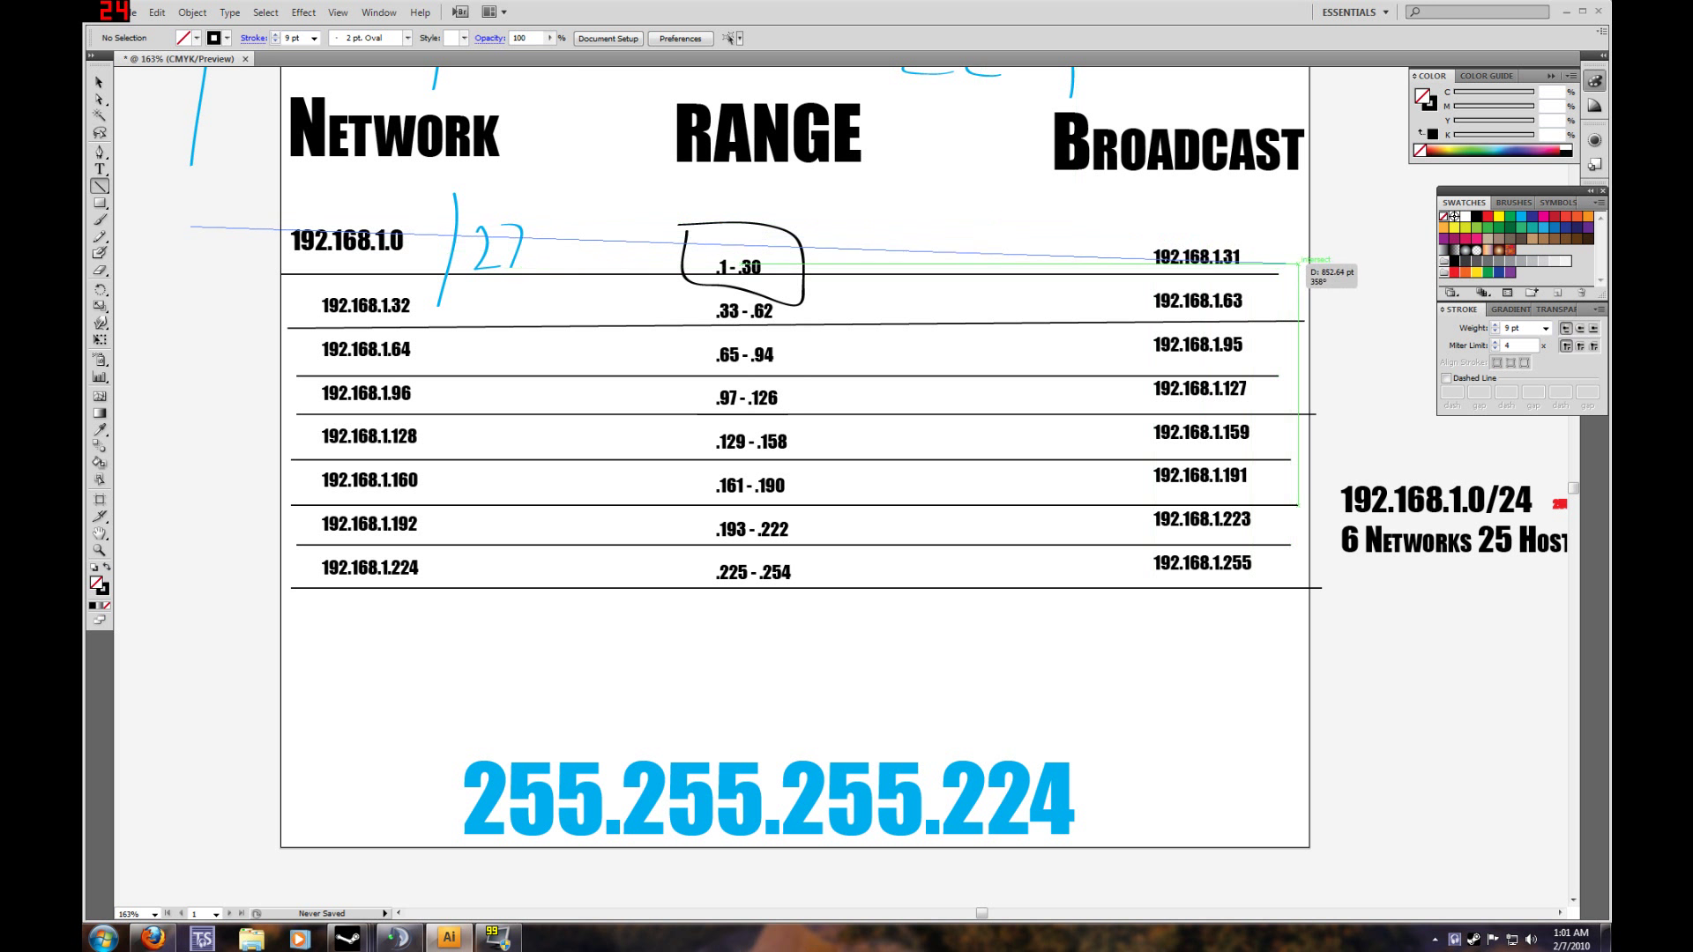
{"action": "left_click_drag", "start_coordinate": [194, 228], "coordinate": [1307, 259]}
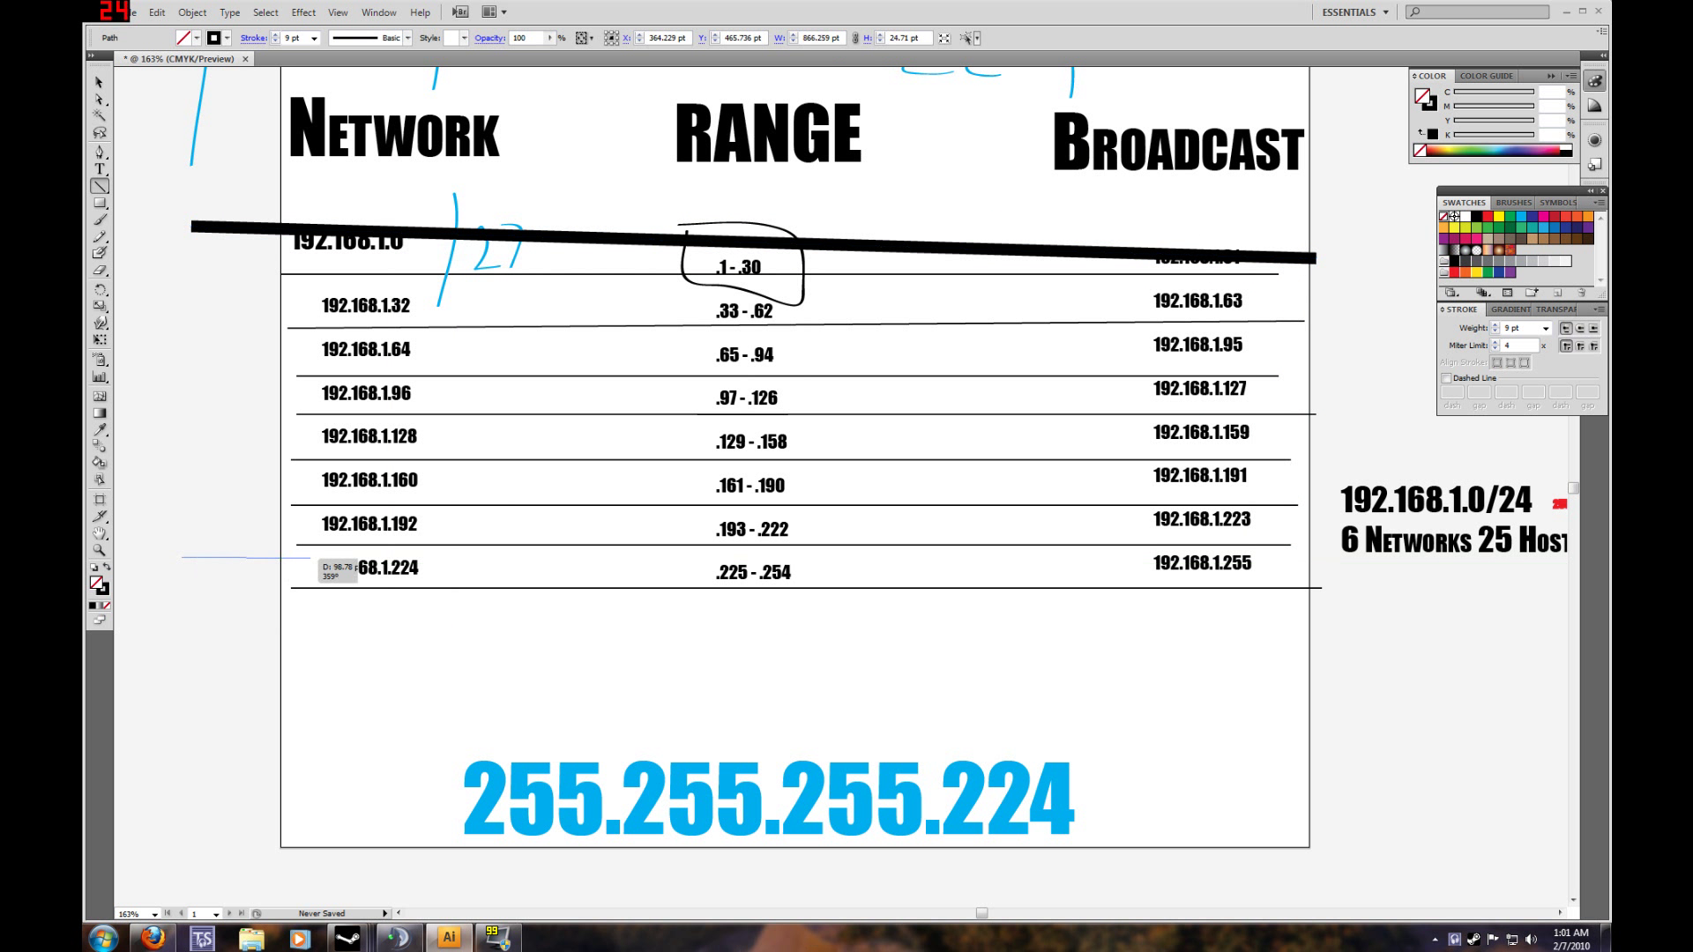